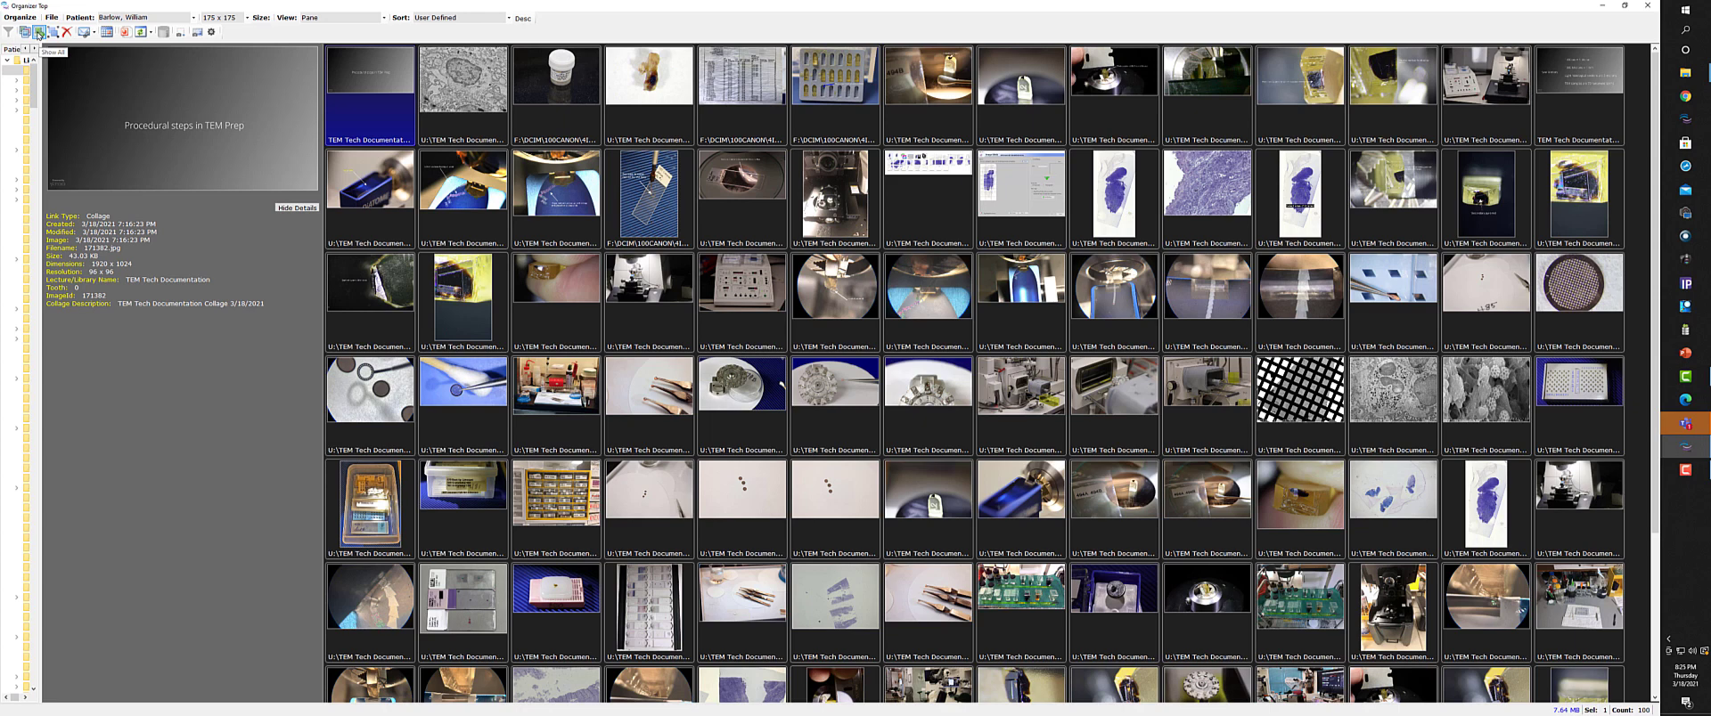
Step: Launch the TEM Prep collage as a fullscreen slideshow from its thumbnail
double_click(369, 75)
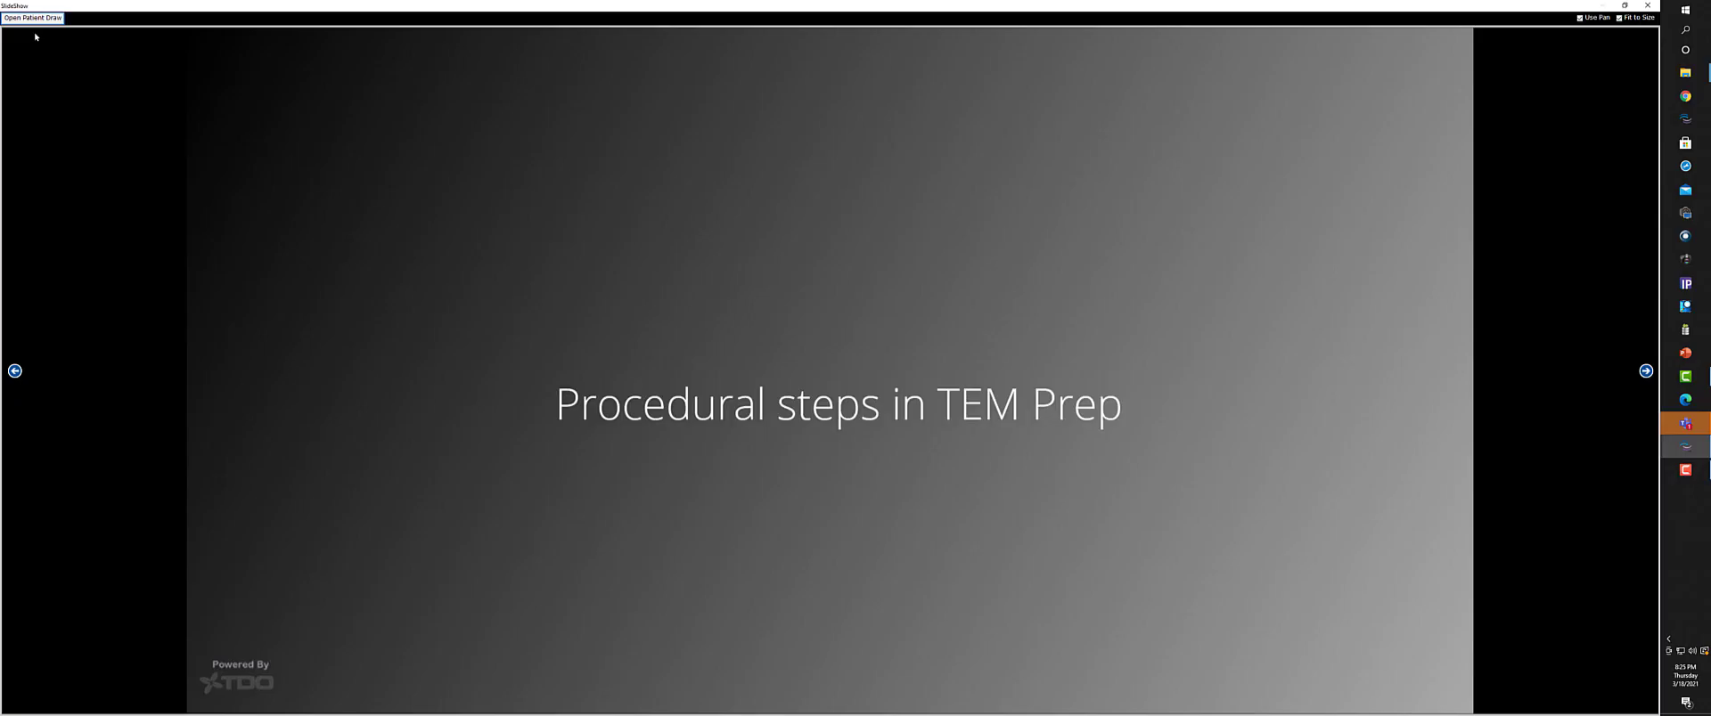
mouse_move(1568, 392)
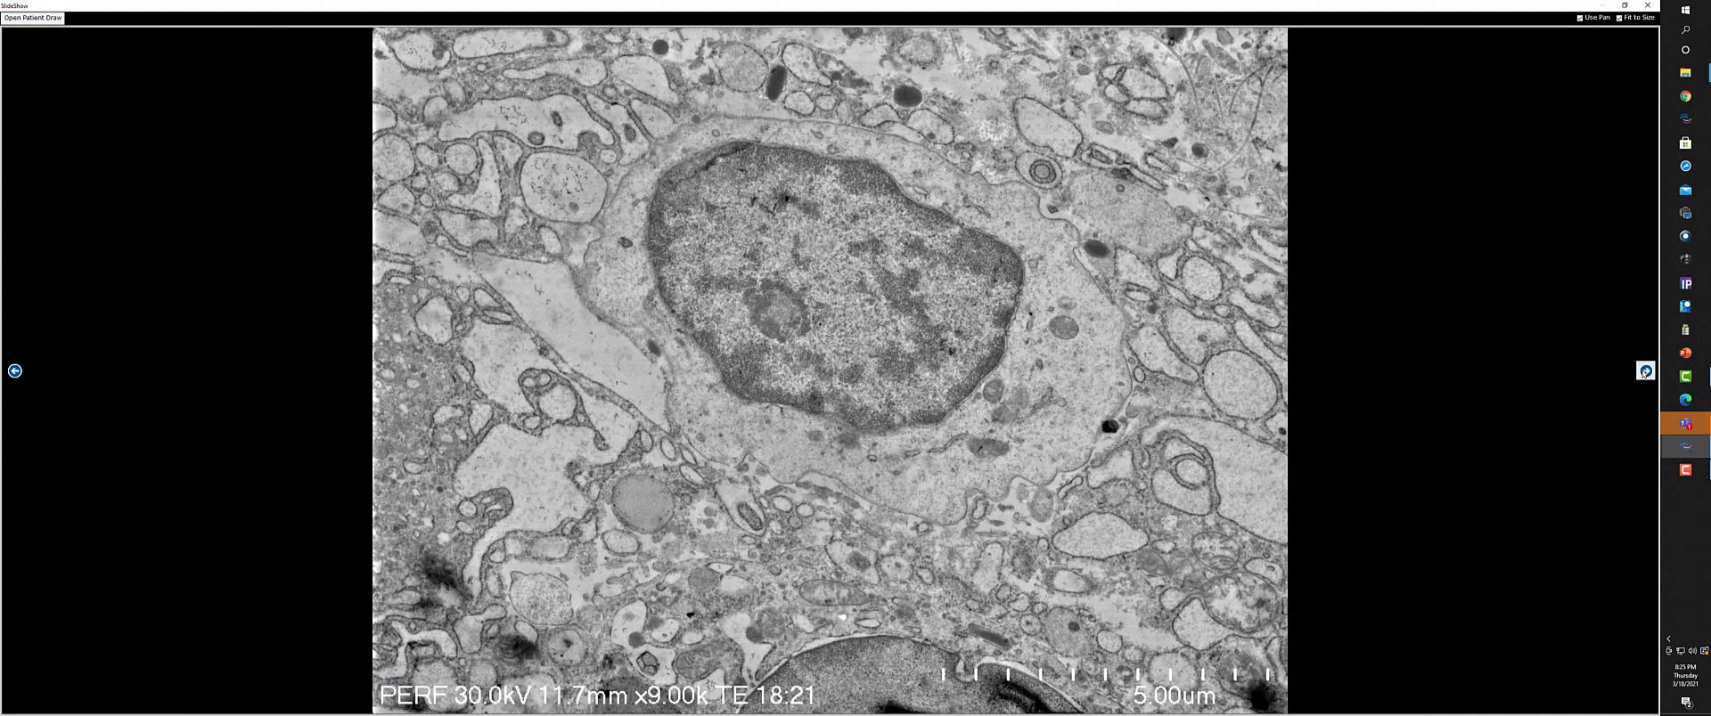
mouse_move(1645, 370)
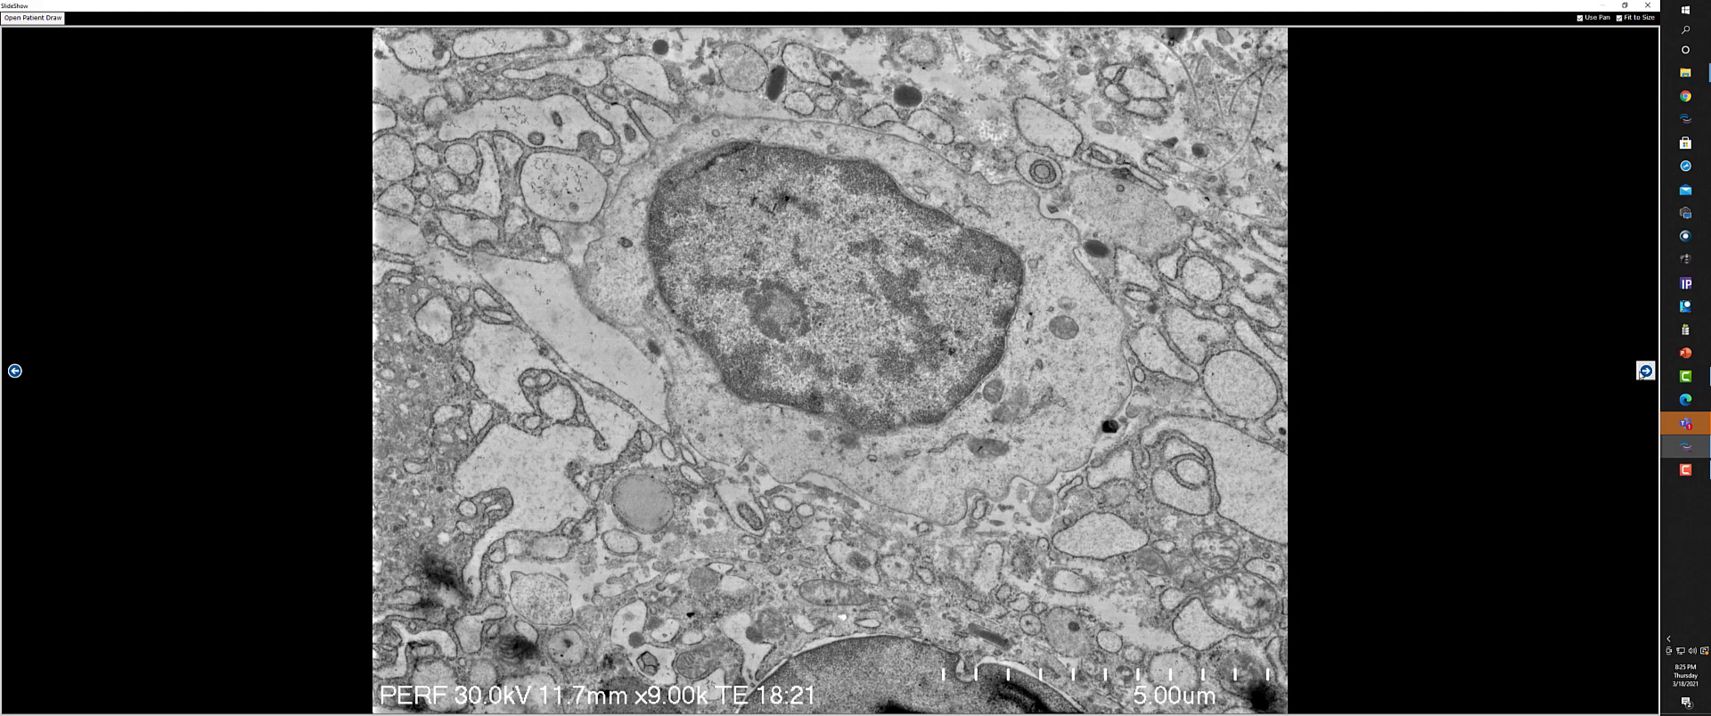
Step: Advance the slideshow from the cell-nucleus micrograph to the specimen container photo
click(1644, 371)
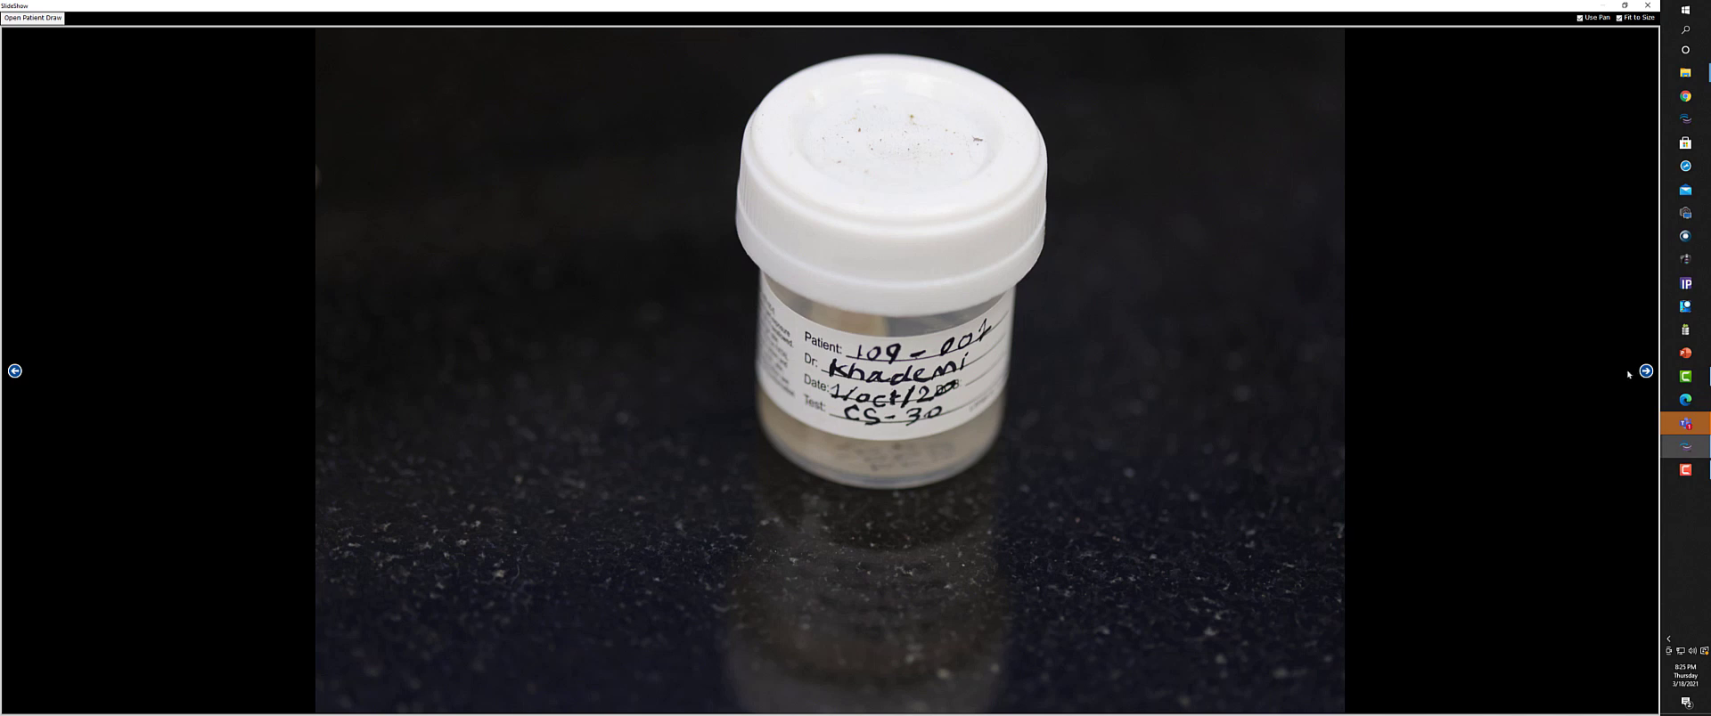
mouse_move(1644, 371)
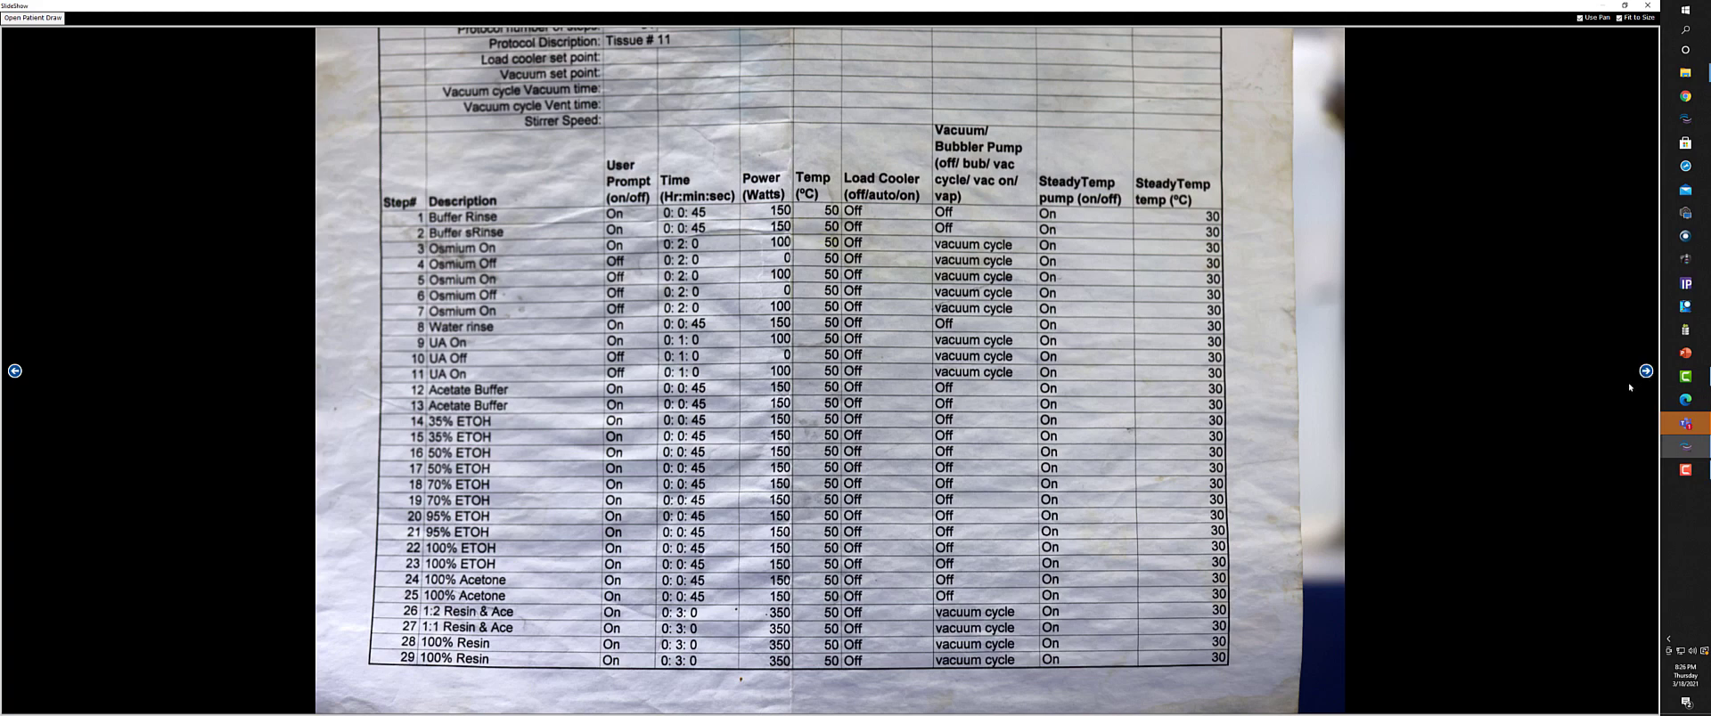
mouse_move(1620, 391)
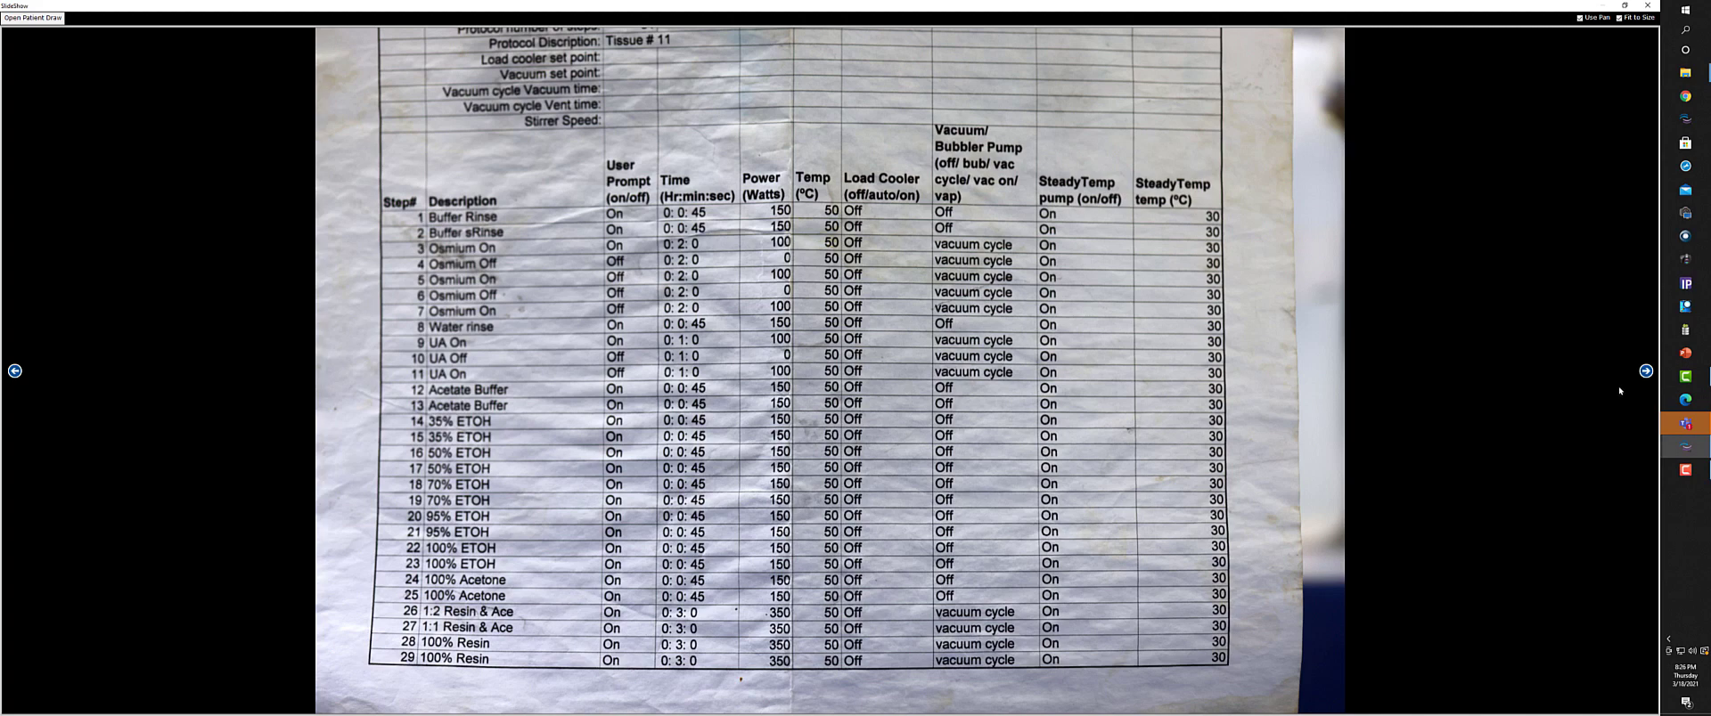
mouse_move(1620, 392)
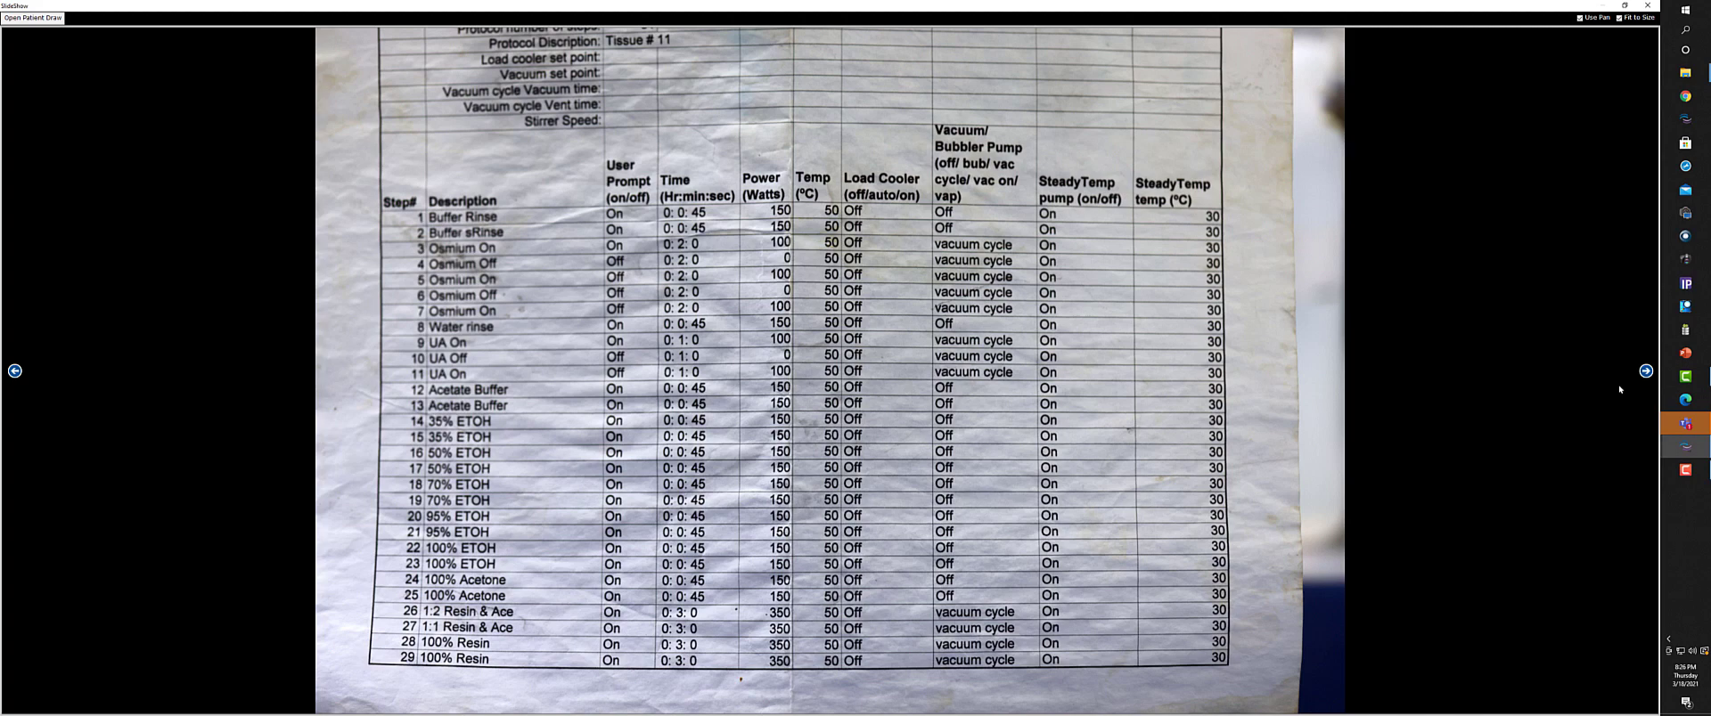
mouse_move(1606, 389)
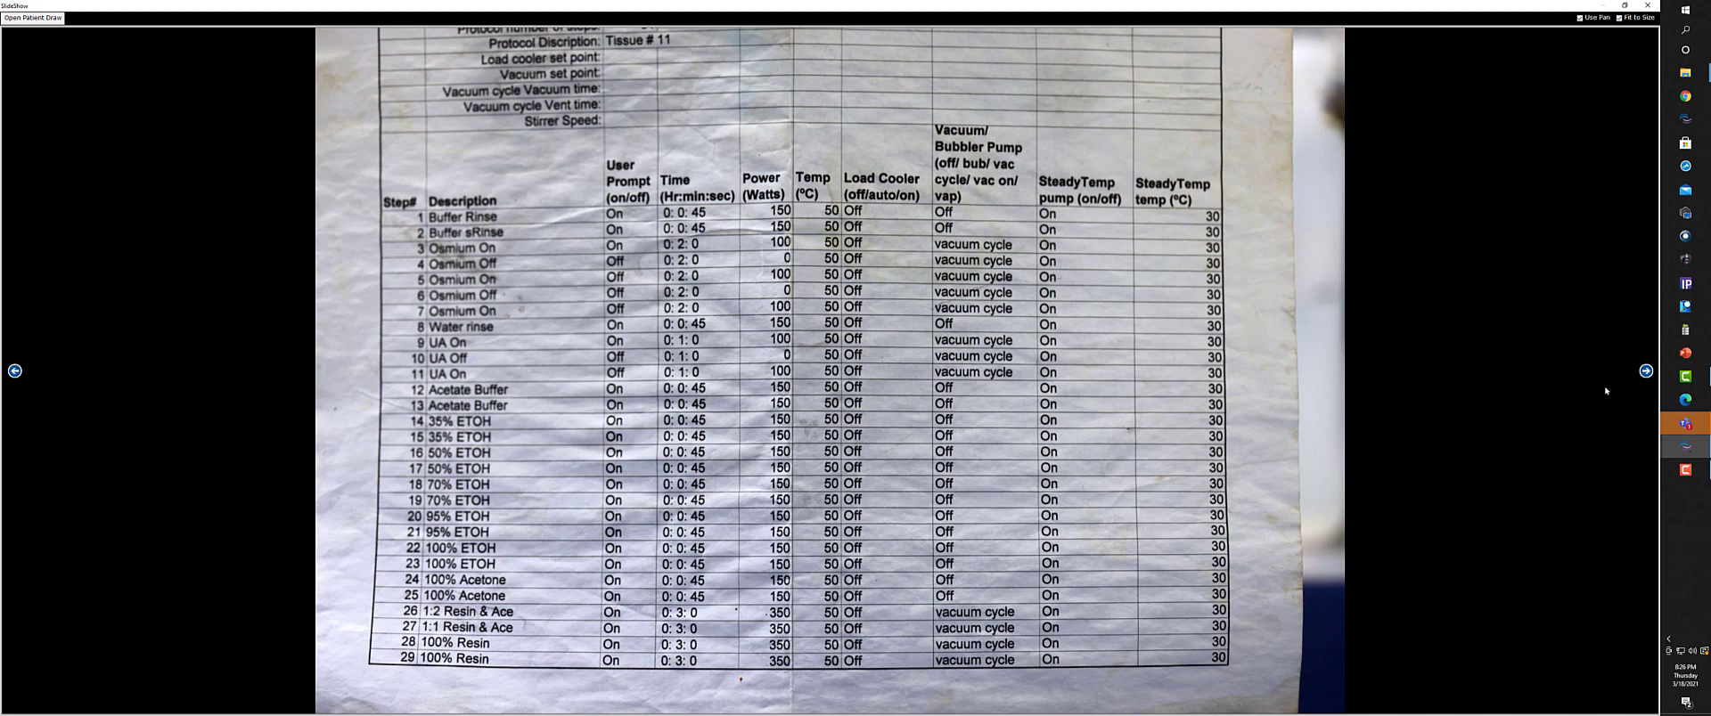
mouse_move(1580, 389)
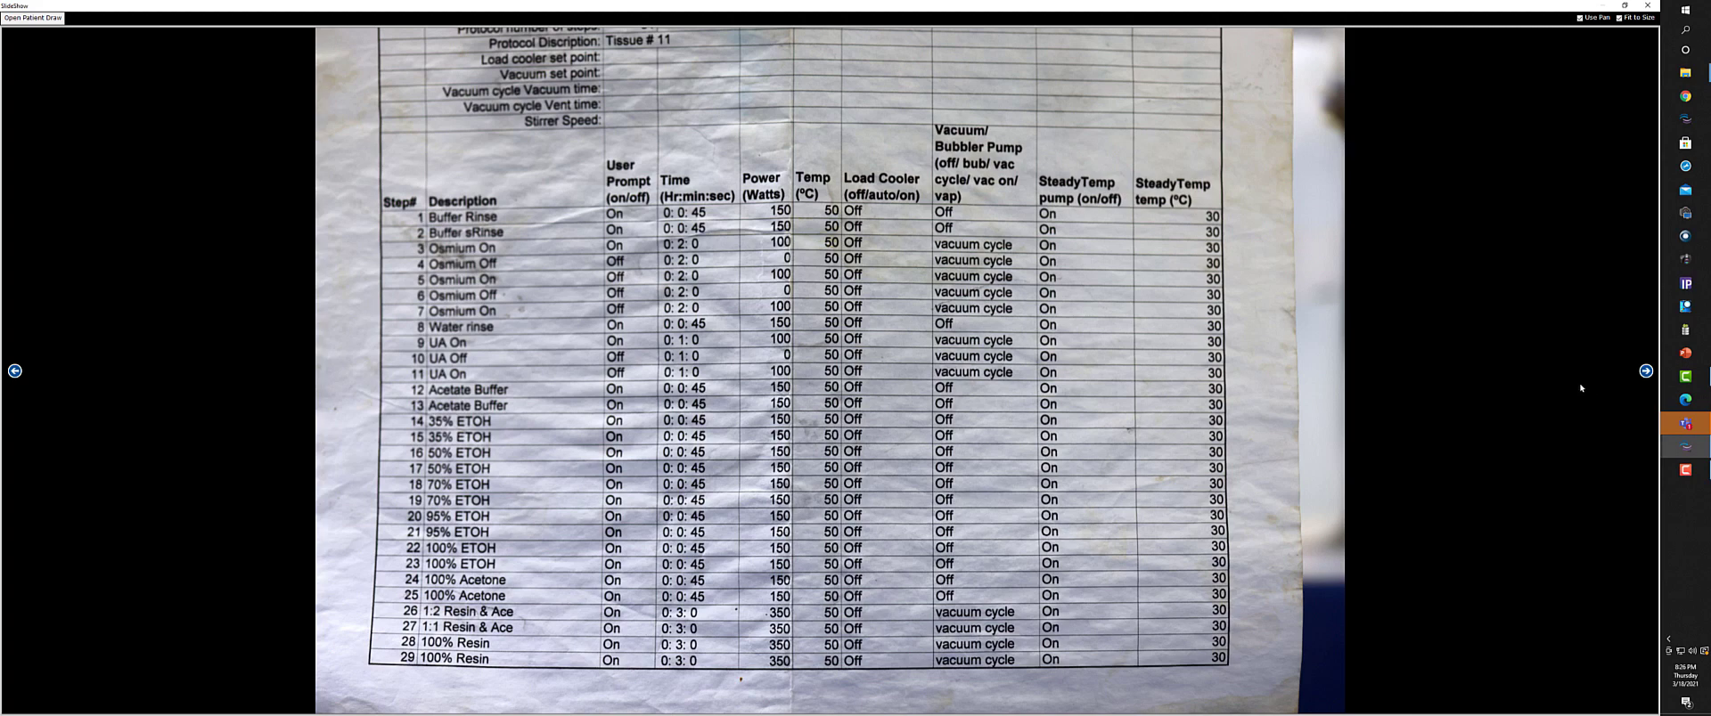
mouse_move(1572, 388)
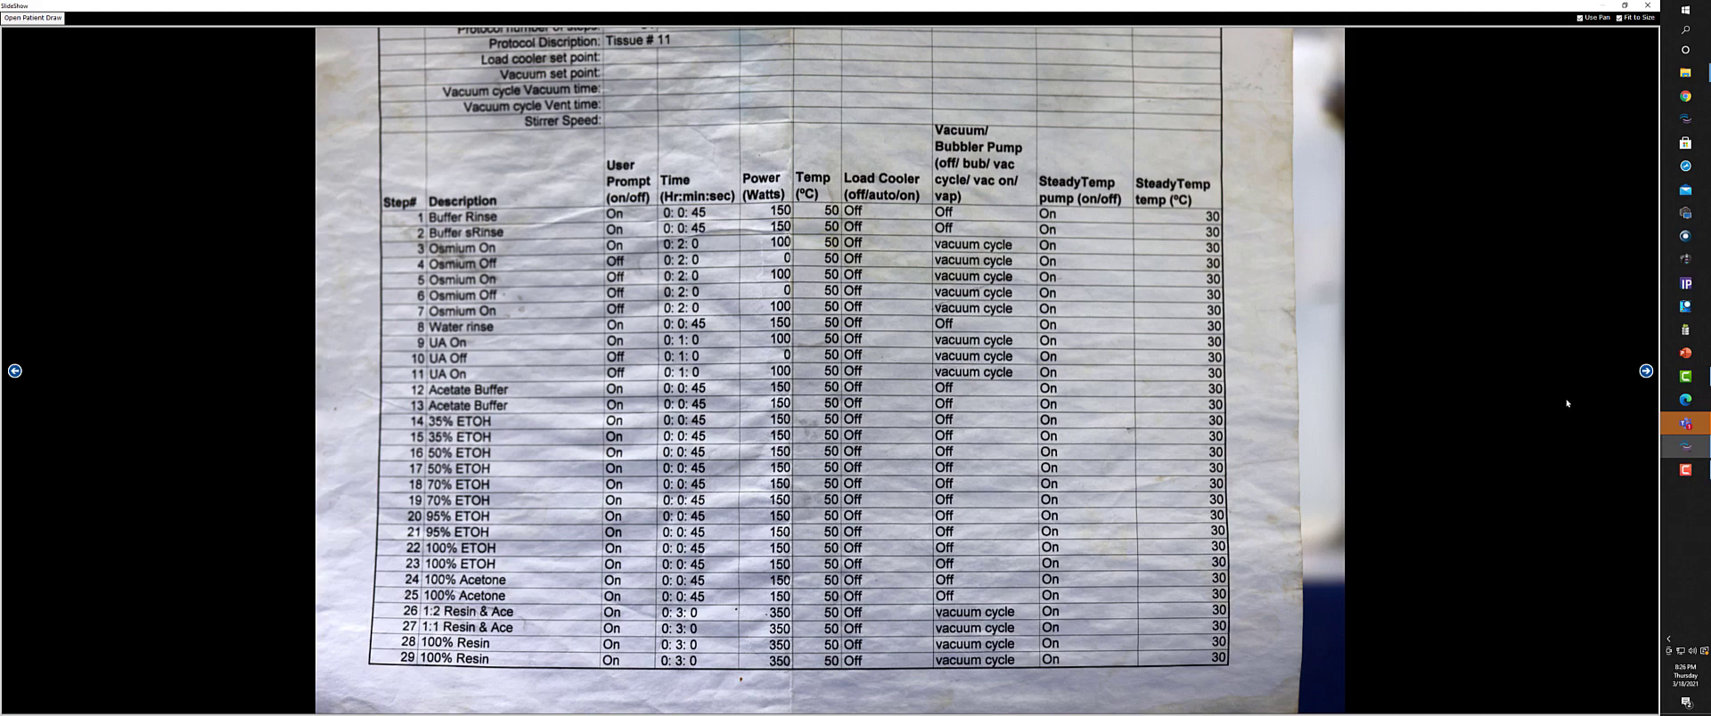
mouse_move(1518, 478)
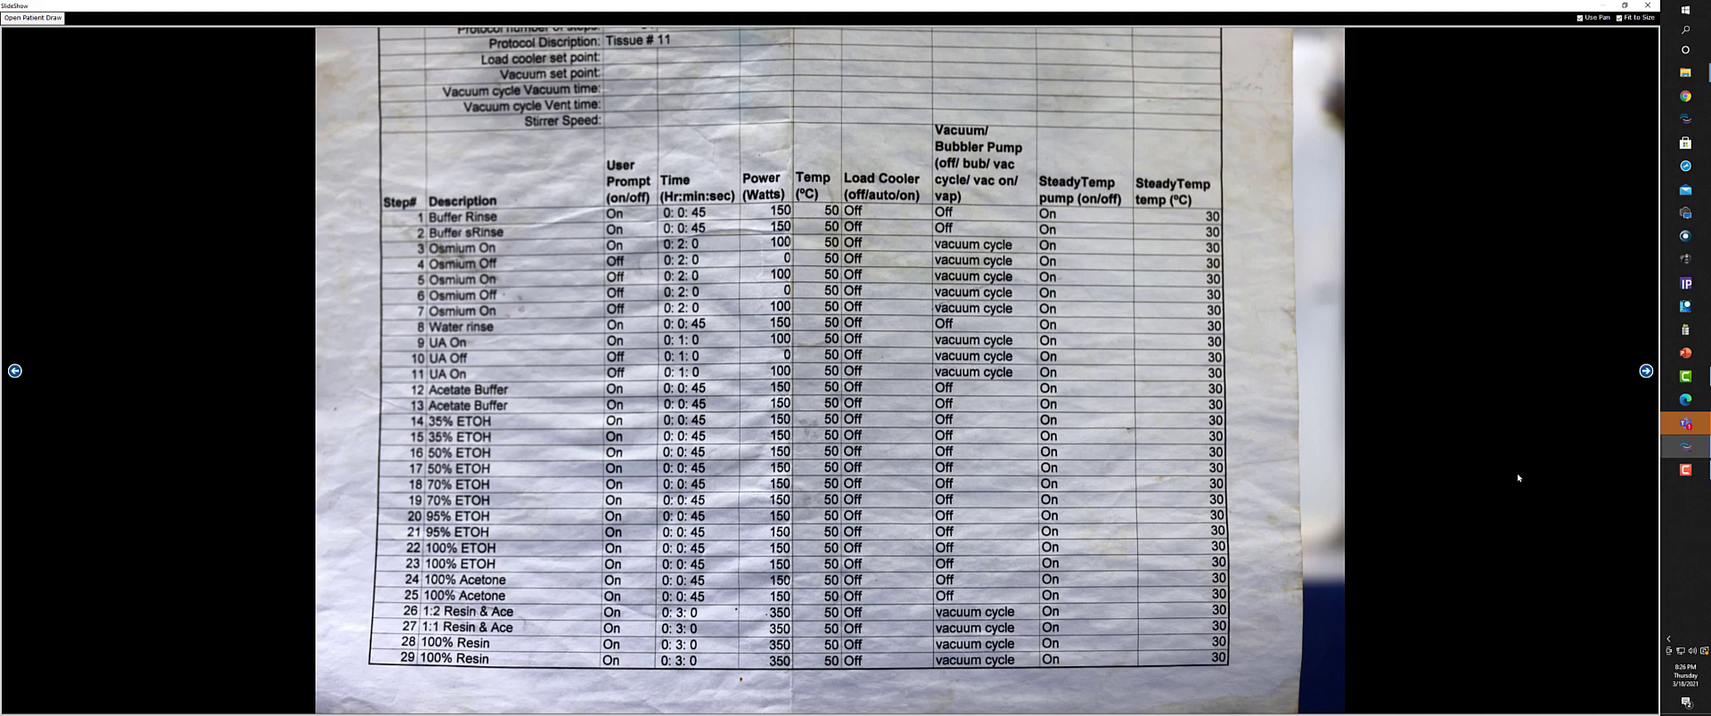
mouse_move(1426, 474)
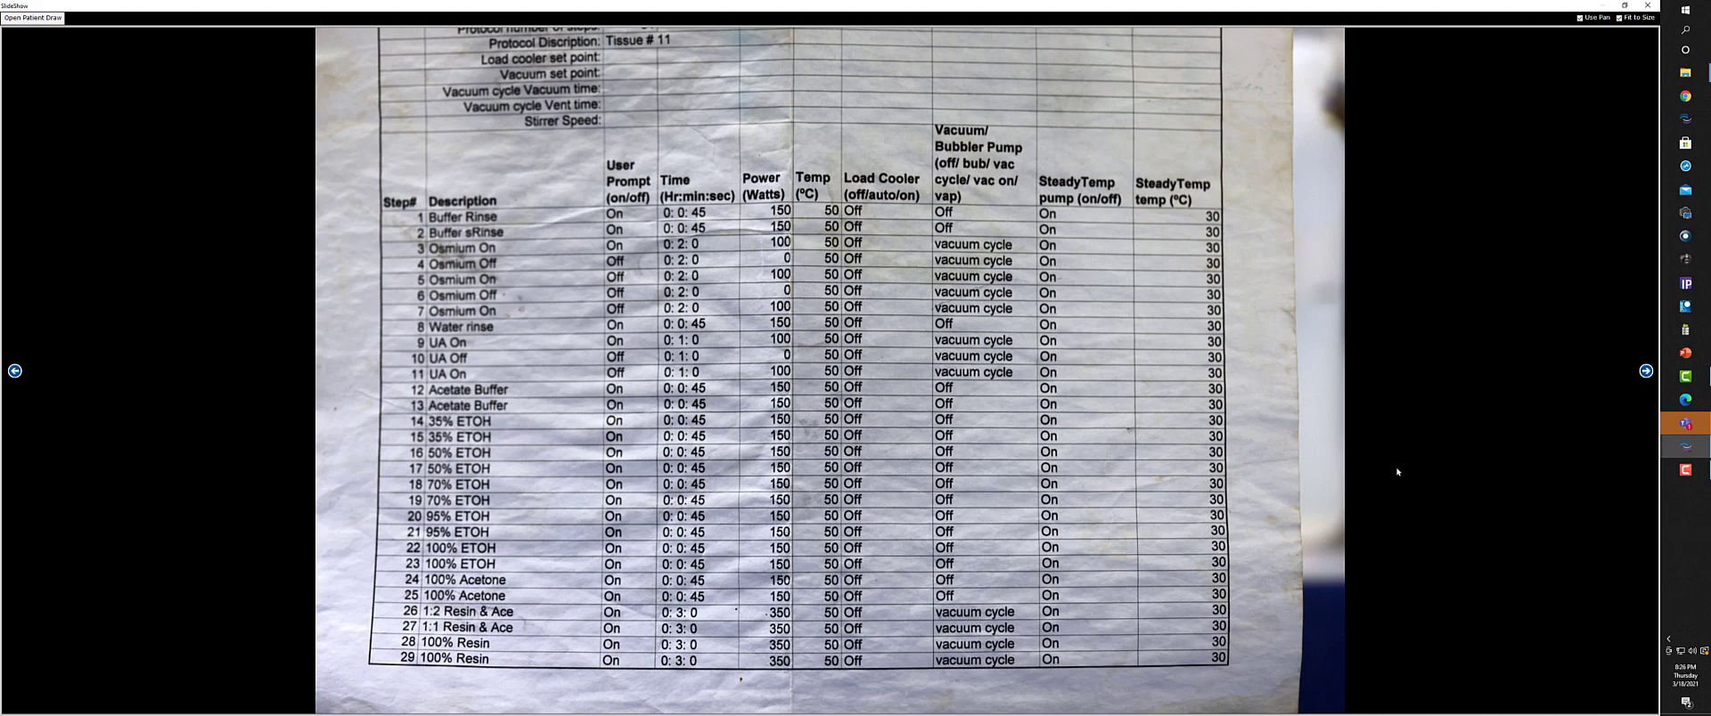
mouse_move(1397, 474)
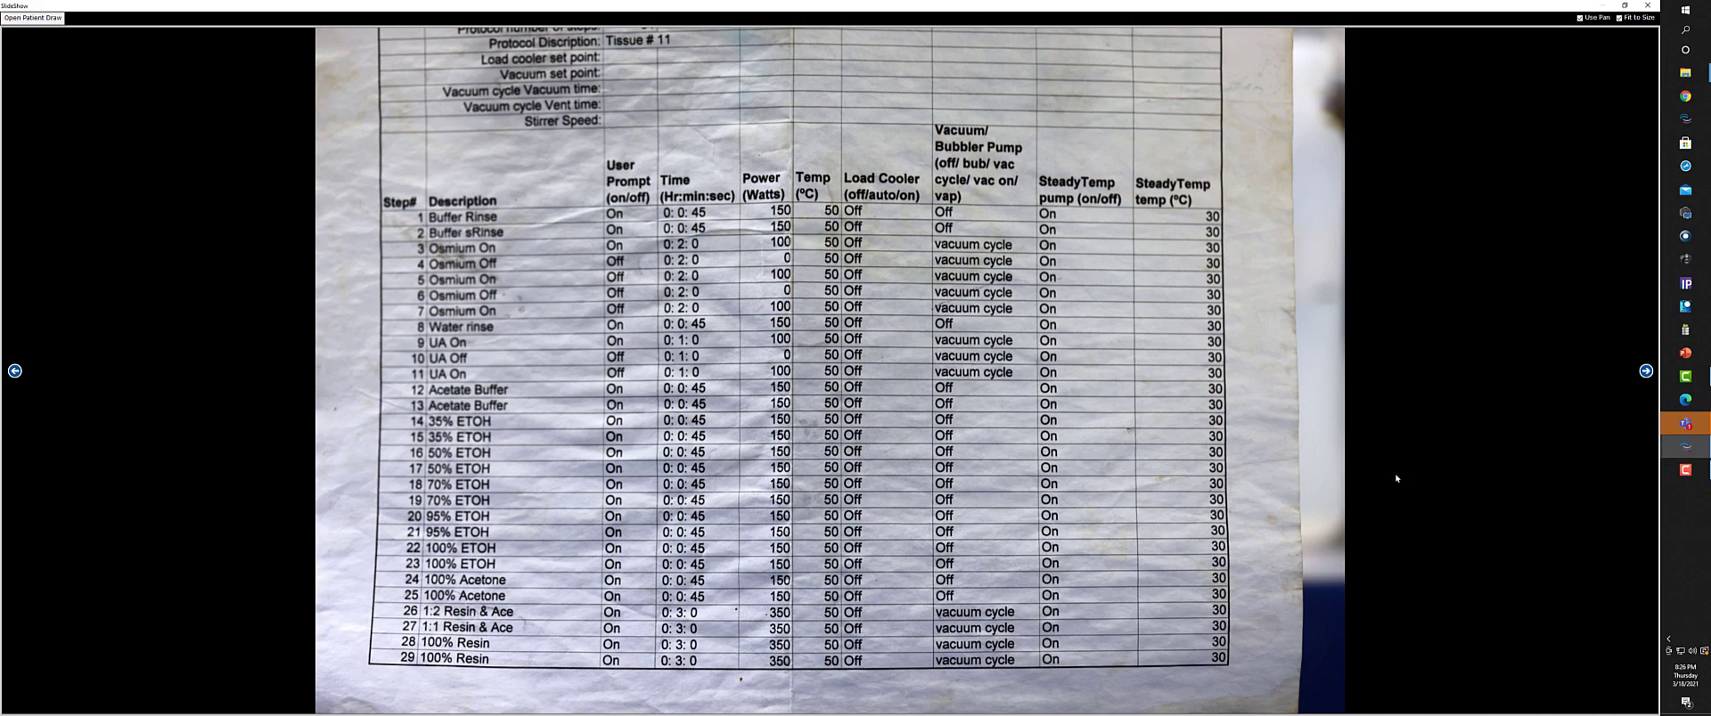
mouse_move(1445, 478)
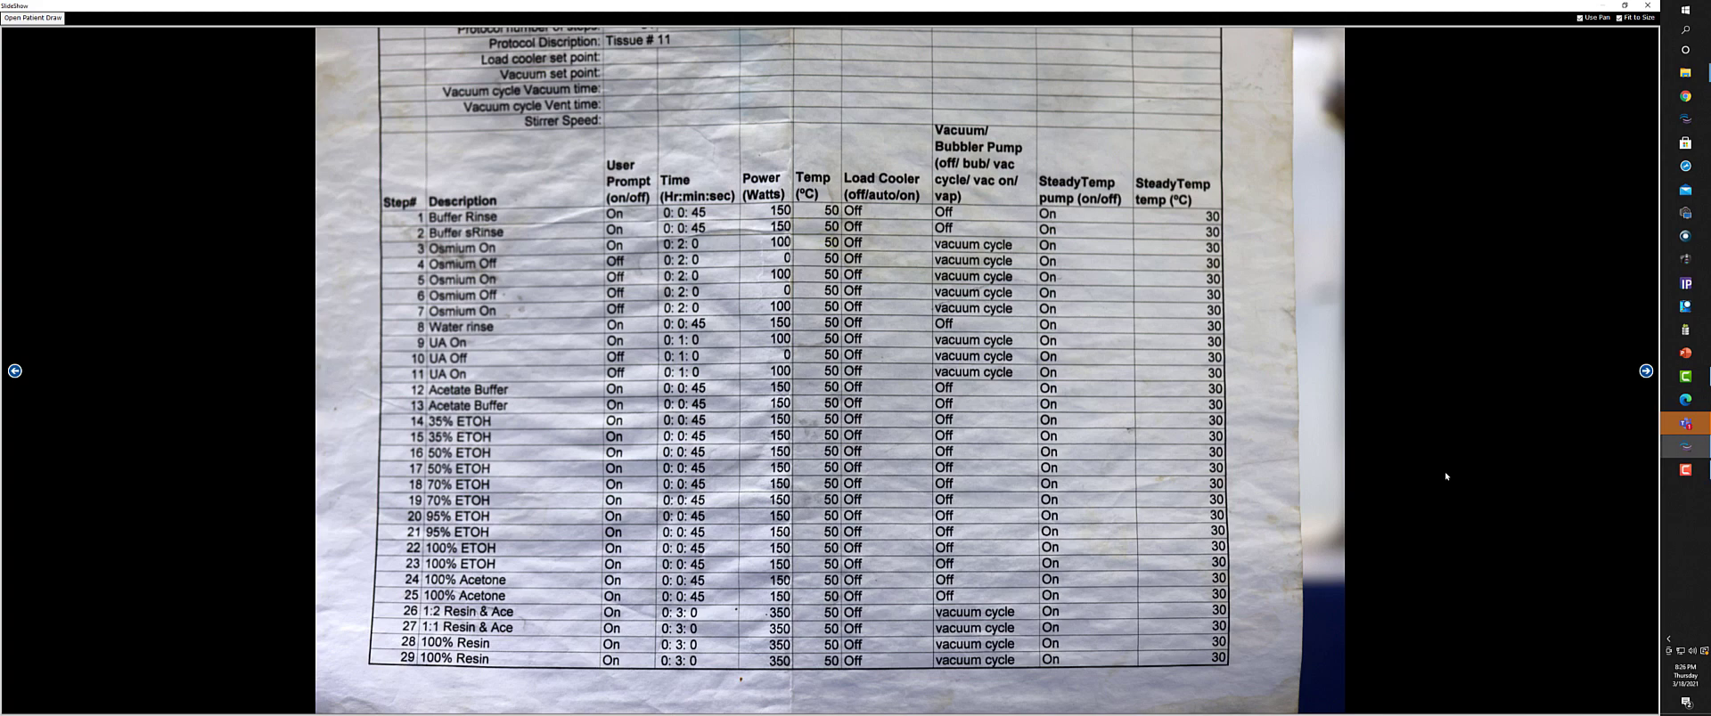
mouse_move(1646, 390)
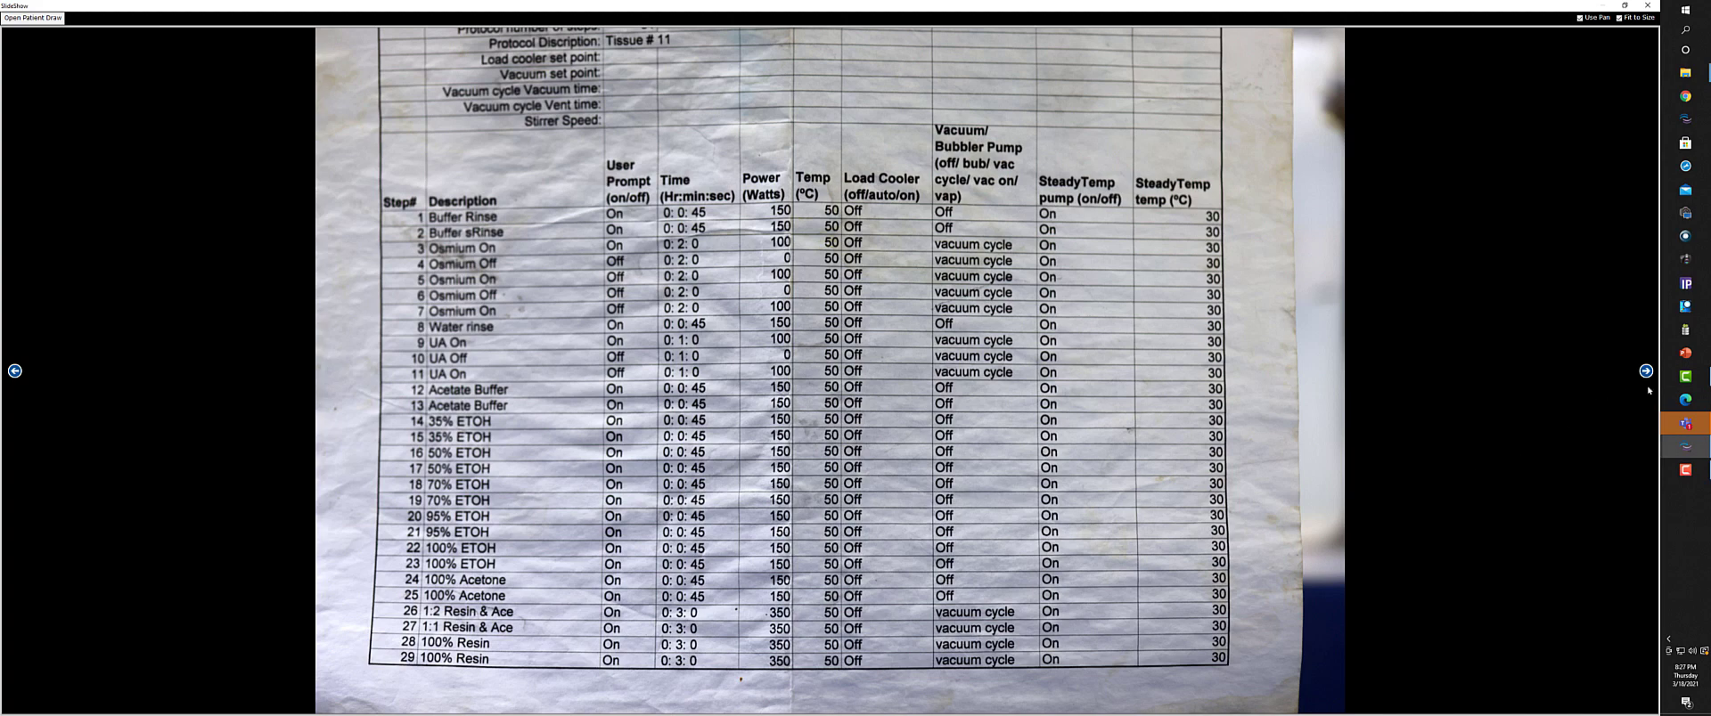
Step: Advance to the embedding mould slide 'Place specimen here and embedd'
click(1644, 369)
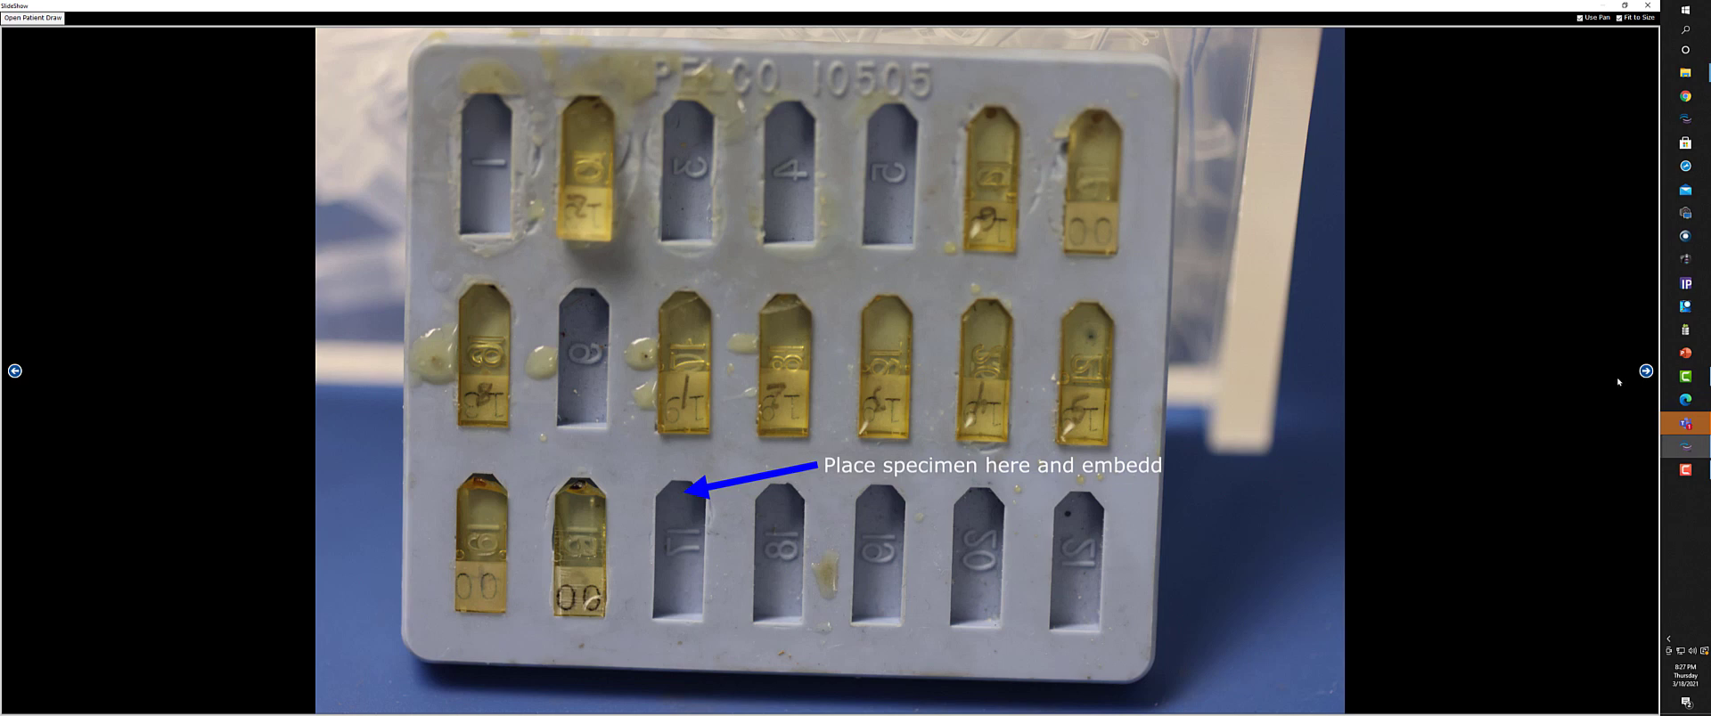
mouse_move(1335, 441)
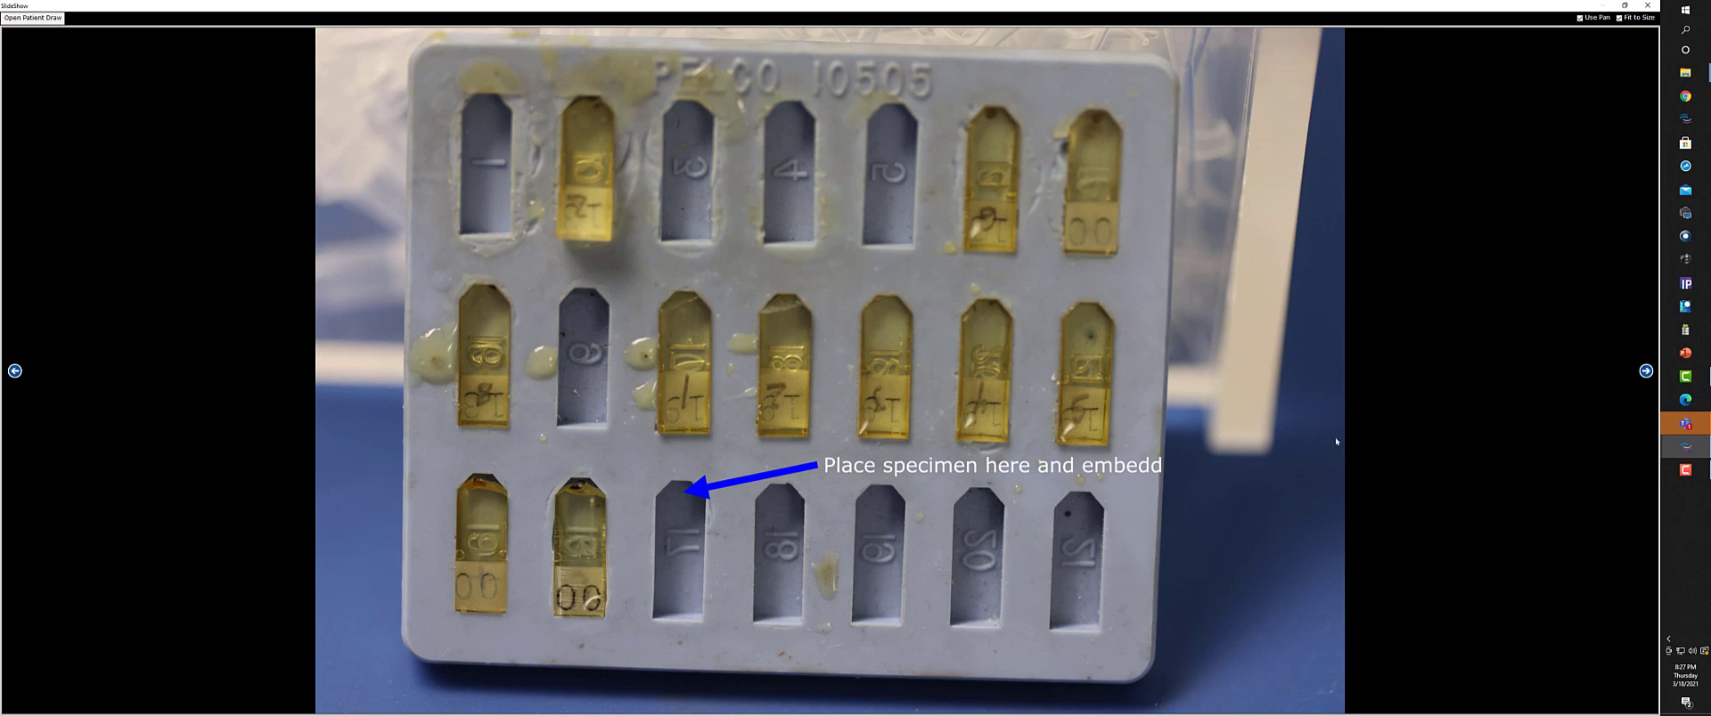
mouse_move(1251, 504)
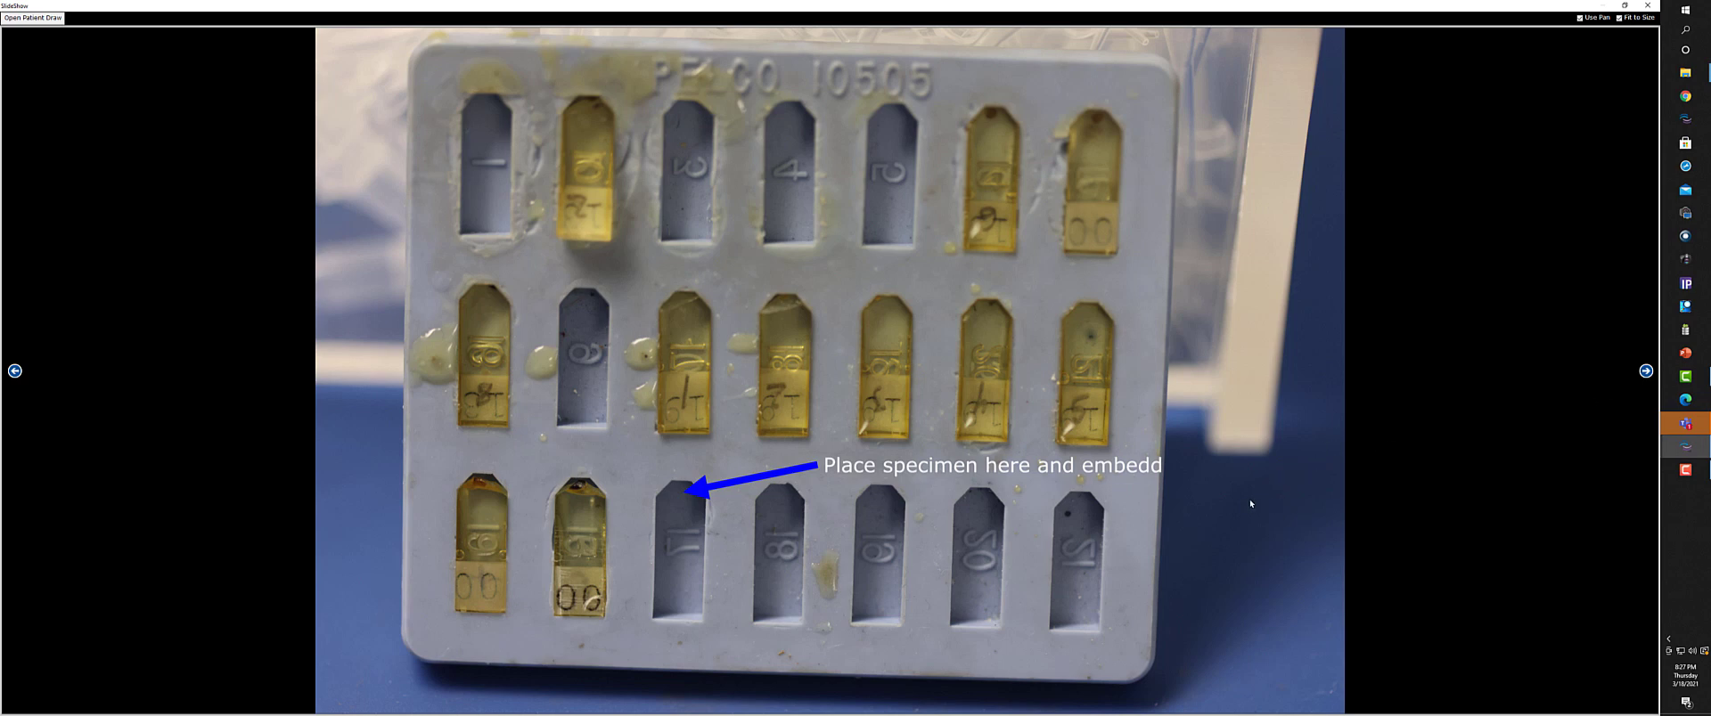
mouse_move(1222, 545)
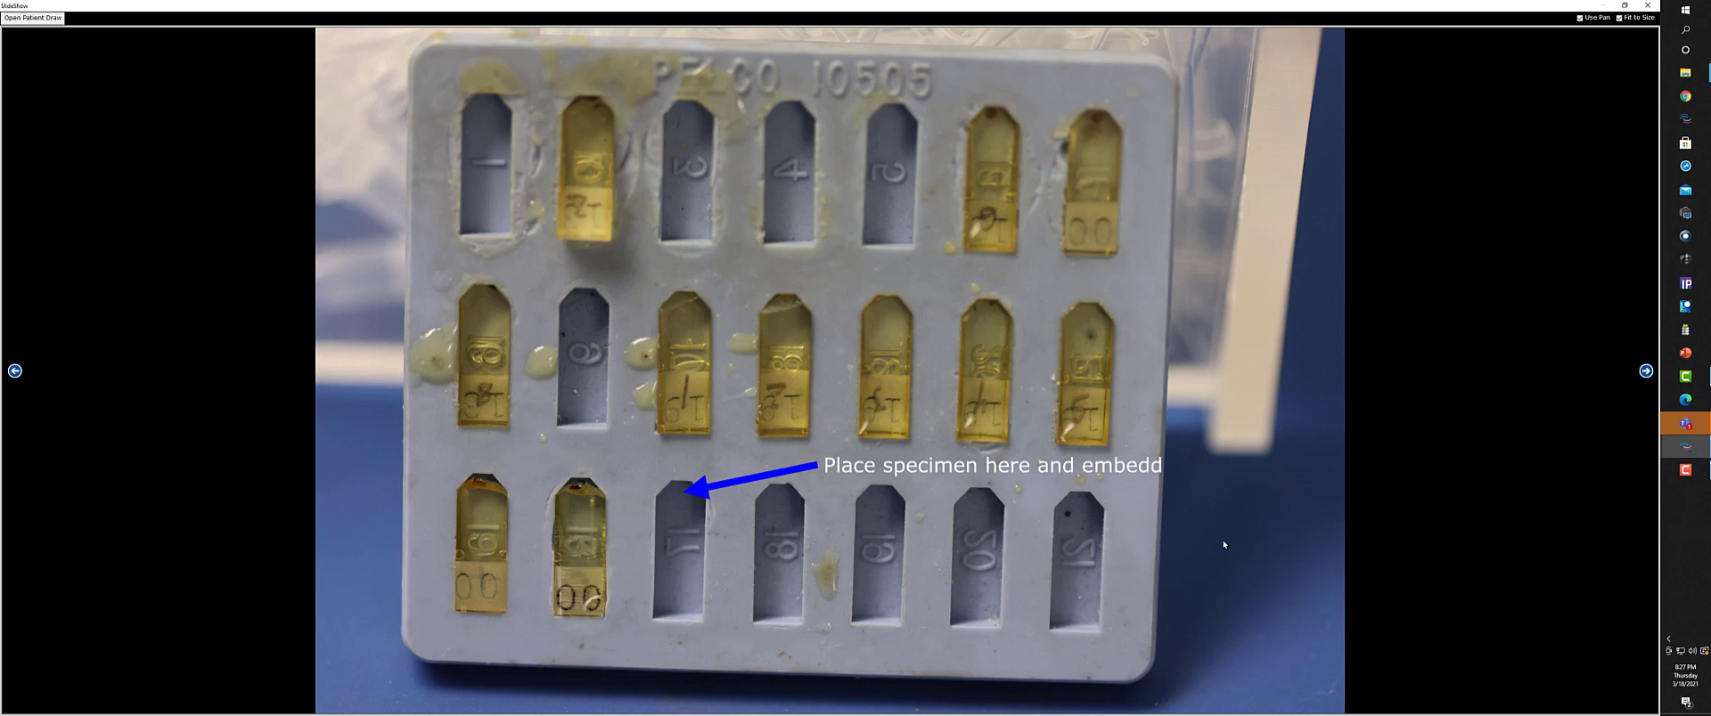
mouse_move(775, 563)
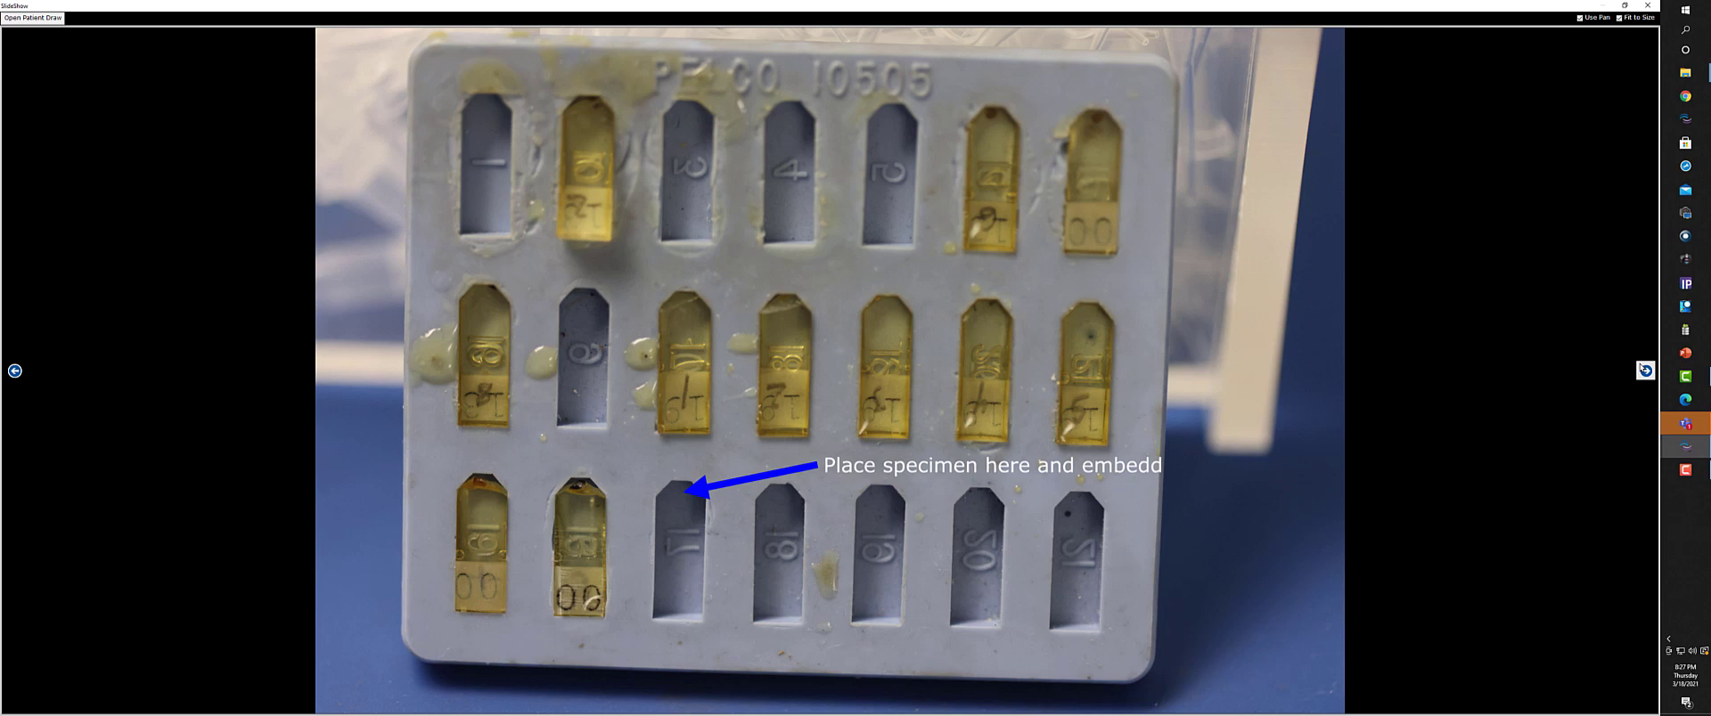
Step: Advance to the close-up of the resin block 'Embedded in Epon'
click(1645, 371)
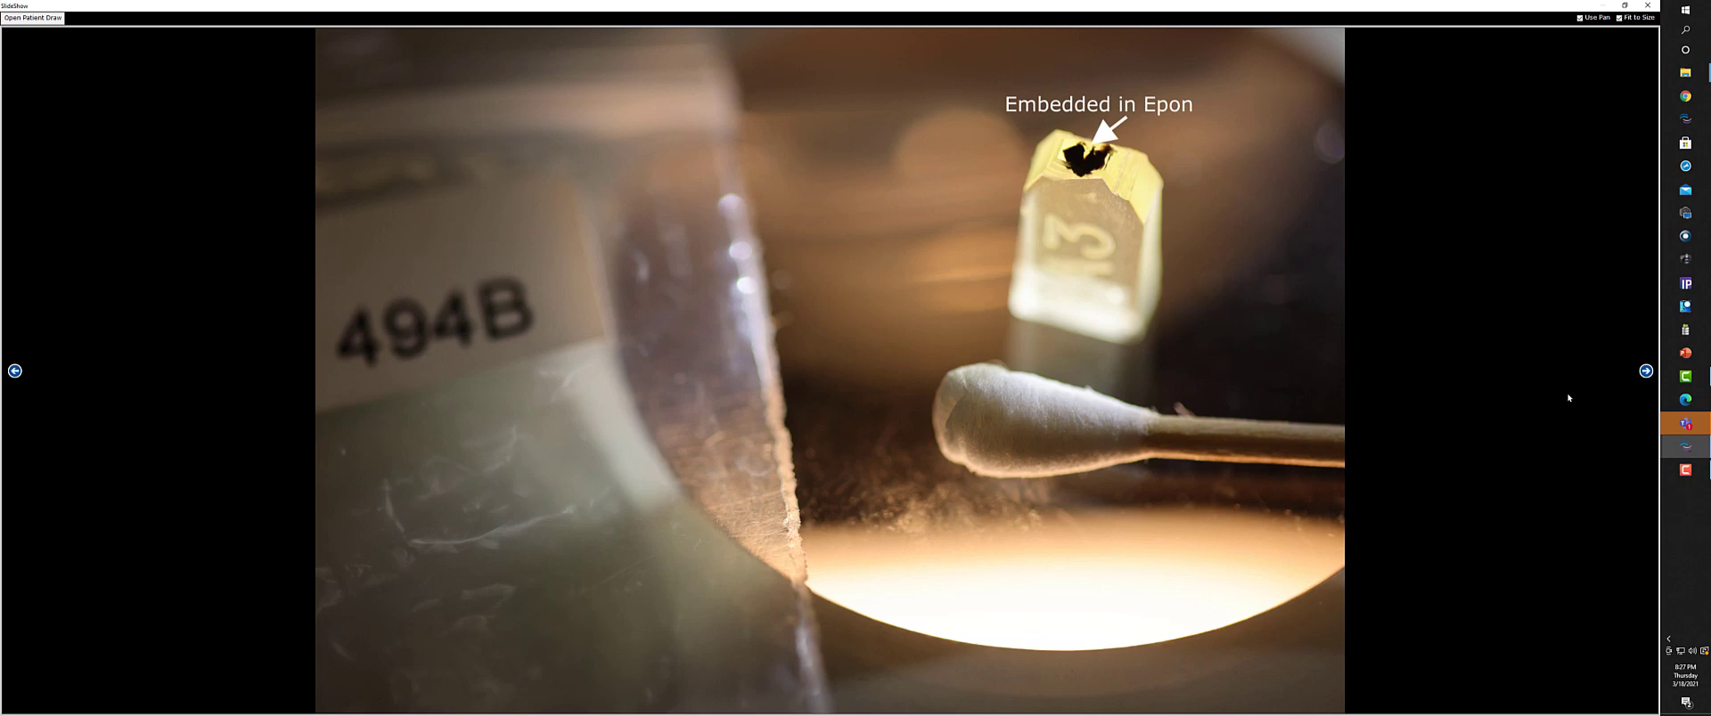
mouse_move(1514, 417)
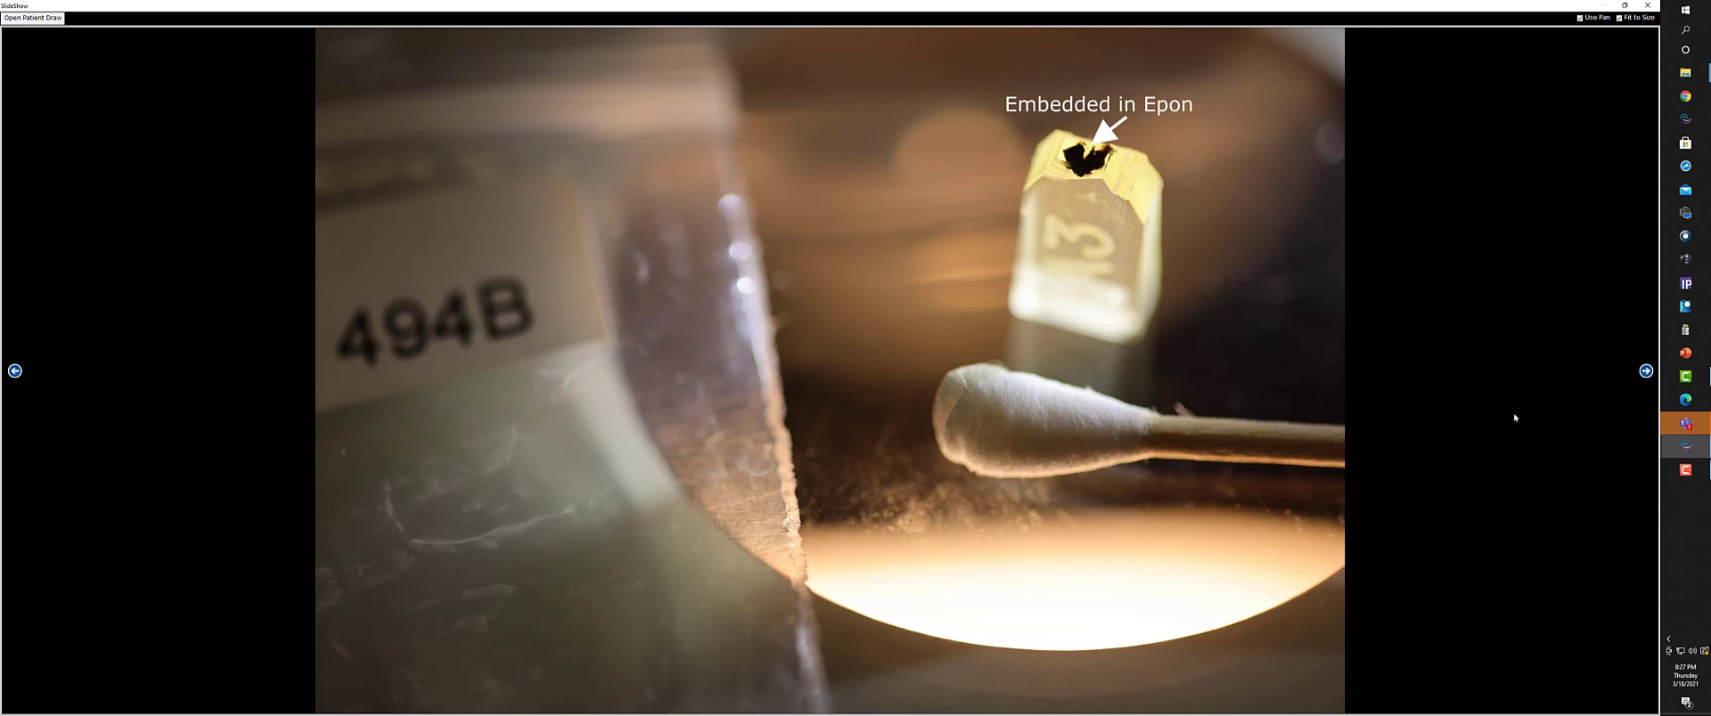
mouse_move(1538, 423)
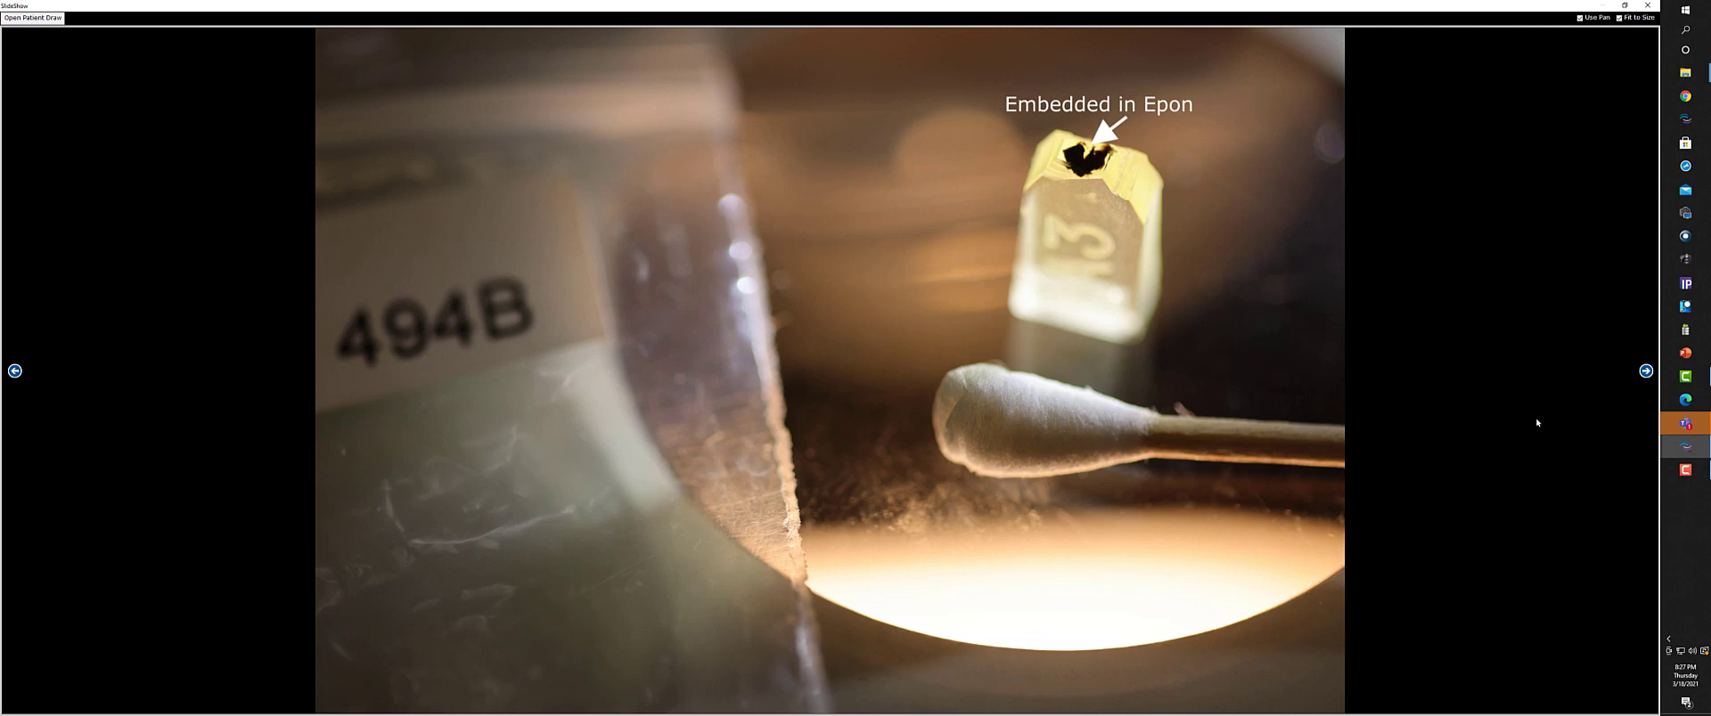
mouse_move(1219, 324)
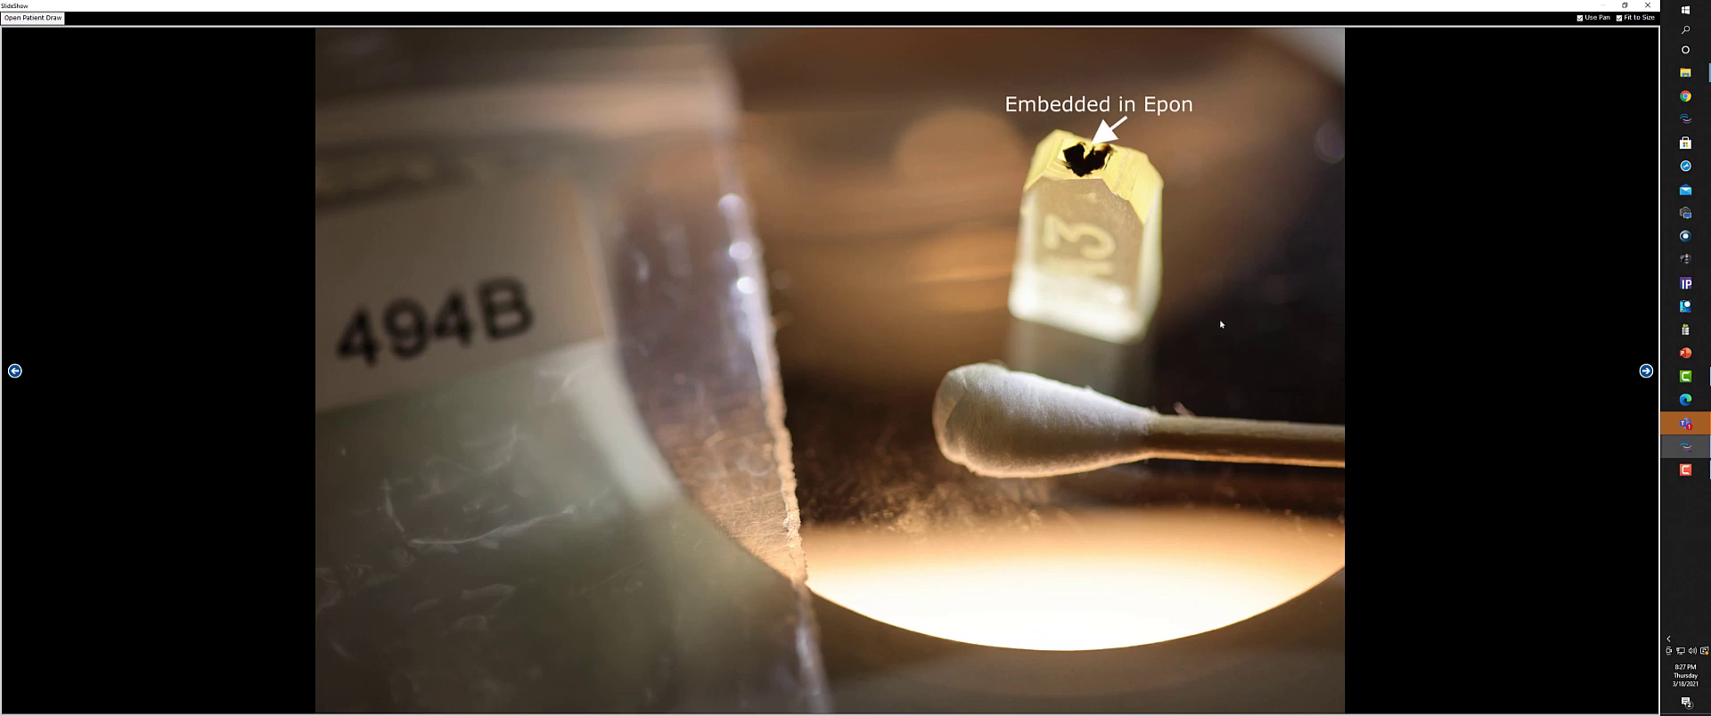
mouse_move(1151, 239)
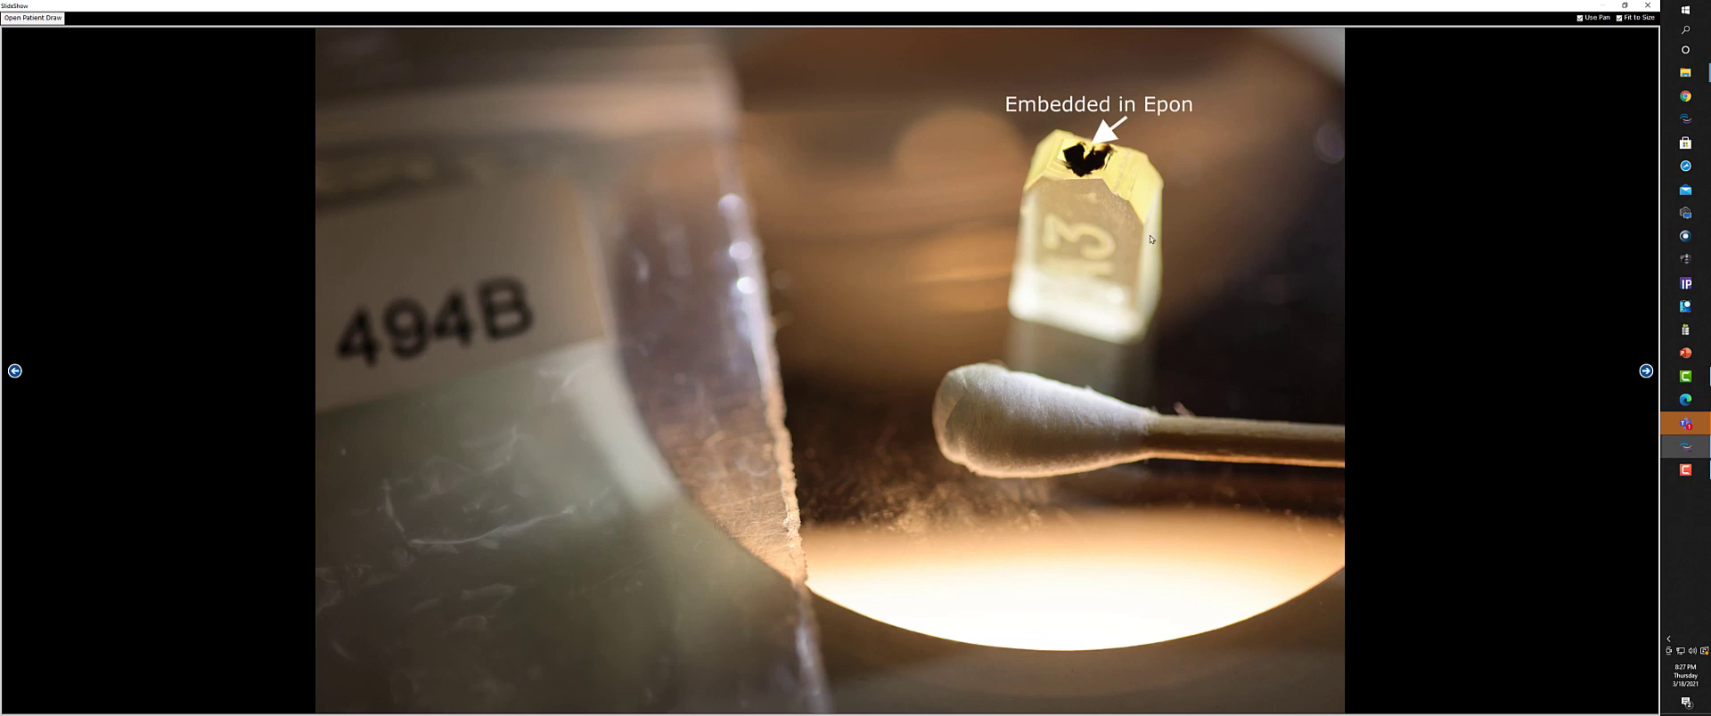
mouse_move(1083, 196)
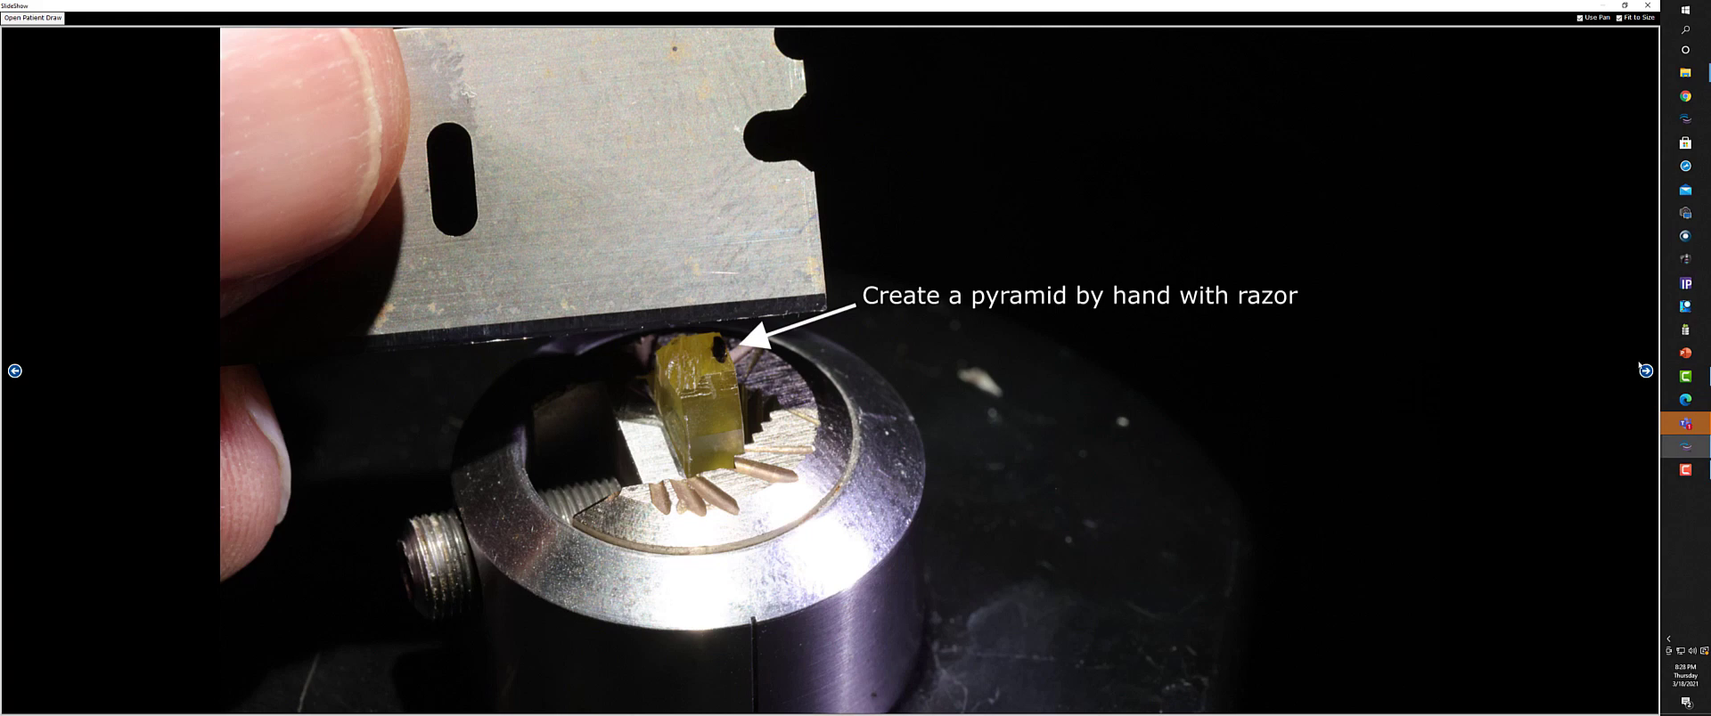
mouse_move(1686, 351)
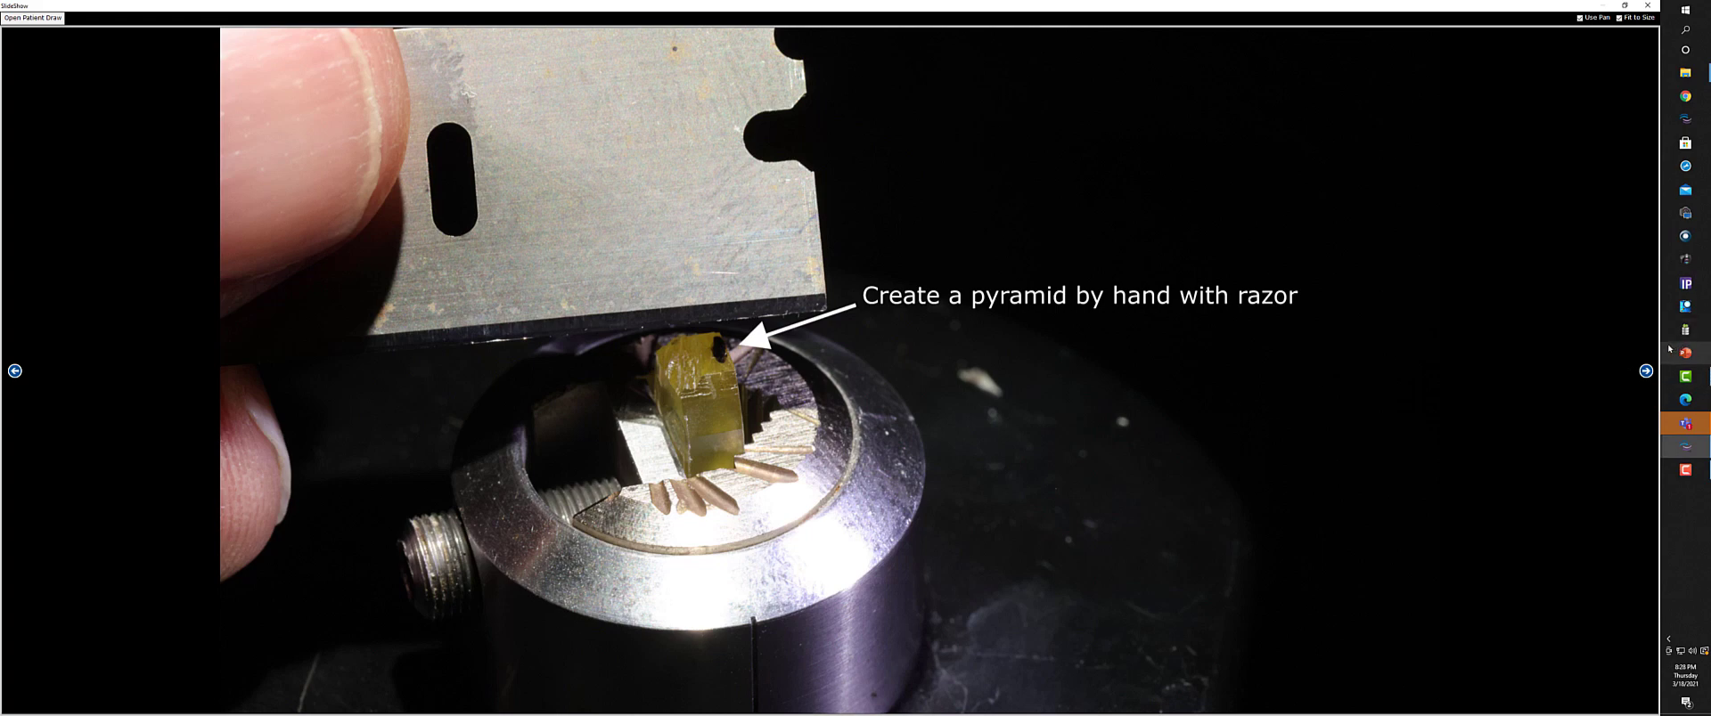
mouse_move(1591, 351)
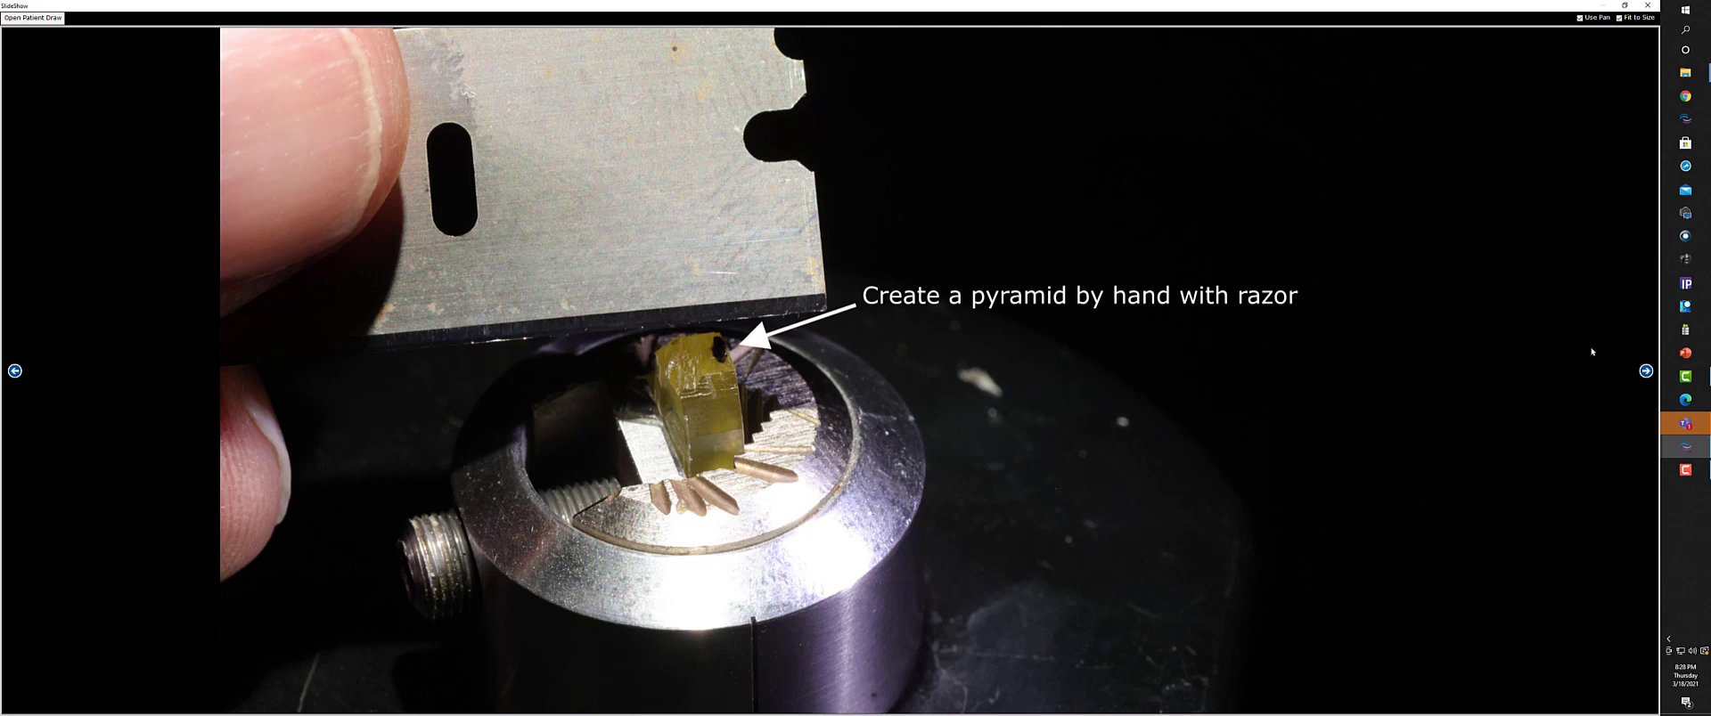
mouse_move(1513, 351)
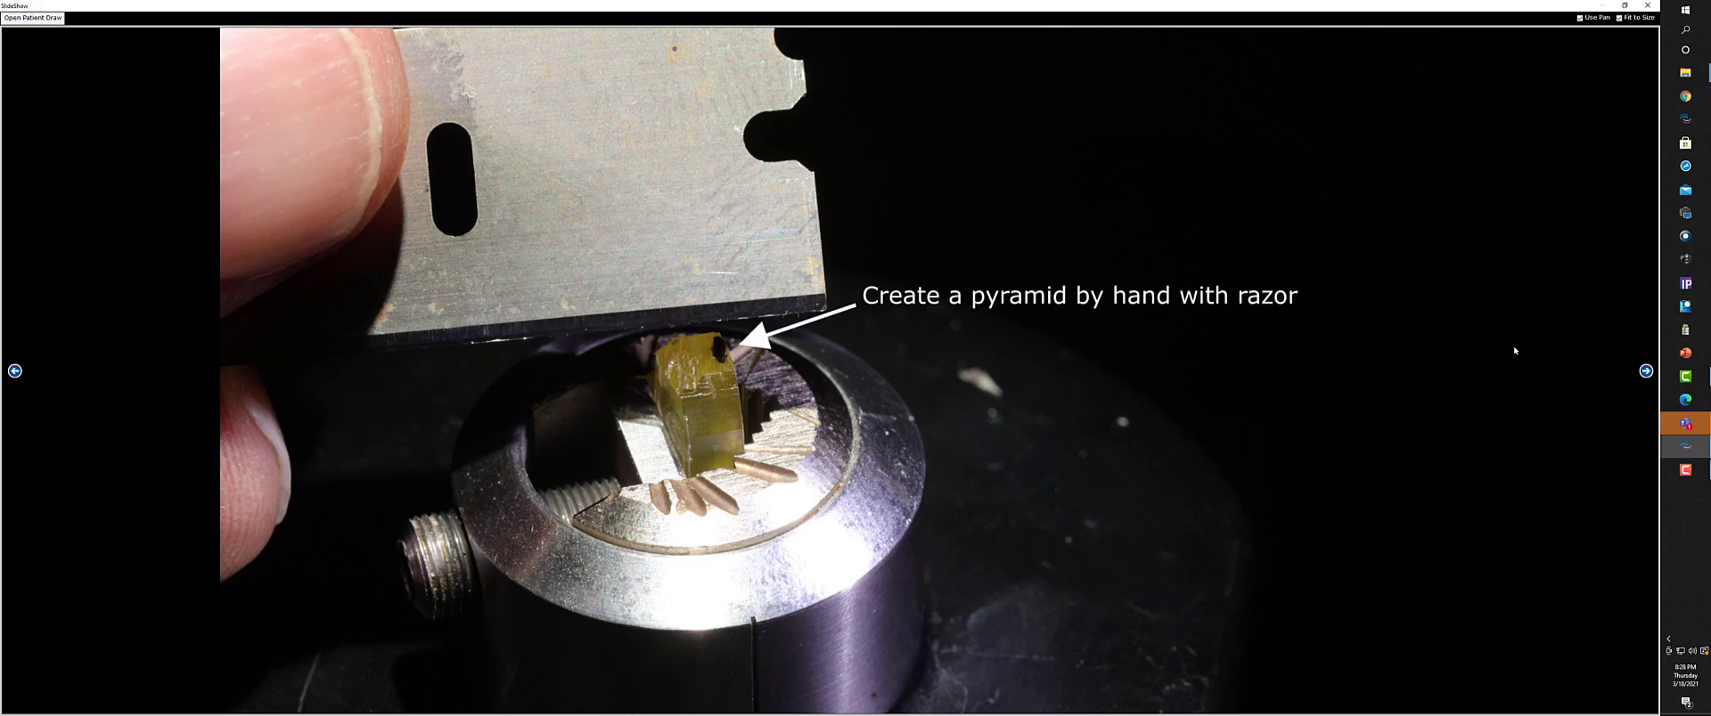
Step: Advance to the micrograph 'The block was faced for the survey section'
click(1644, 371)
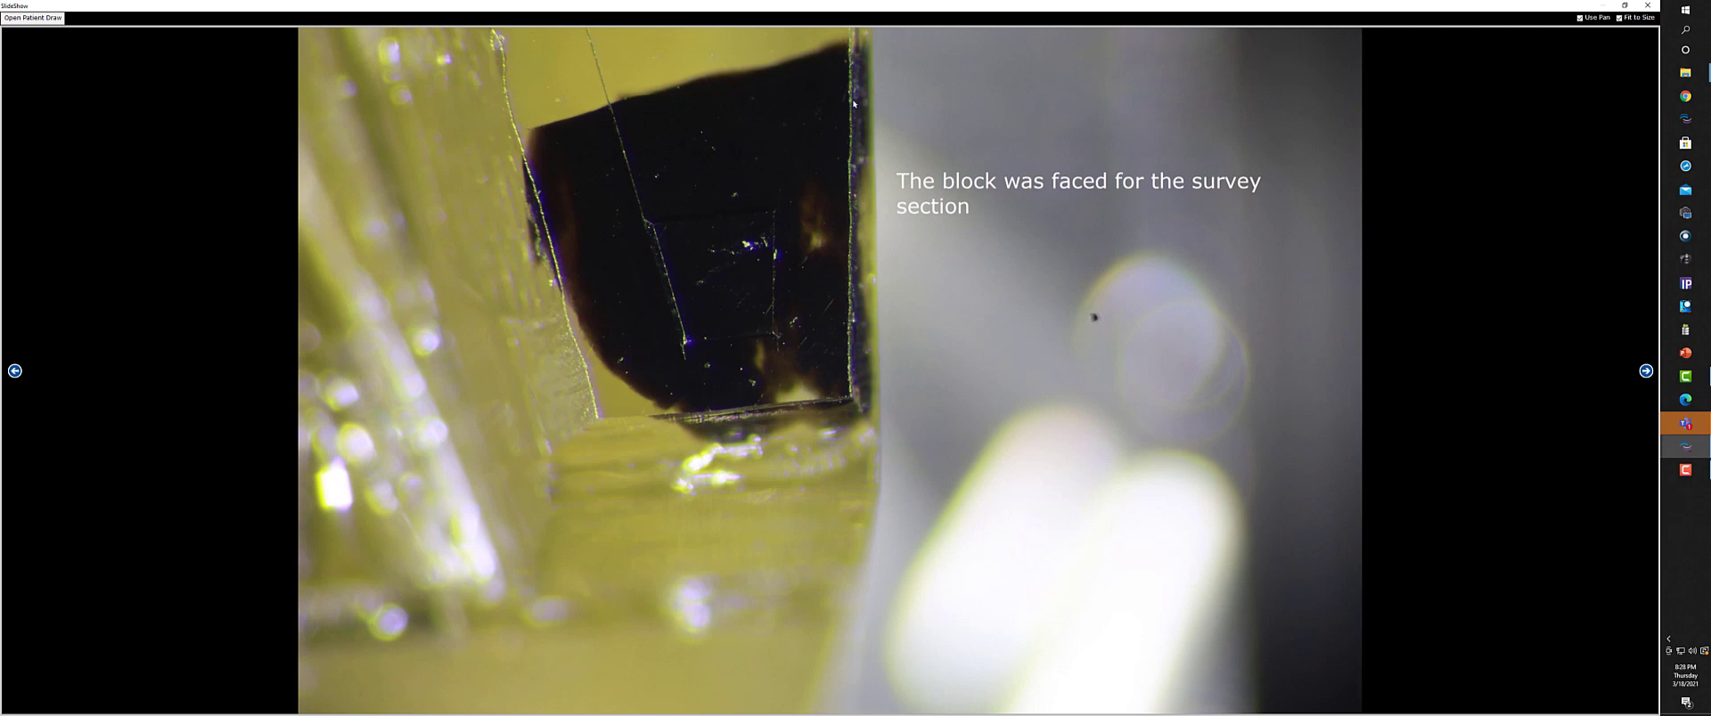
mouse_move(1126, 384)
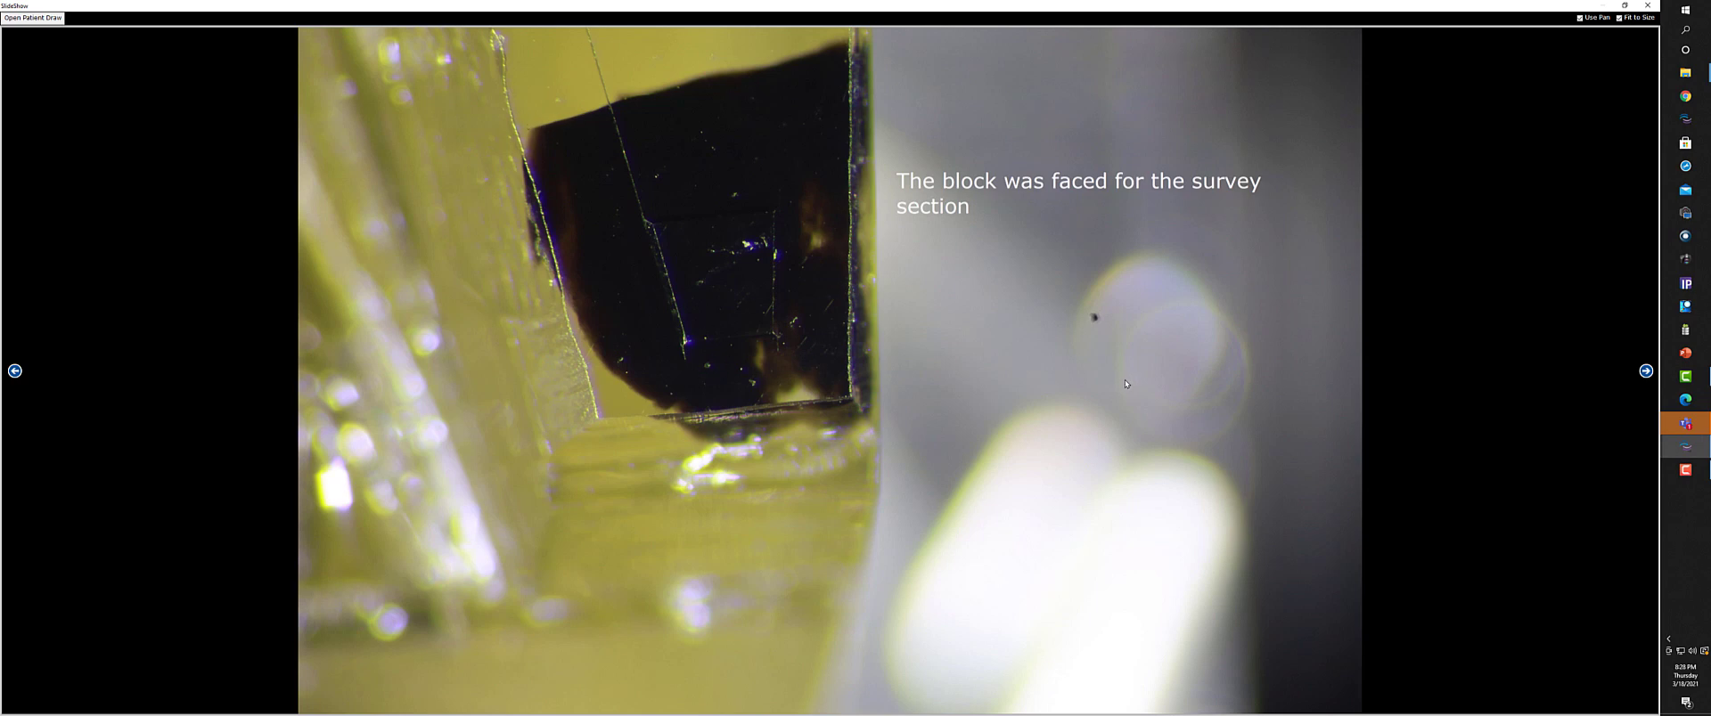
mouse_move(1119, 377)
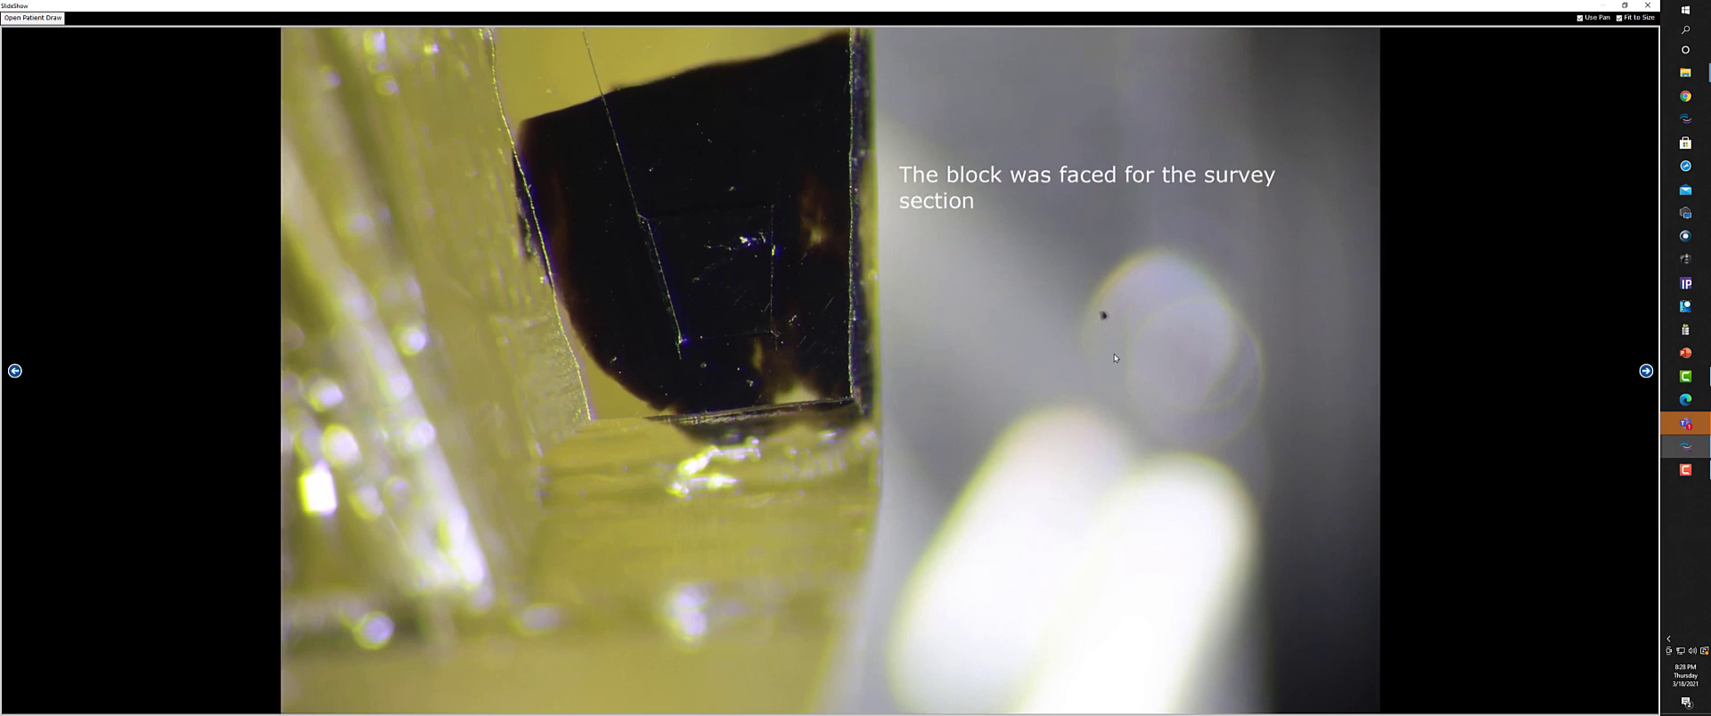
mouse_move(1128, 367)
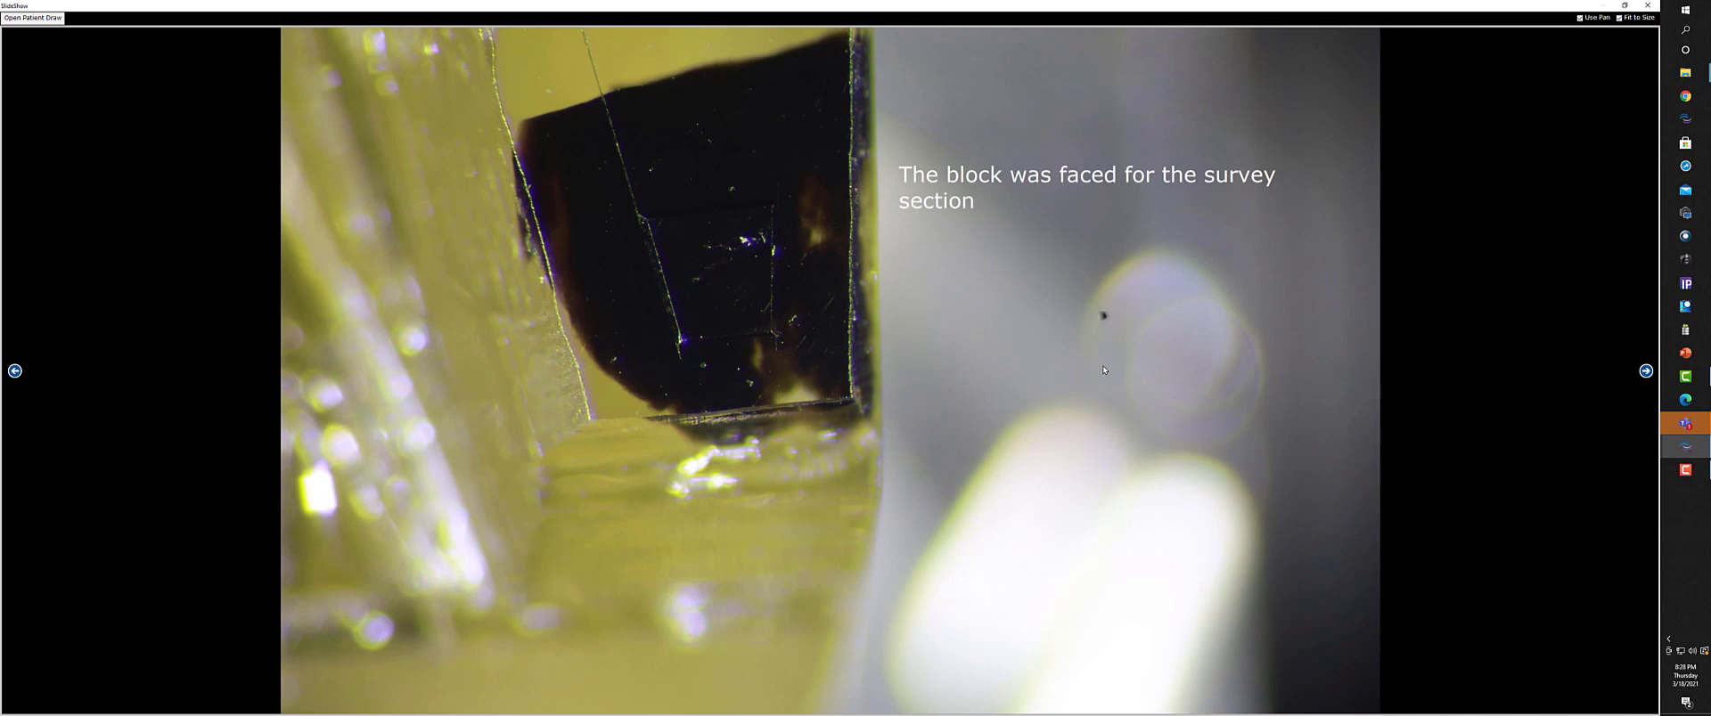
mouse_move(1098, 369)
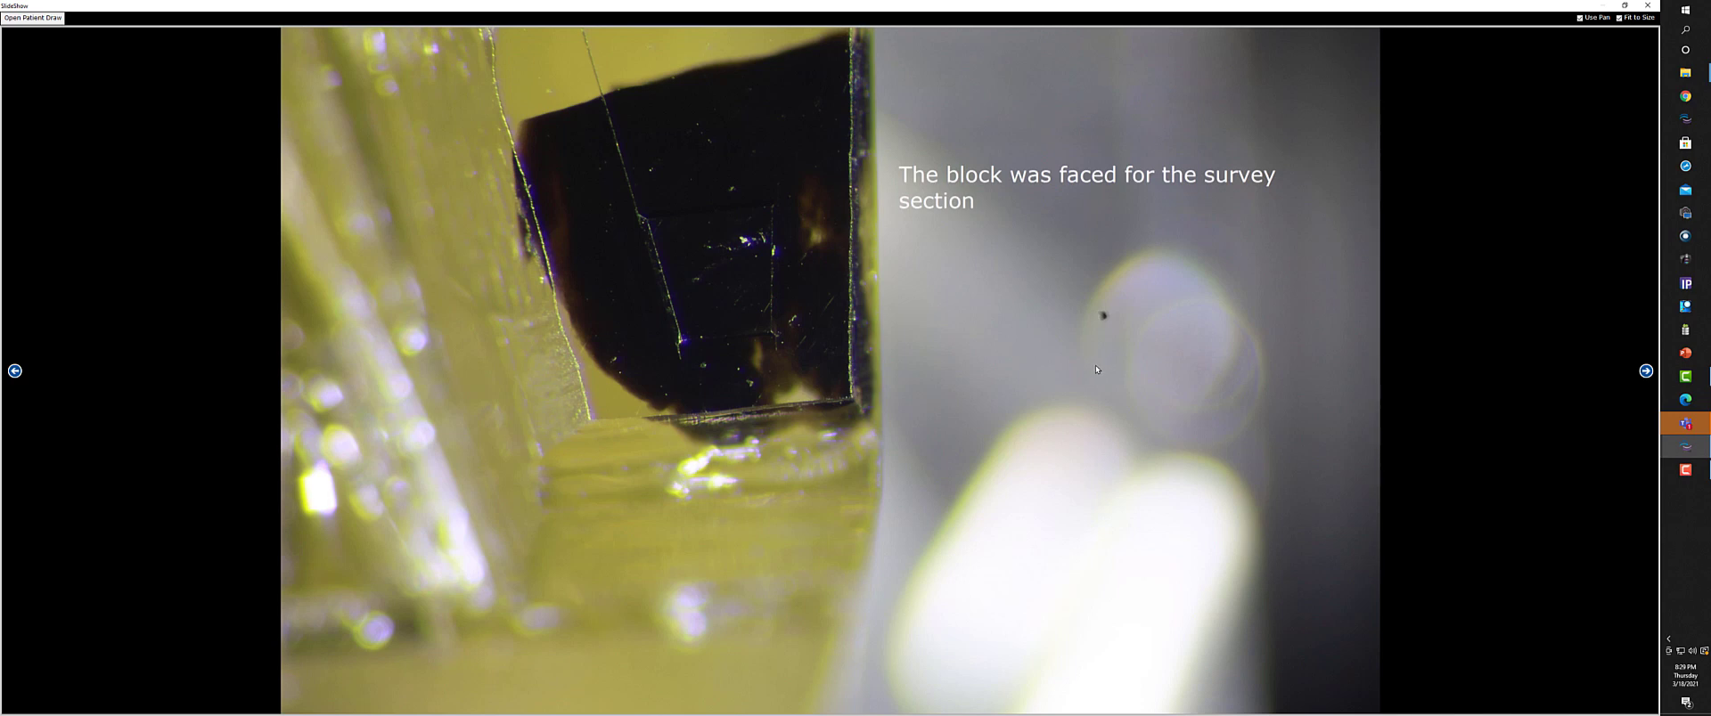
mouse_move(1099, 369)
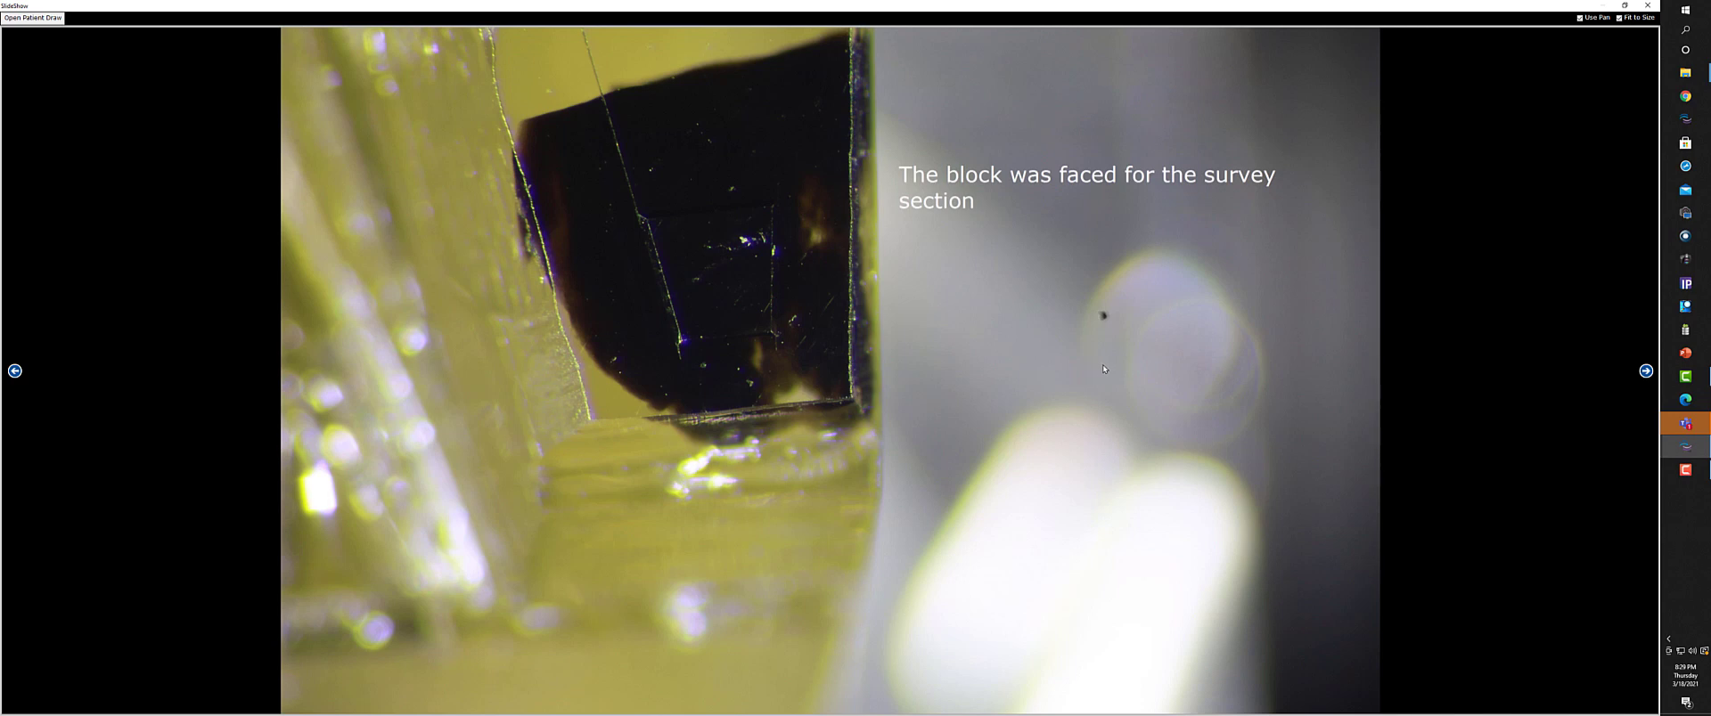
mouse_move(1586, 364)
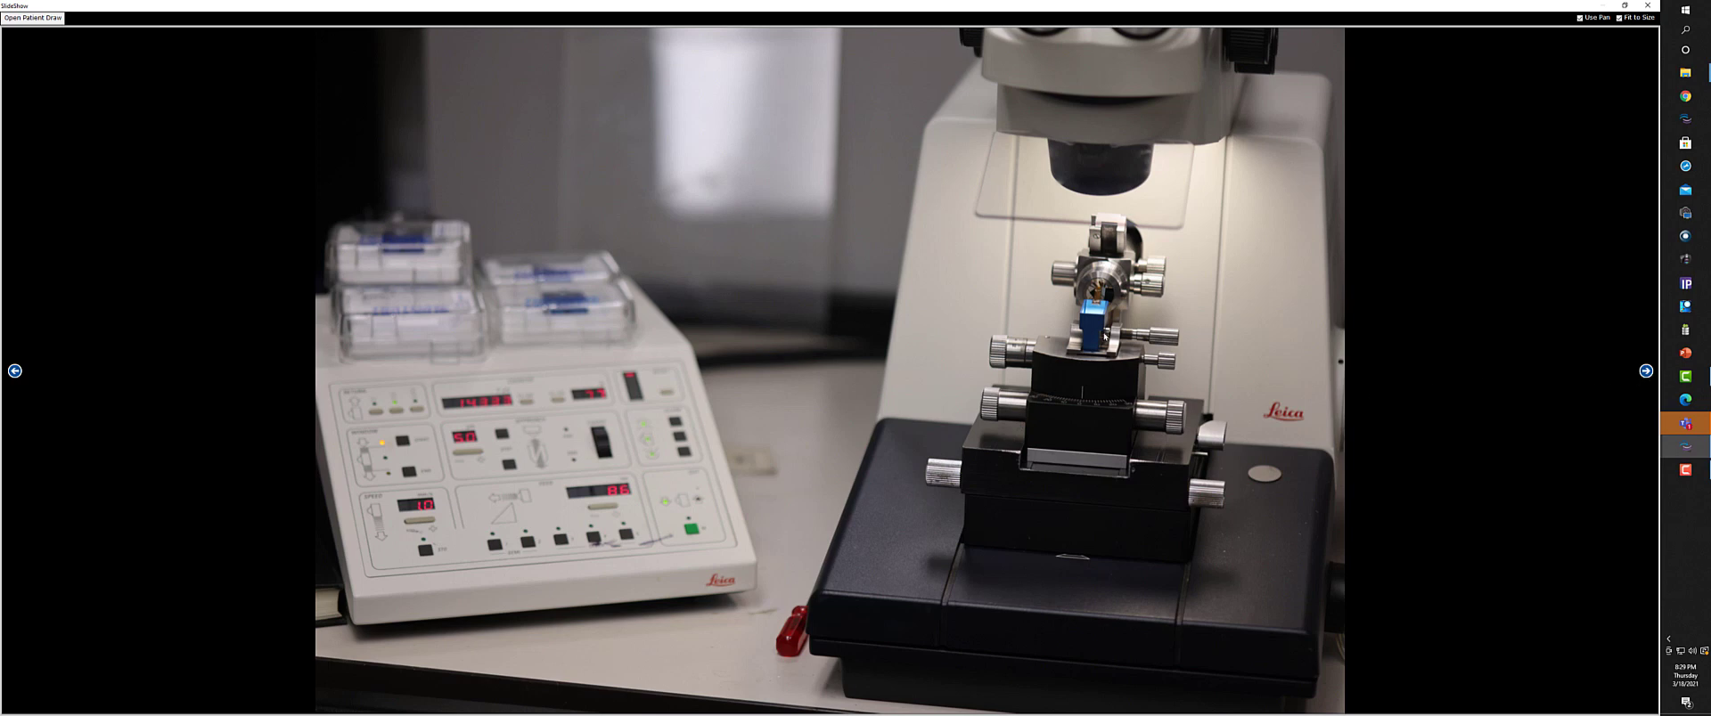
mouse_move(1622, 349)
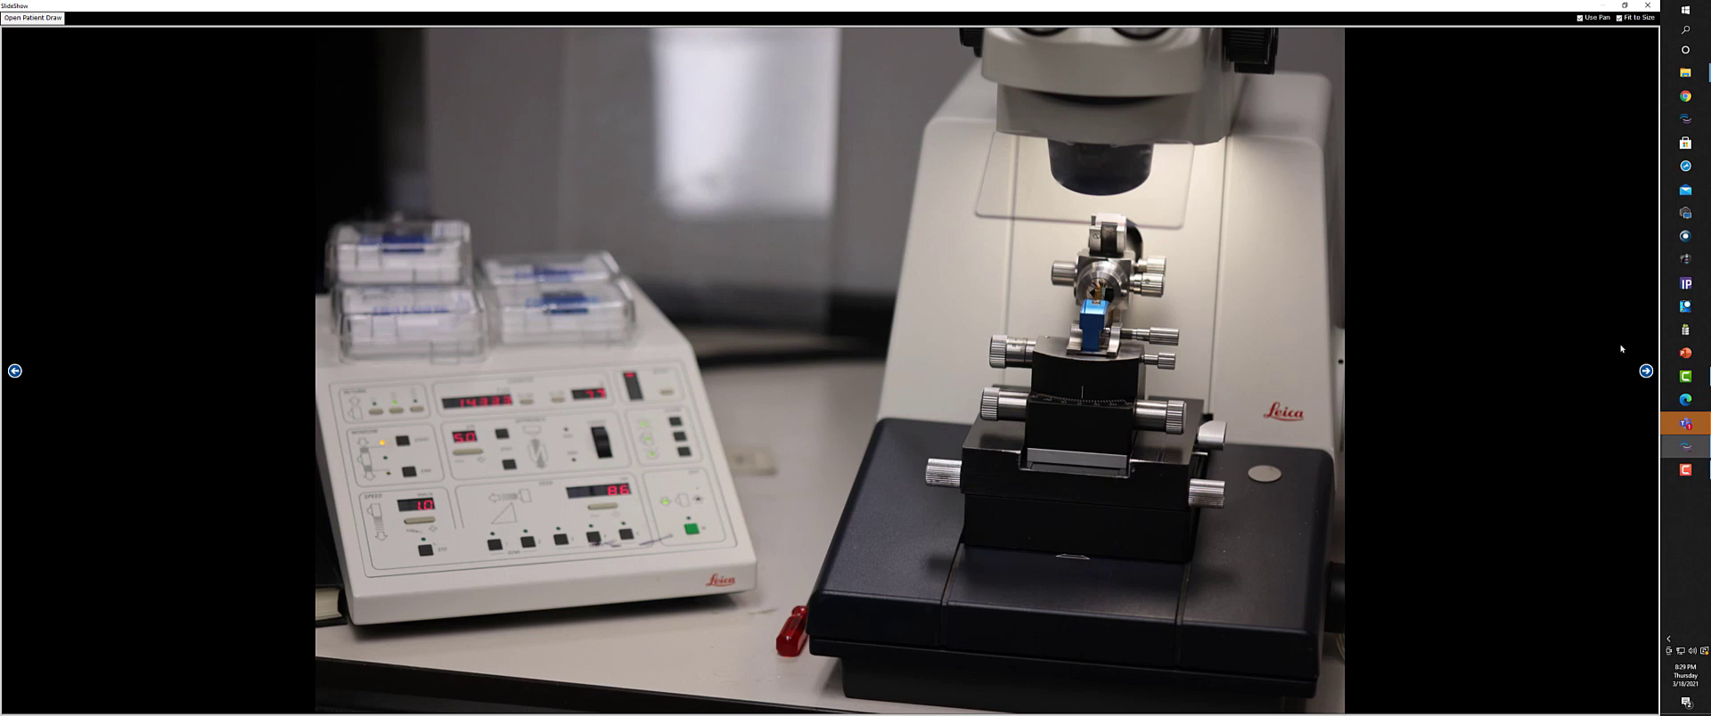
Step: Advance past the Leica microtome photo to the Size Matters slide
click(1644, 371)
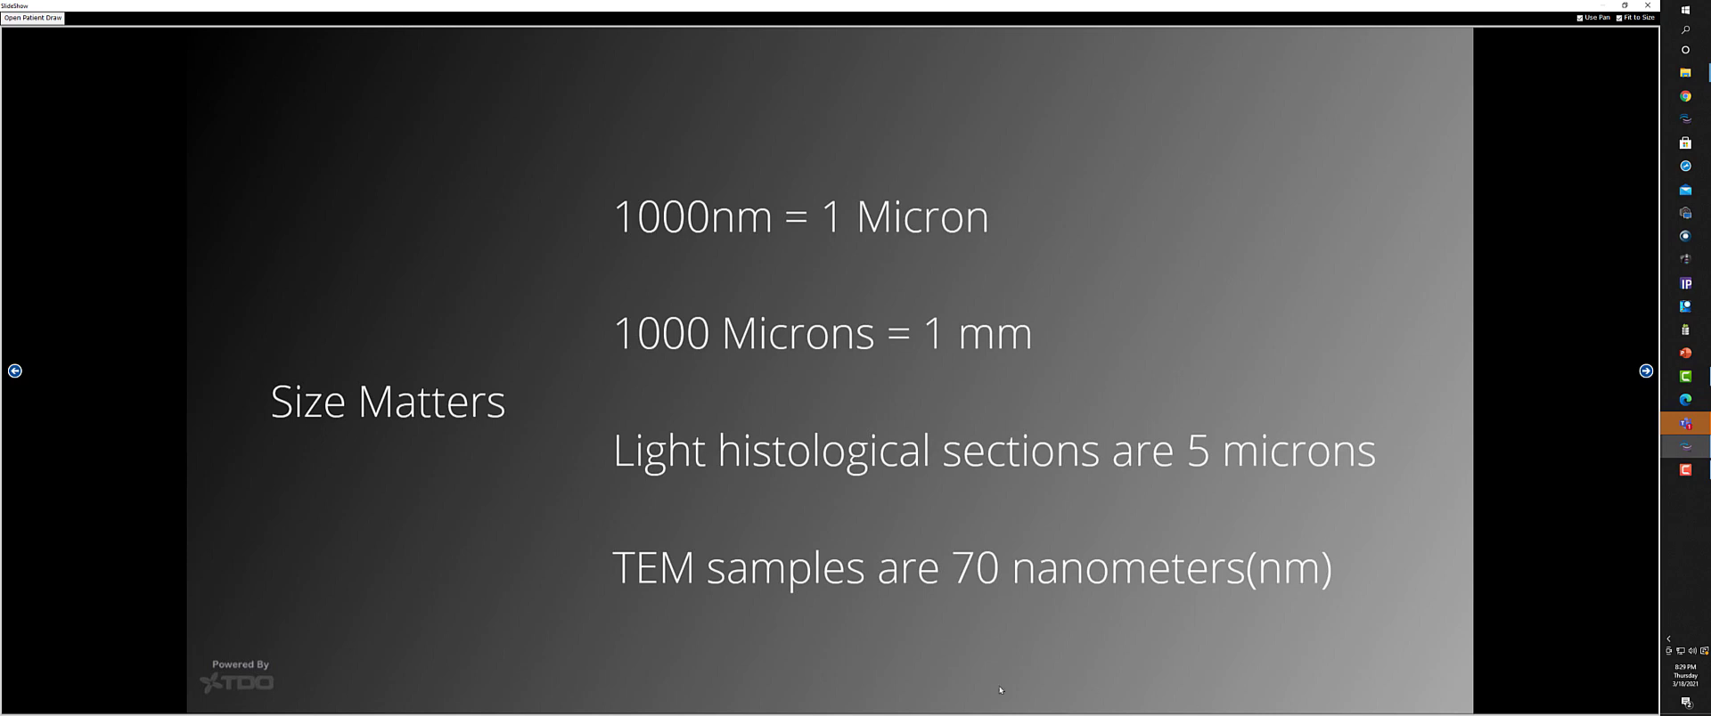
mouse_move(982, 615)
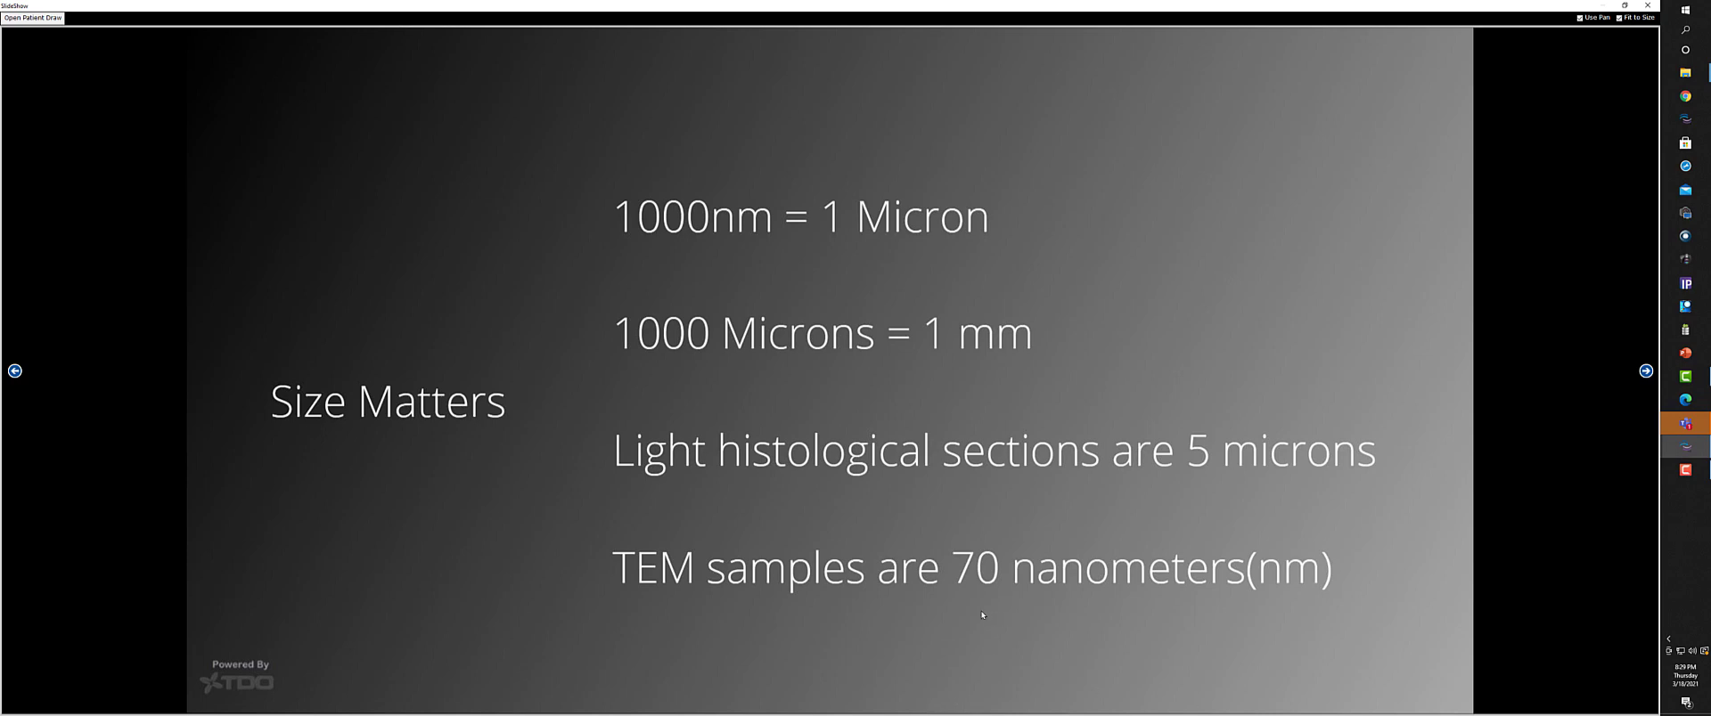
mouse_move(1087, 633)
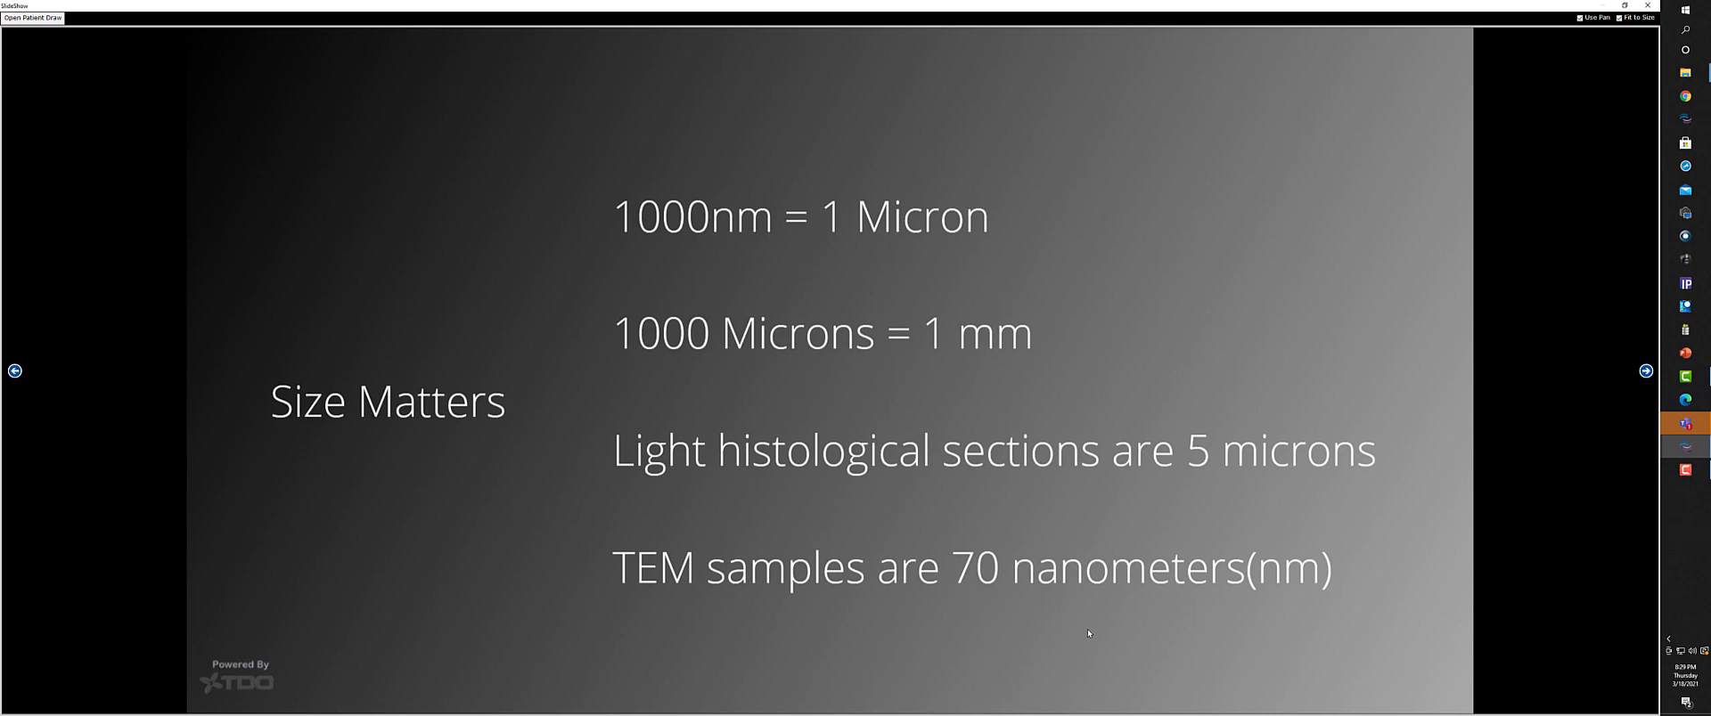
mouse_move(1049, 654)
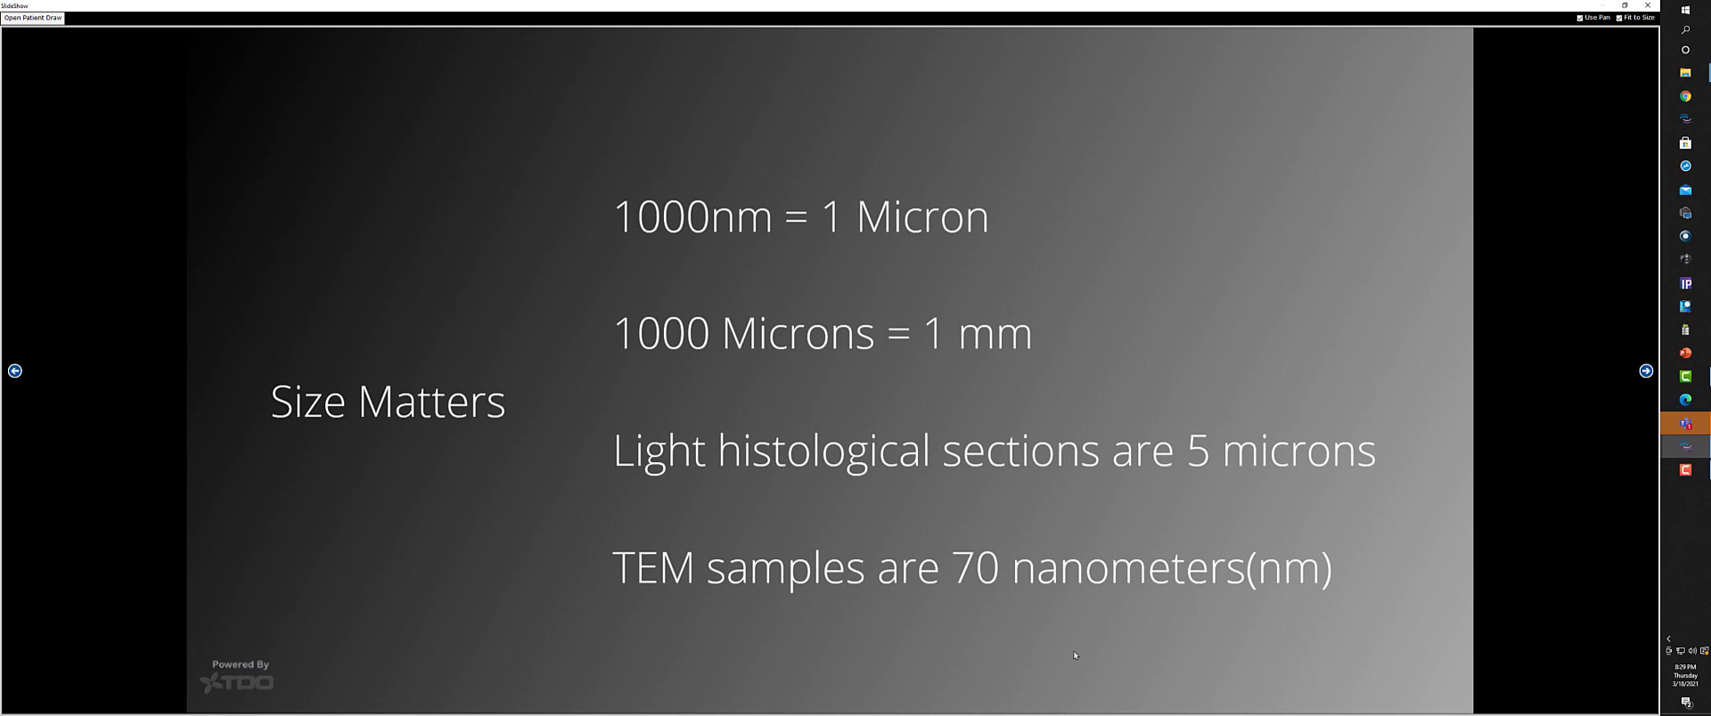
mouse_move(1099, 659)
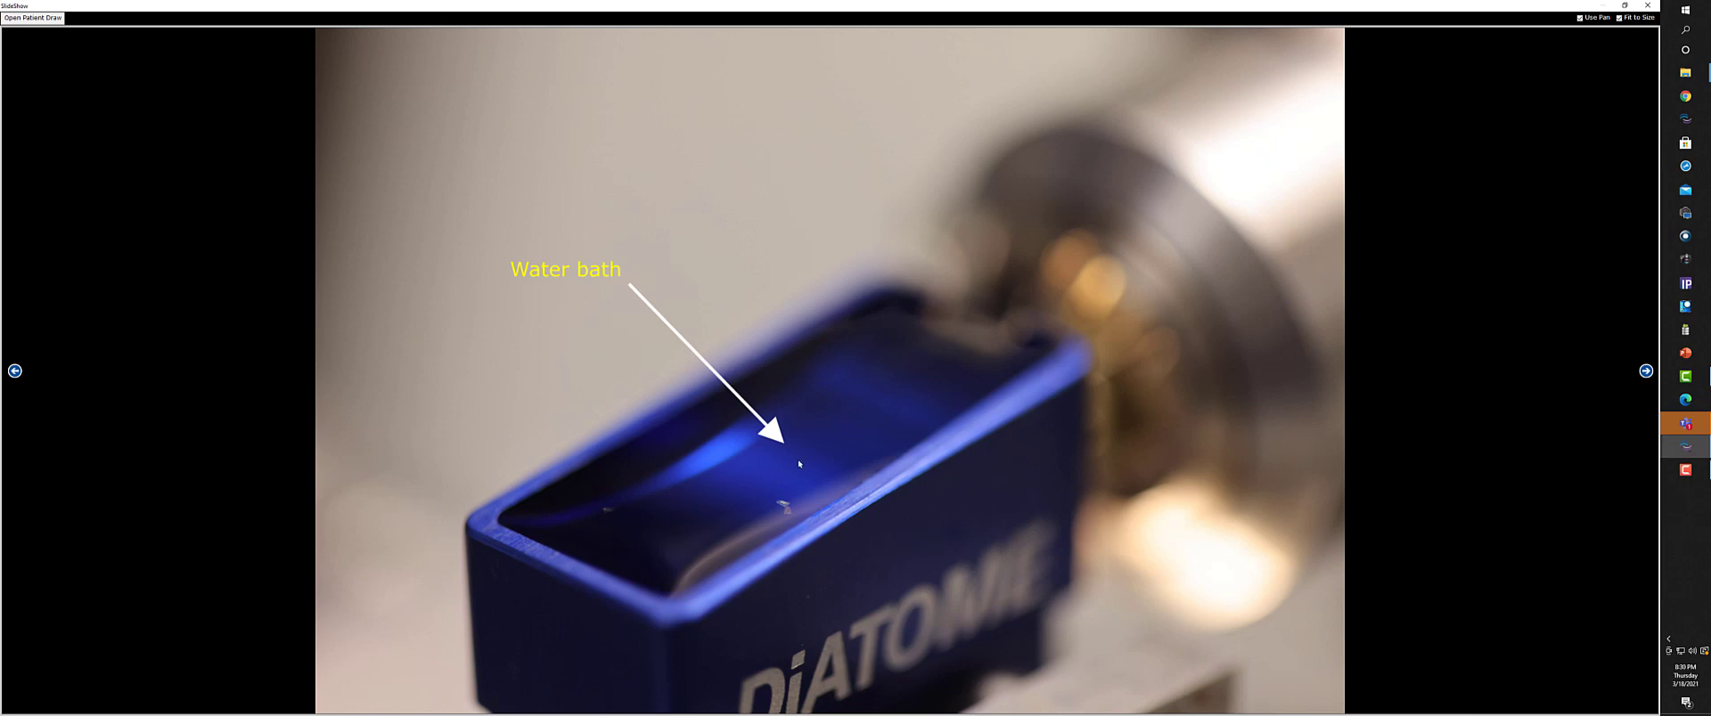
mouse_move(1595, 397)
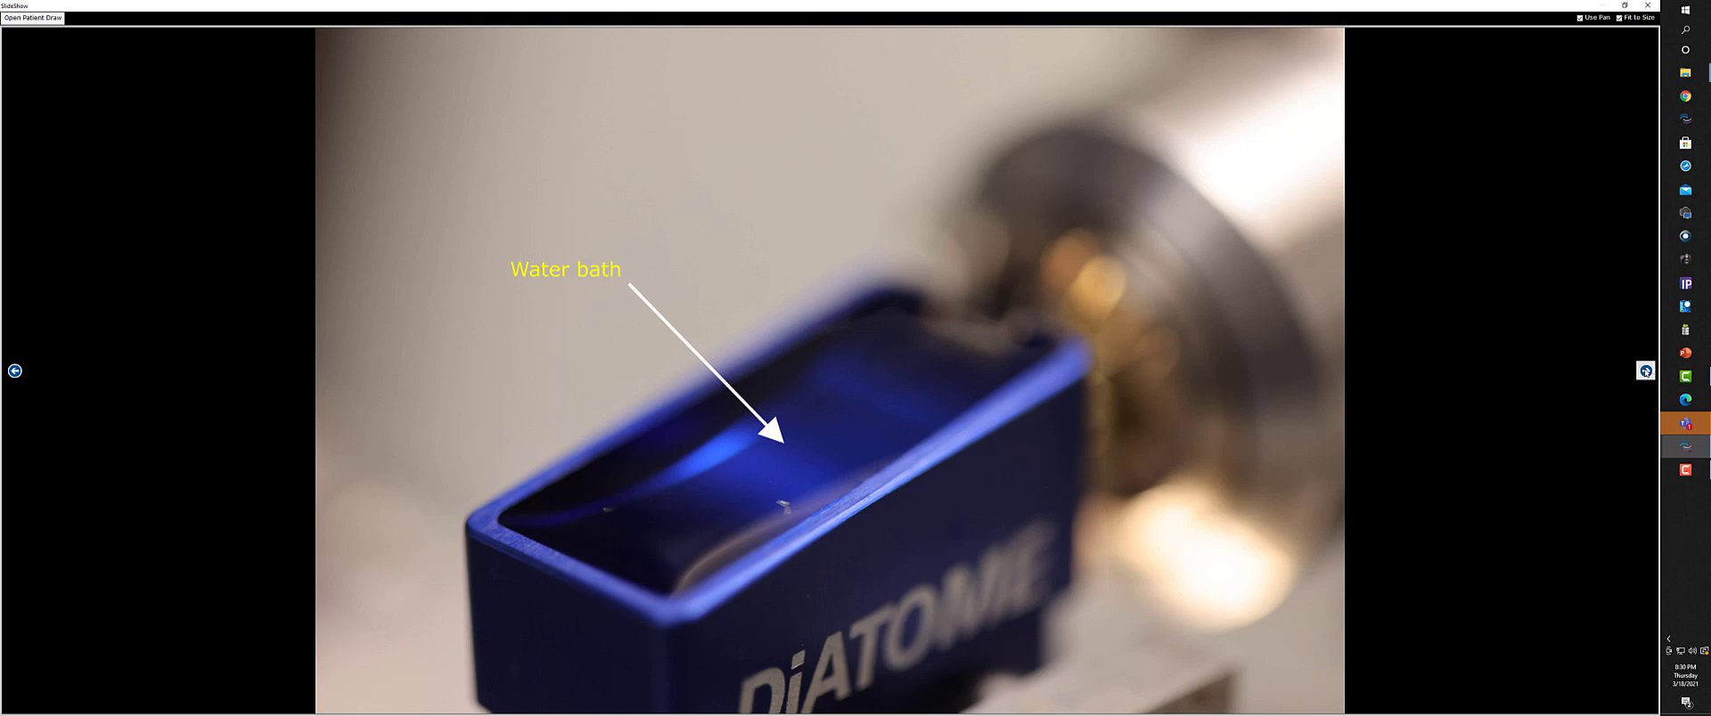
Step: Advance through '500 nm sections floating on water' to the loop pick-up slide
click(1646, 370)
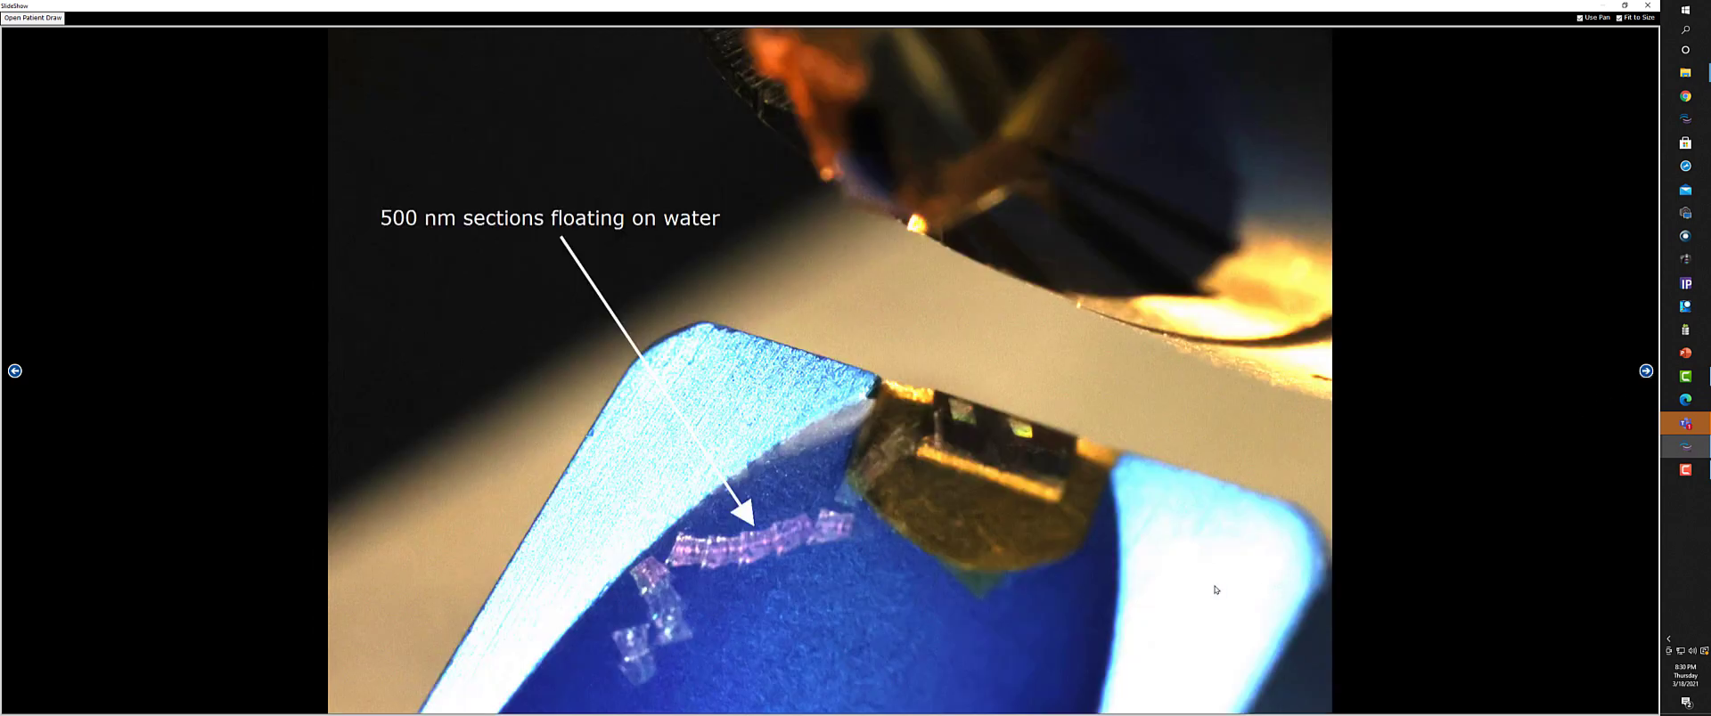
mouse_move(1066, 429)
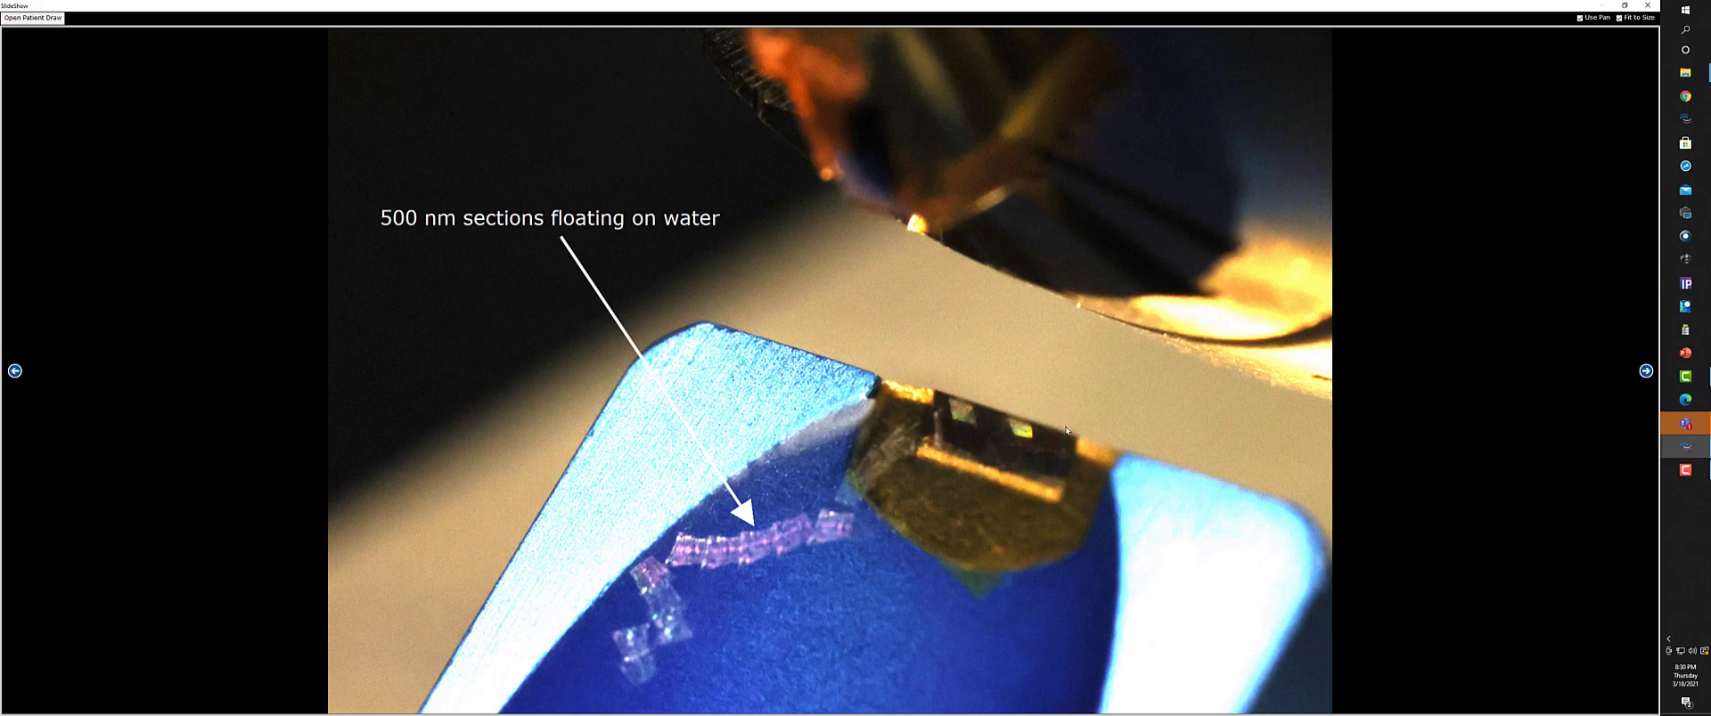
mouse_move(684, 576)
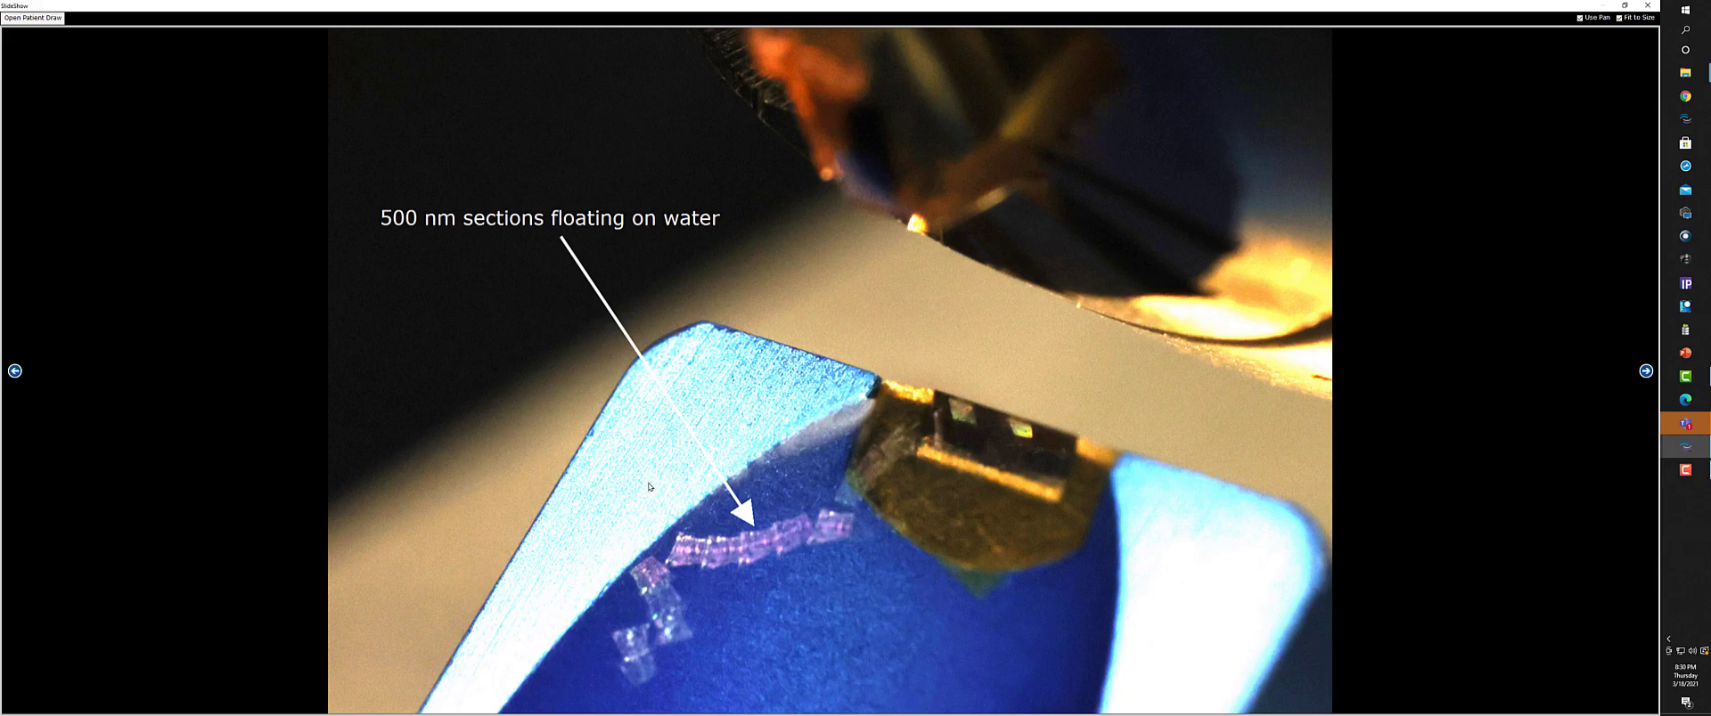
mouse_move(695, 559)
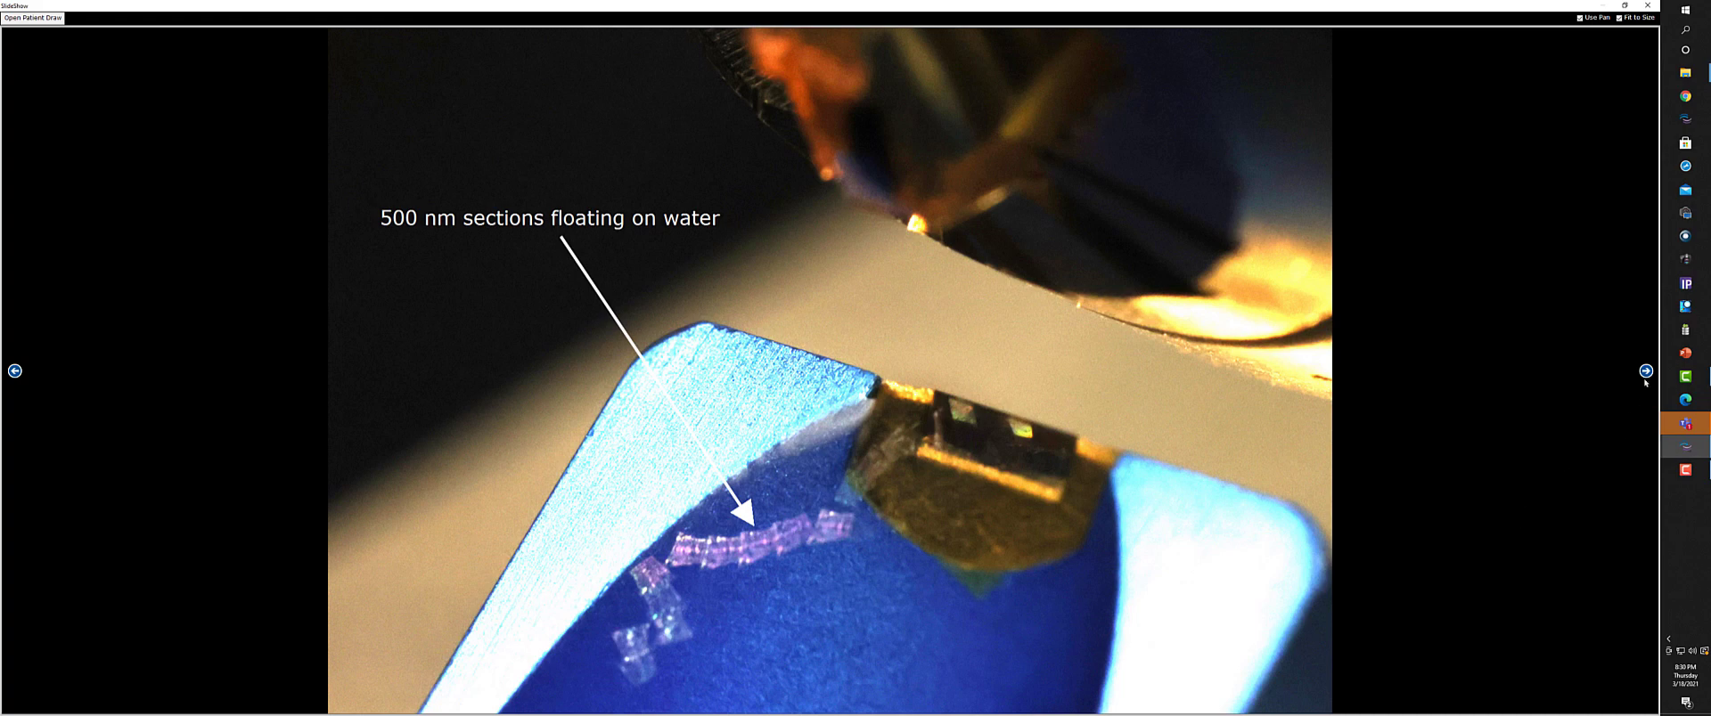
click(1645, 371)
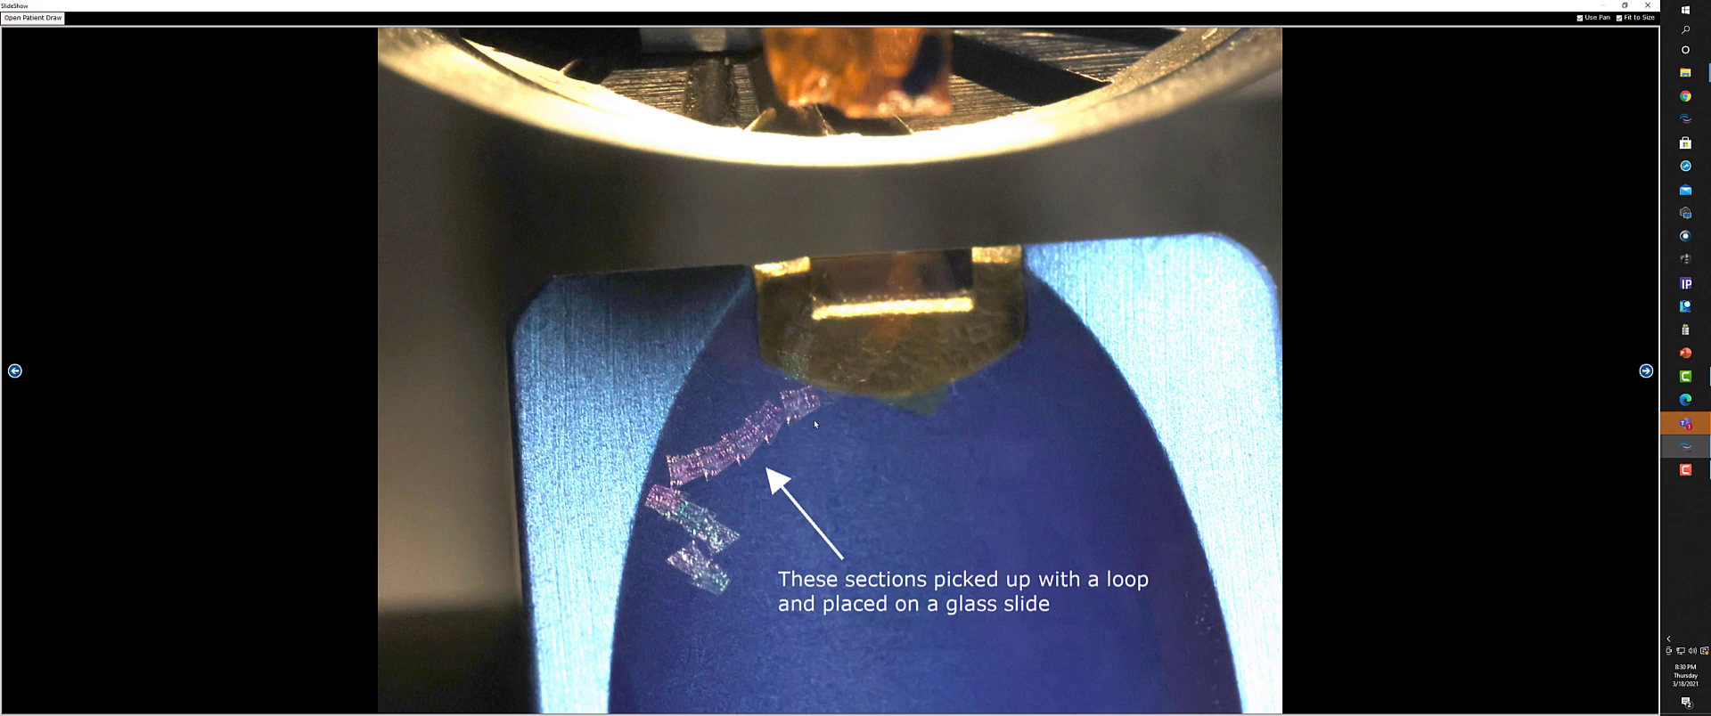
Step: Advance to the glass slide with sections in water carried by the loop
click(1646, 371)
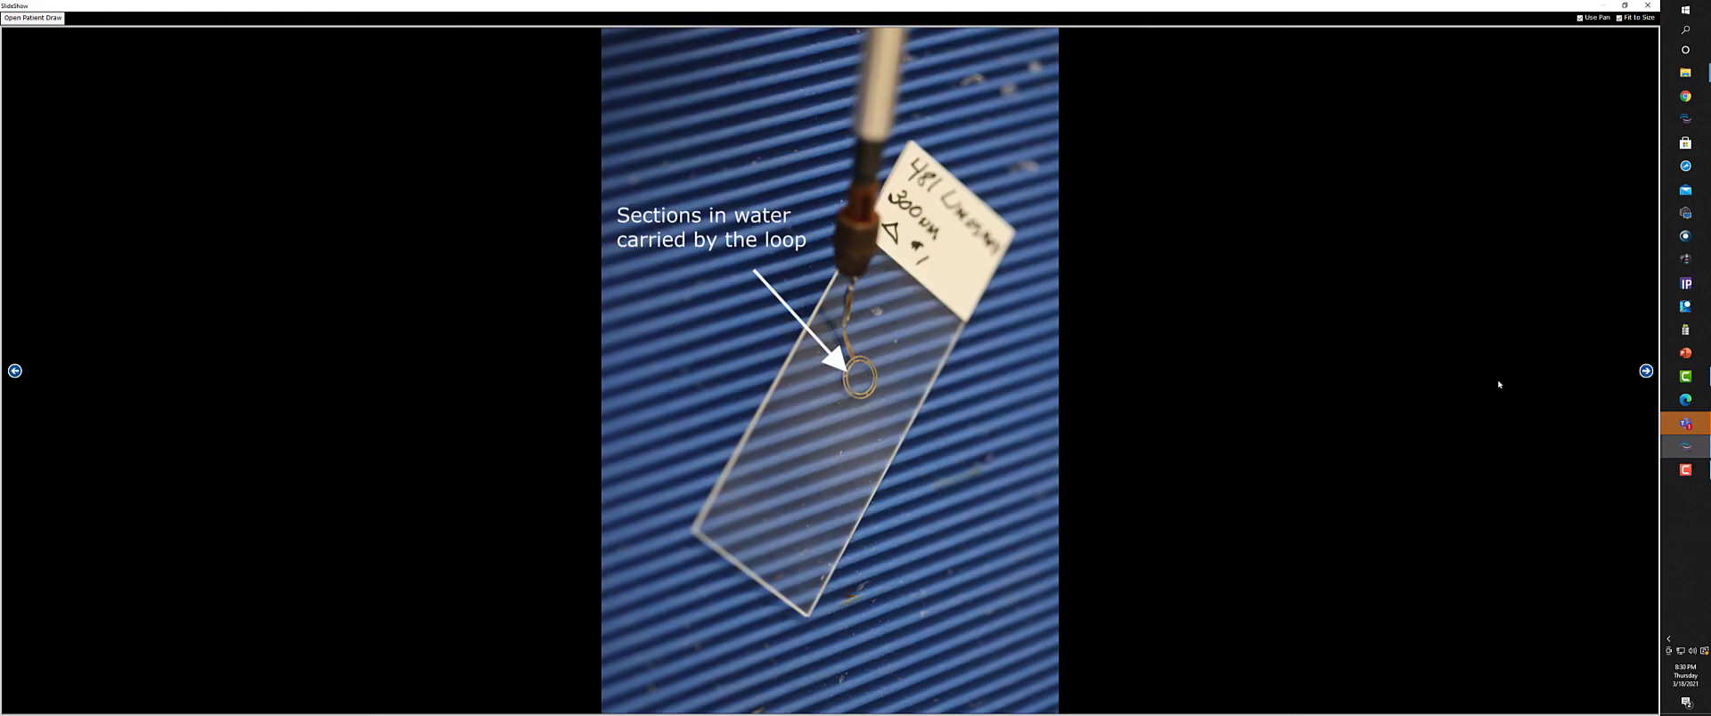
mouse_move(910, 417)
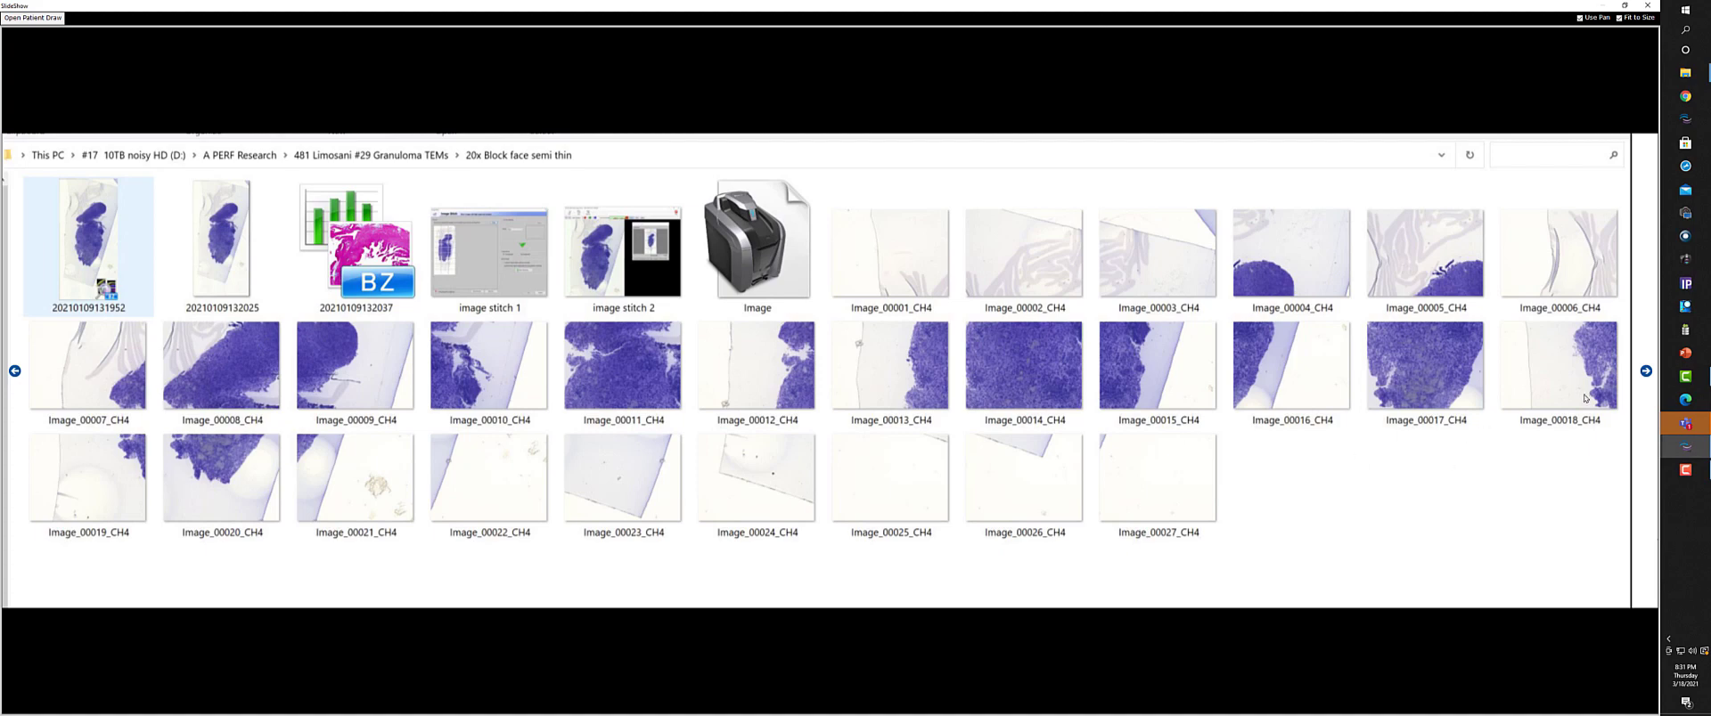
Step: Show a stained semi-thin block-face section image from the 20x folder in full view
double_click(488, 237)
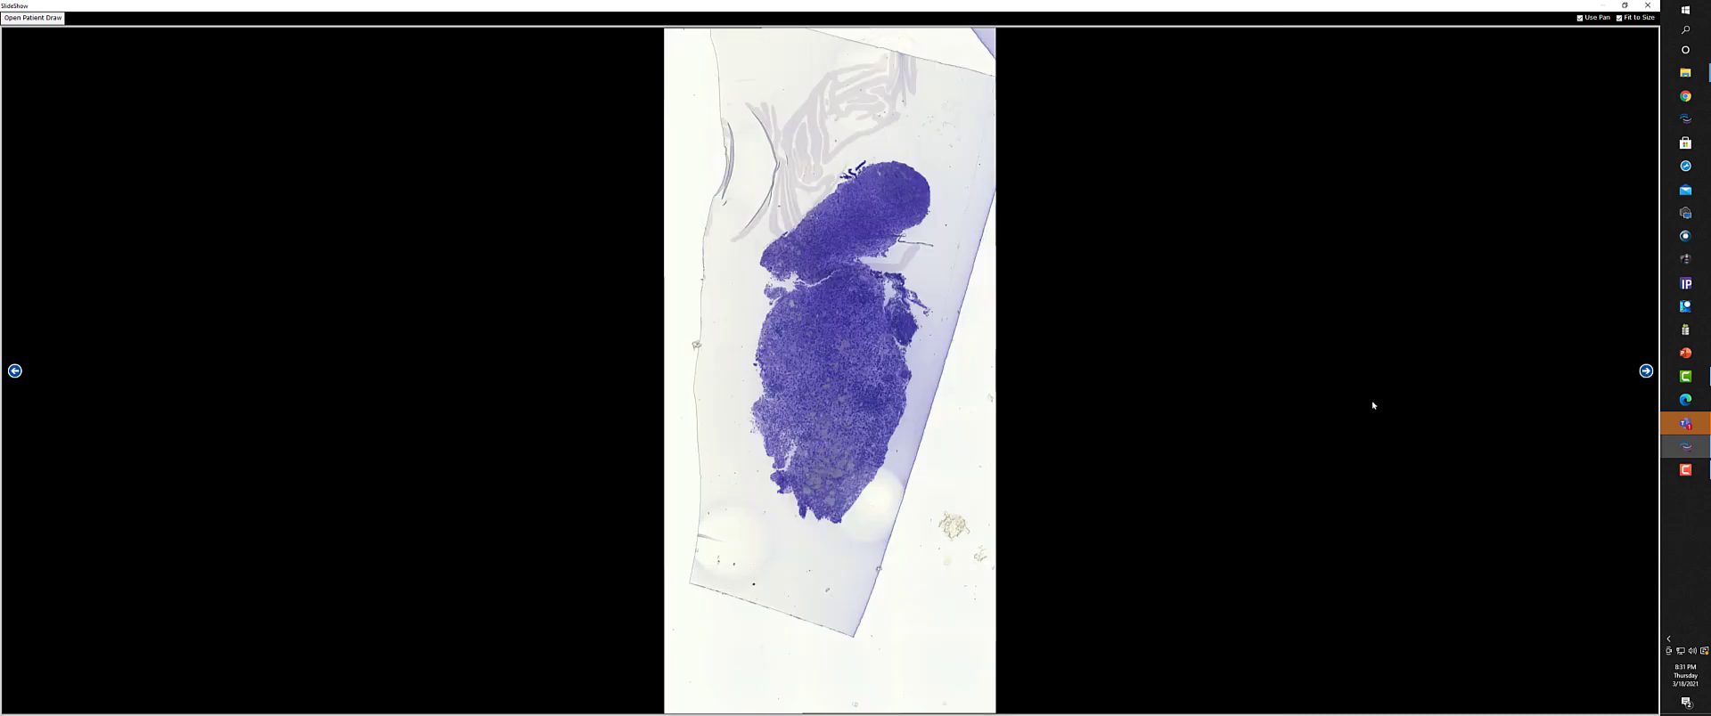
mouse_move(904, 547)
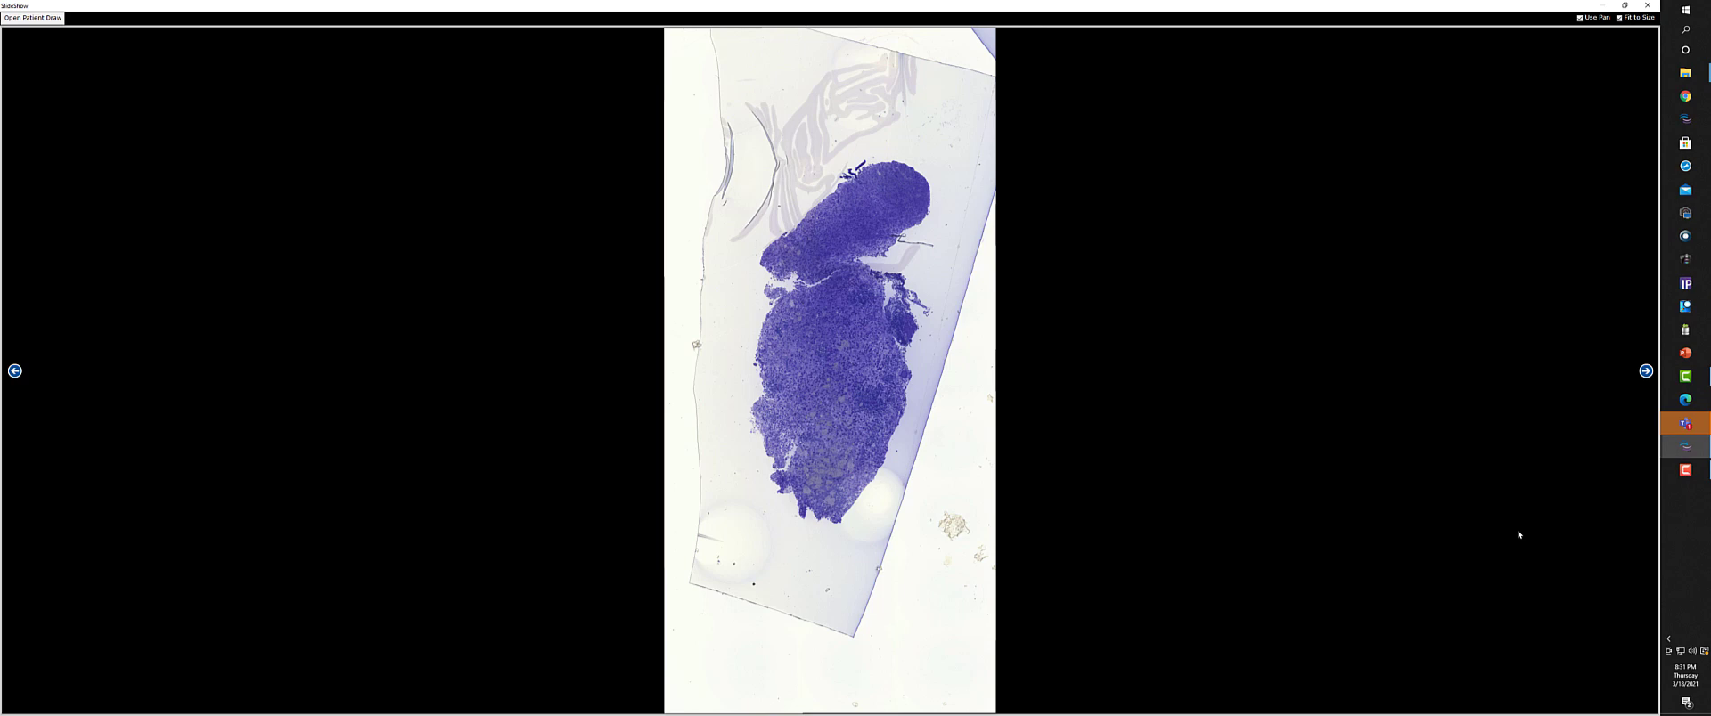
mouse_move(849, 484)
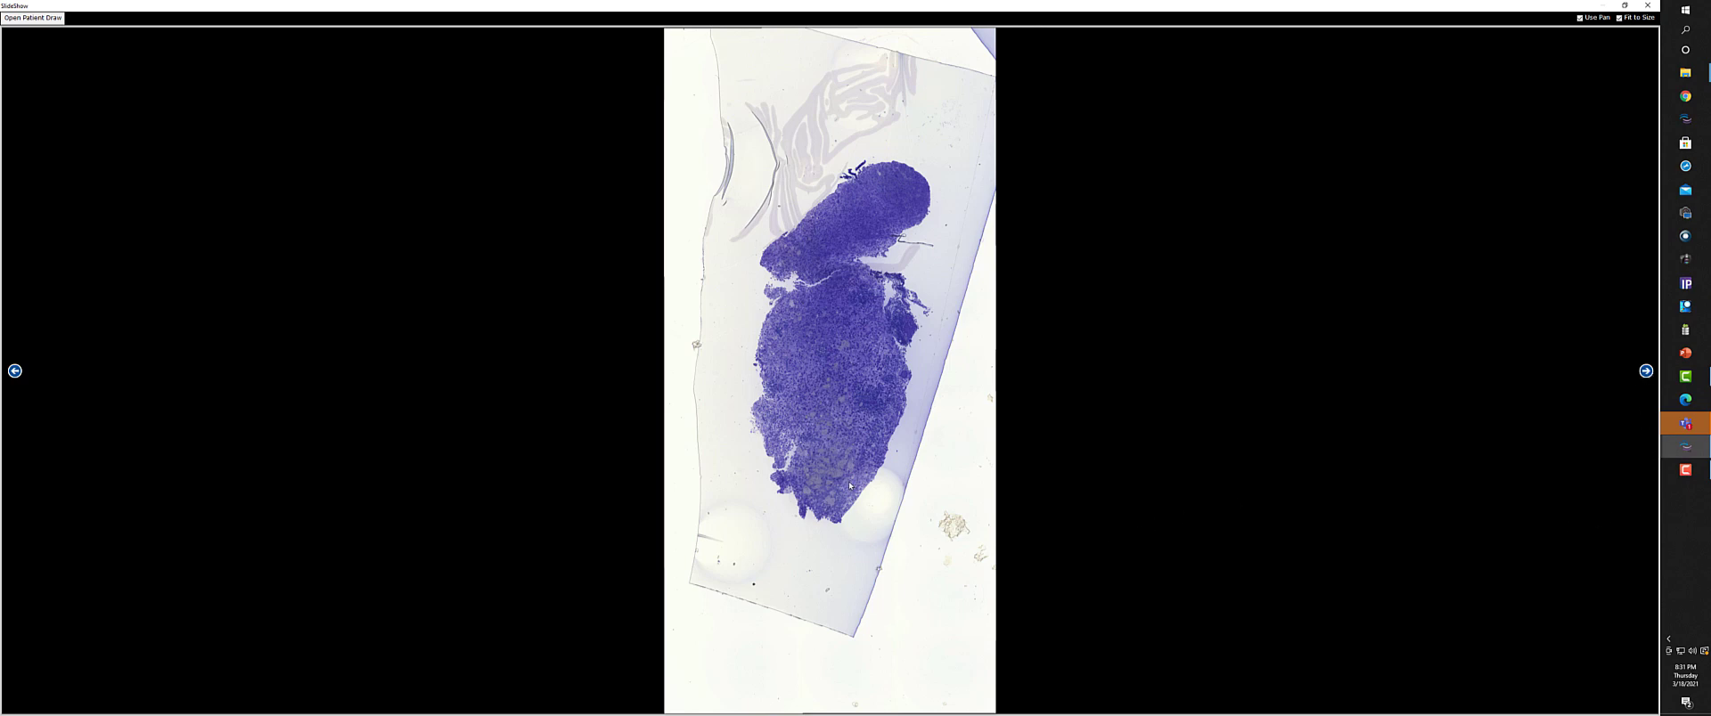
mouse_move(1247, 400)
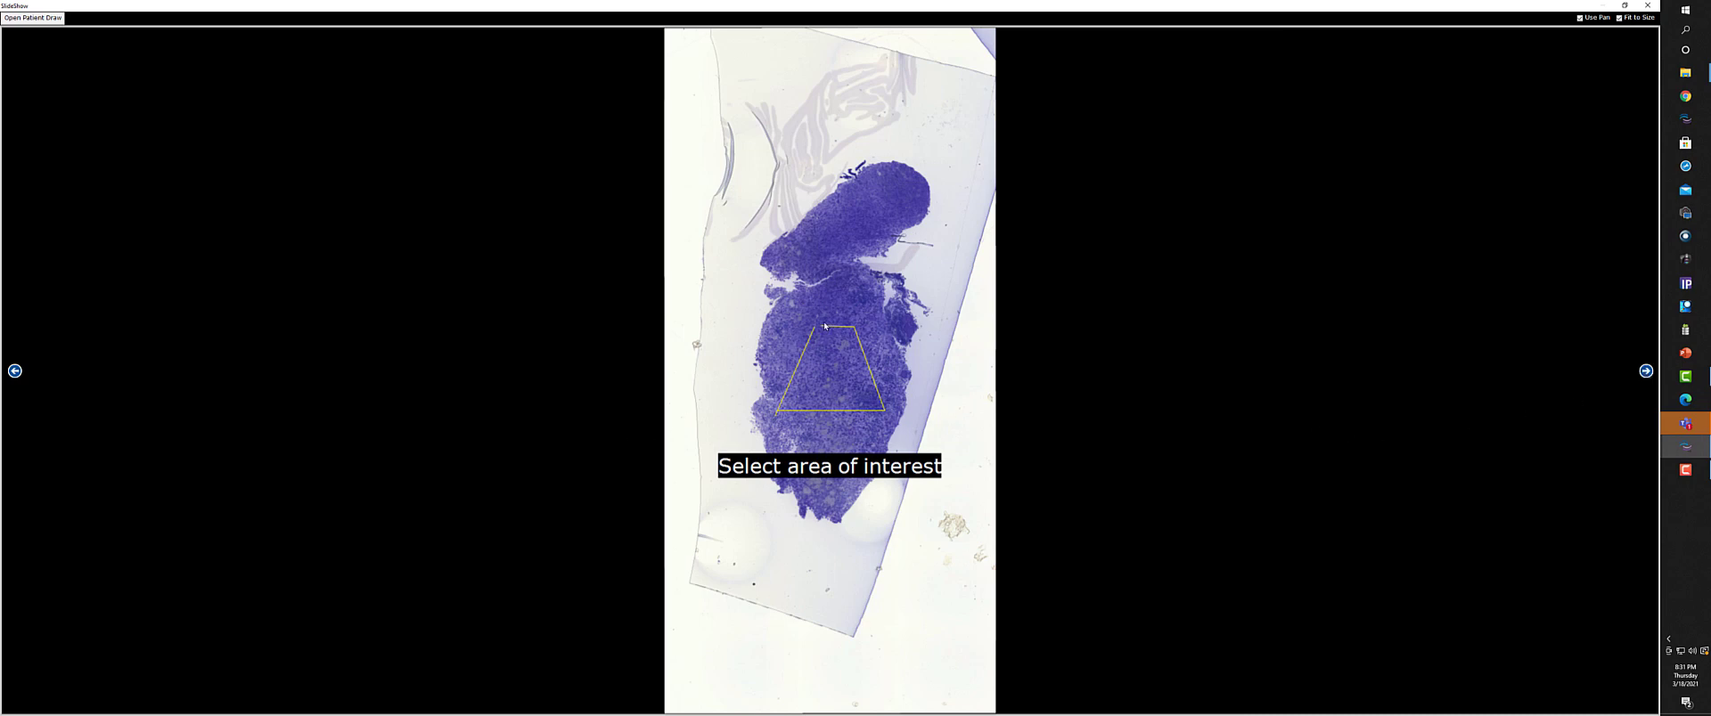
mouse_move(1012, 325)
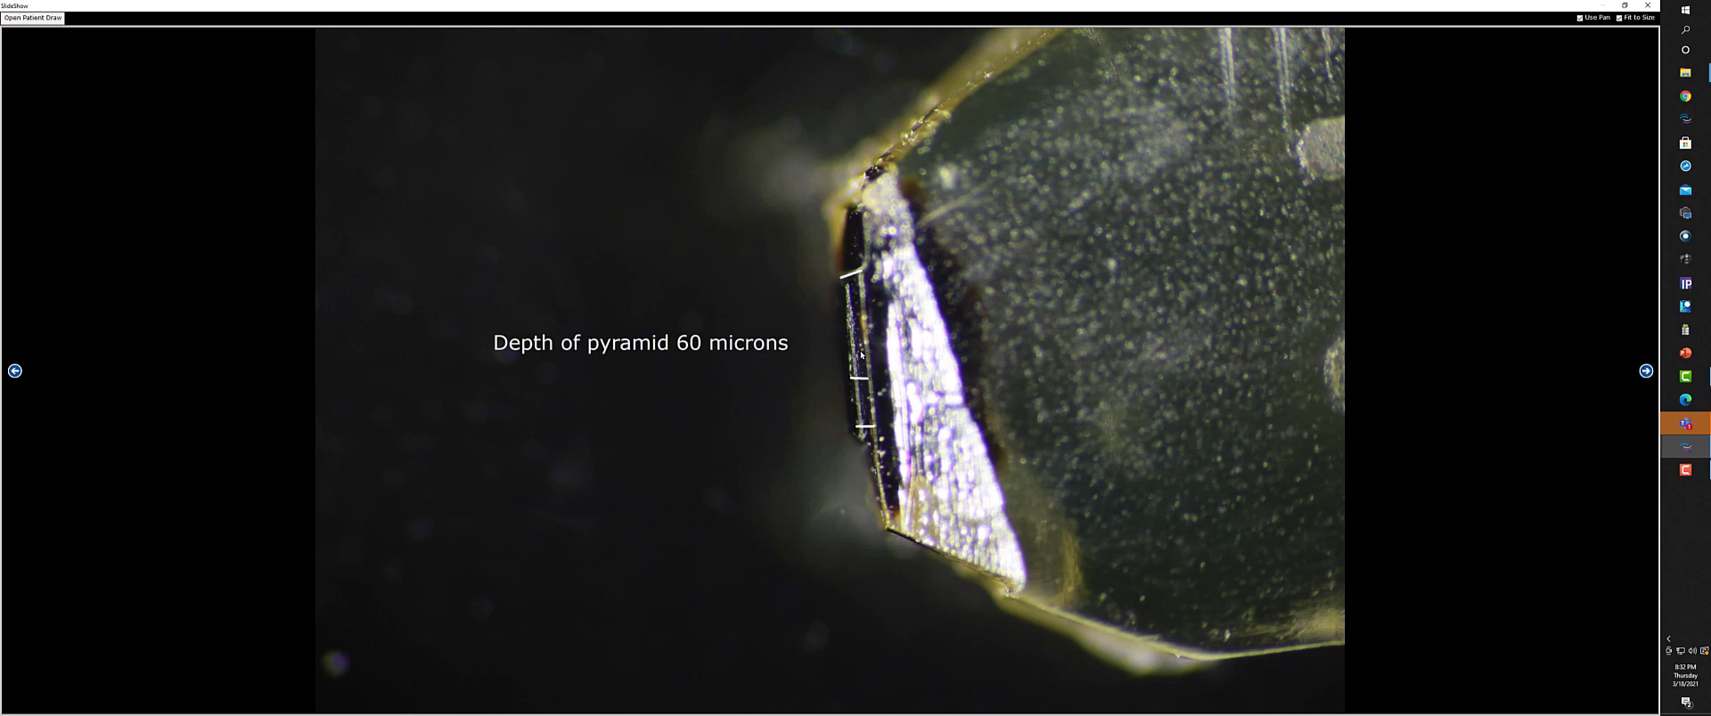
mouse_move(858, 377)
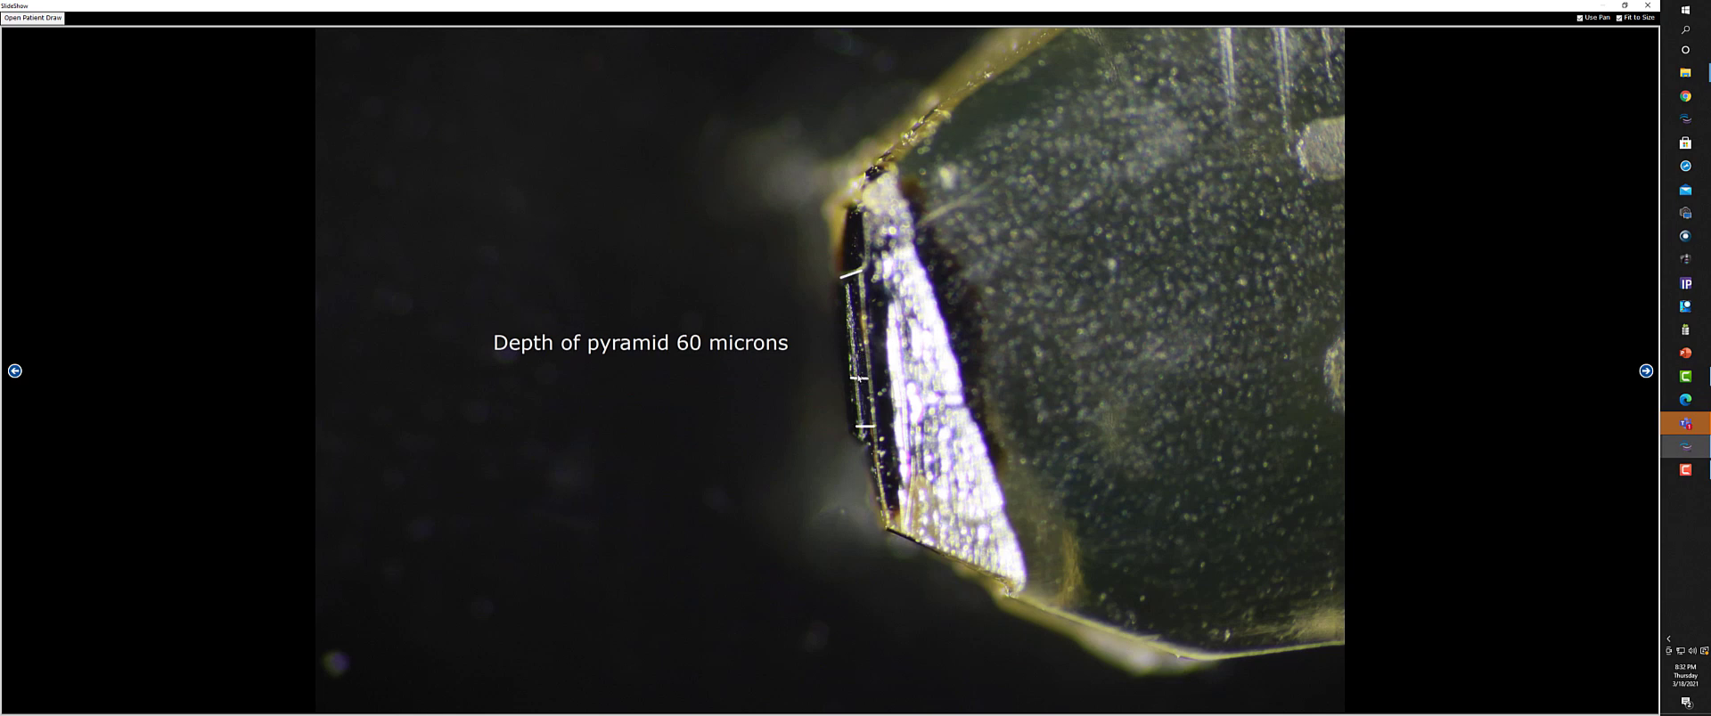
mouse_move(855, 394)
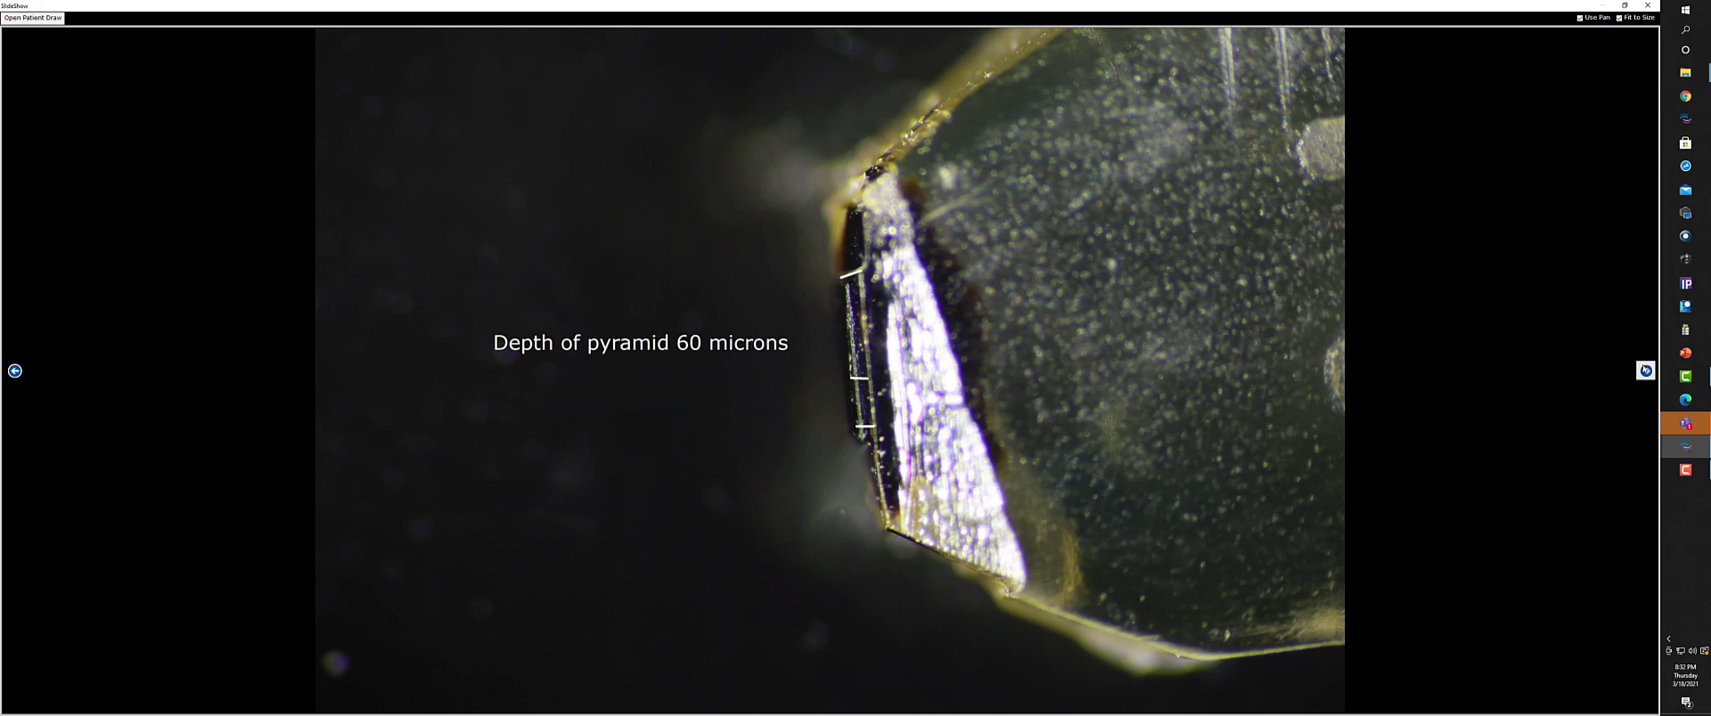
Step: Advance past the hand-held resin block photo to the Leica ultramicrotome control panel
click(1645, 371)
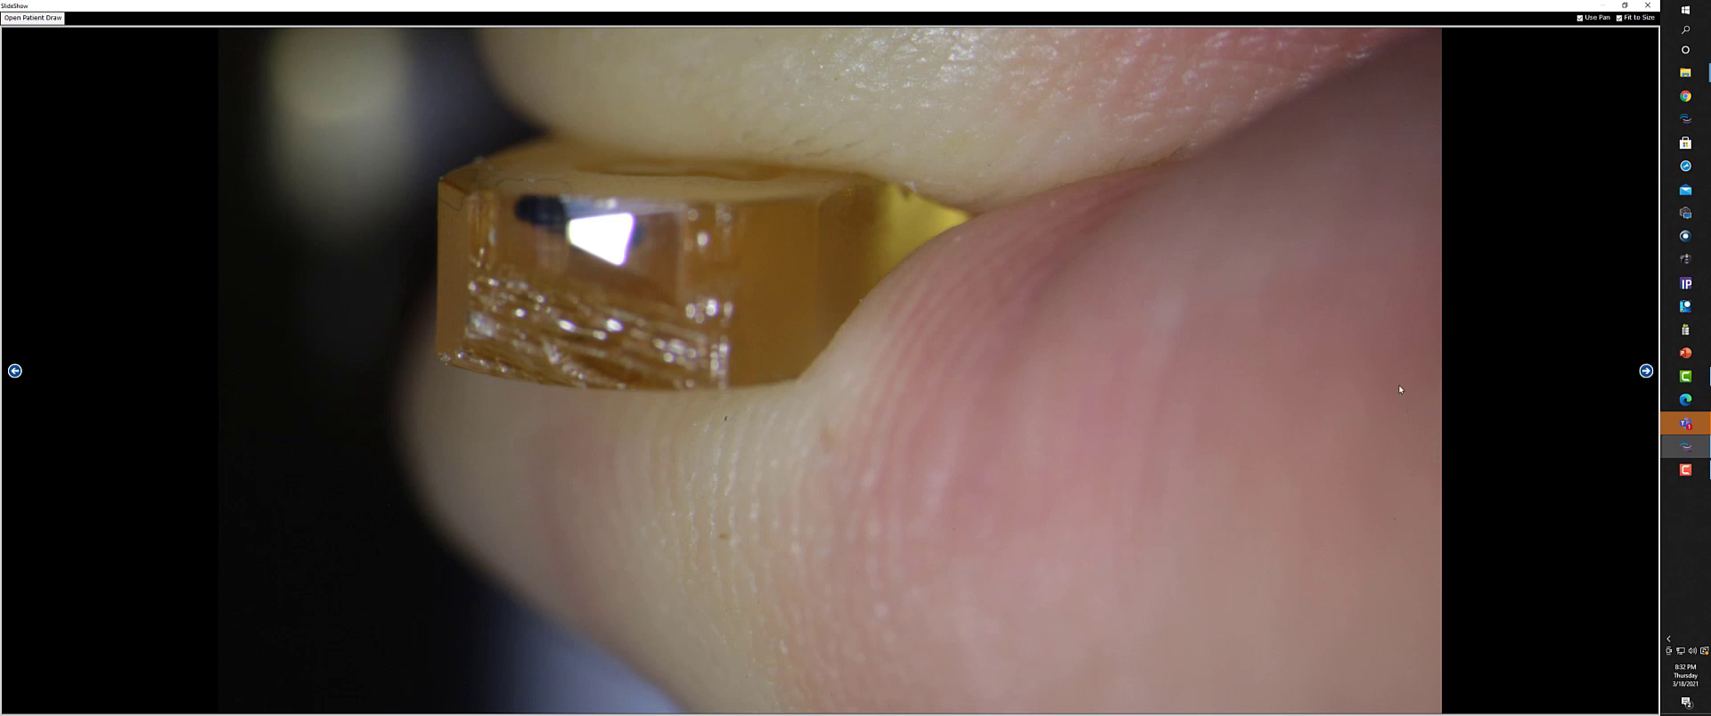
mouse_move(670, 257)
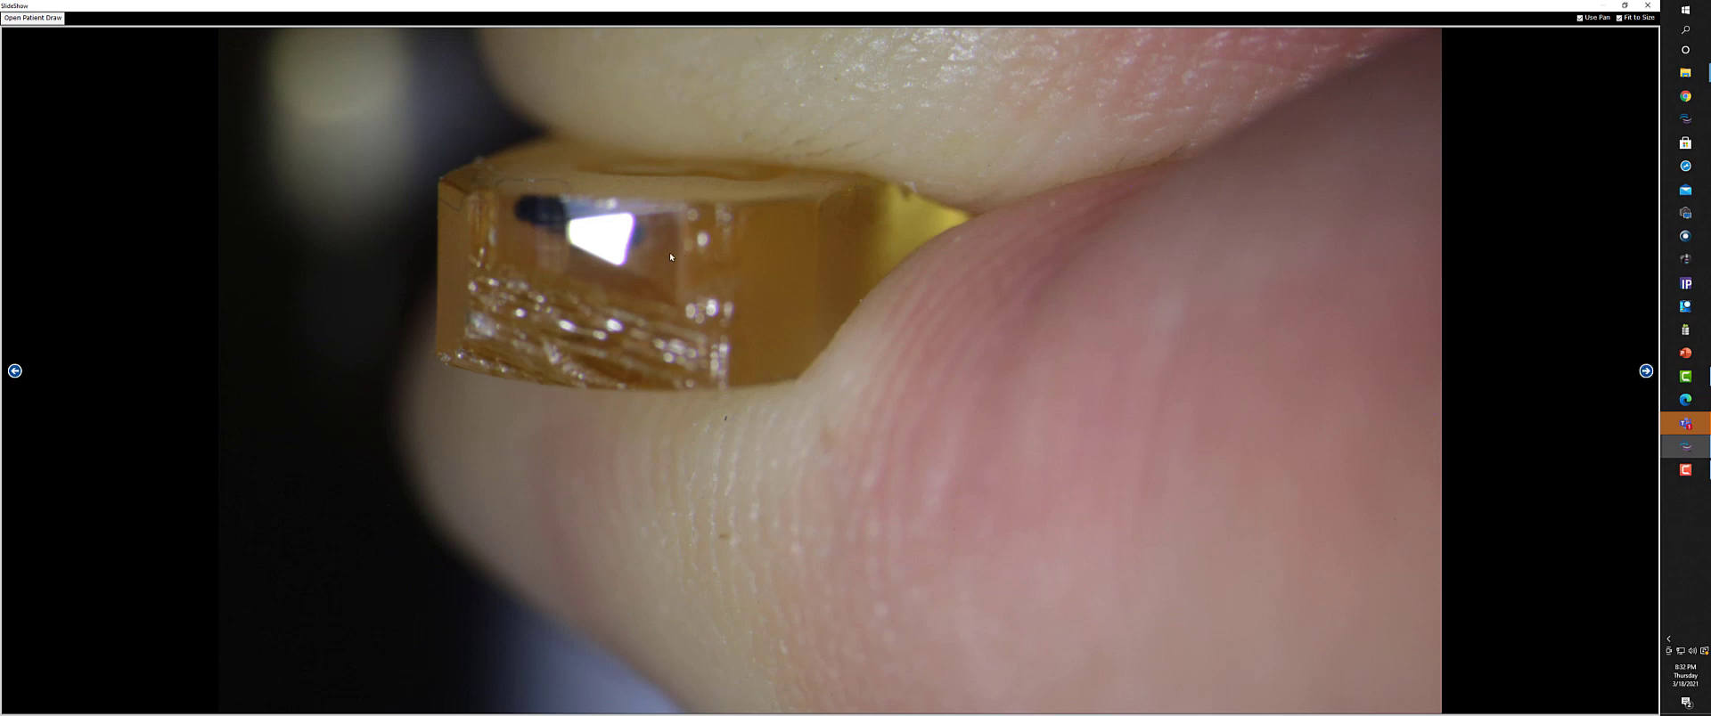
mouse_move(652, 275)
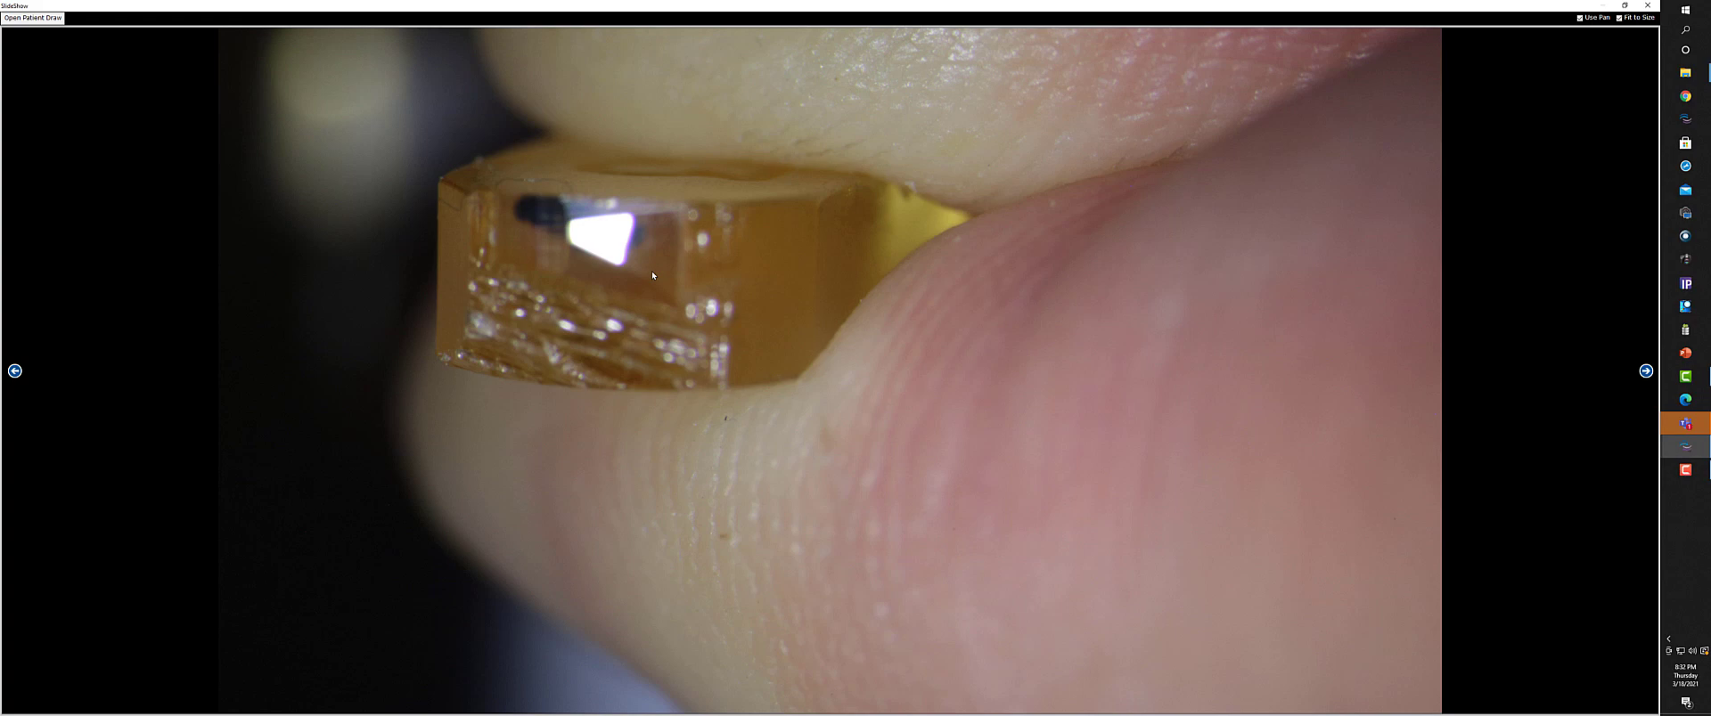
mouse_move(576, 207)
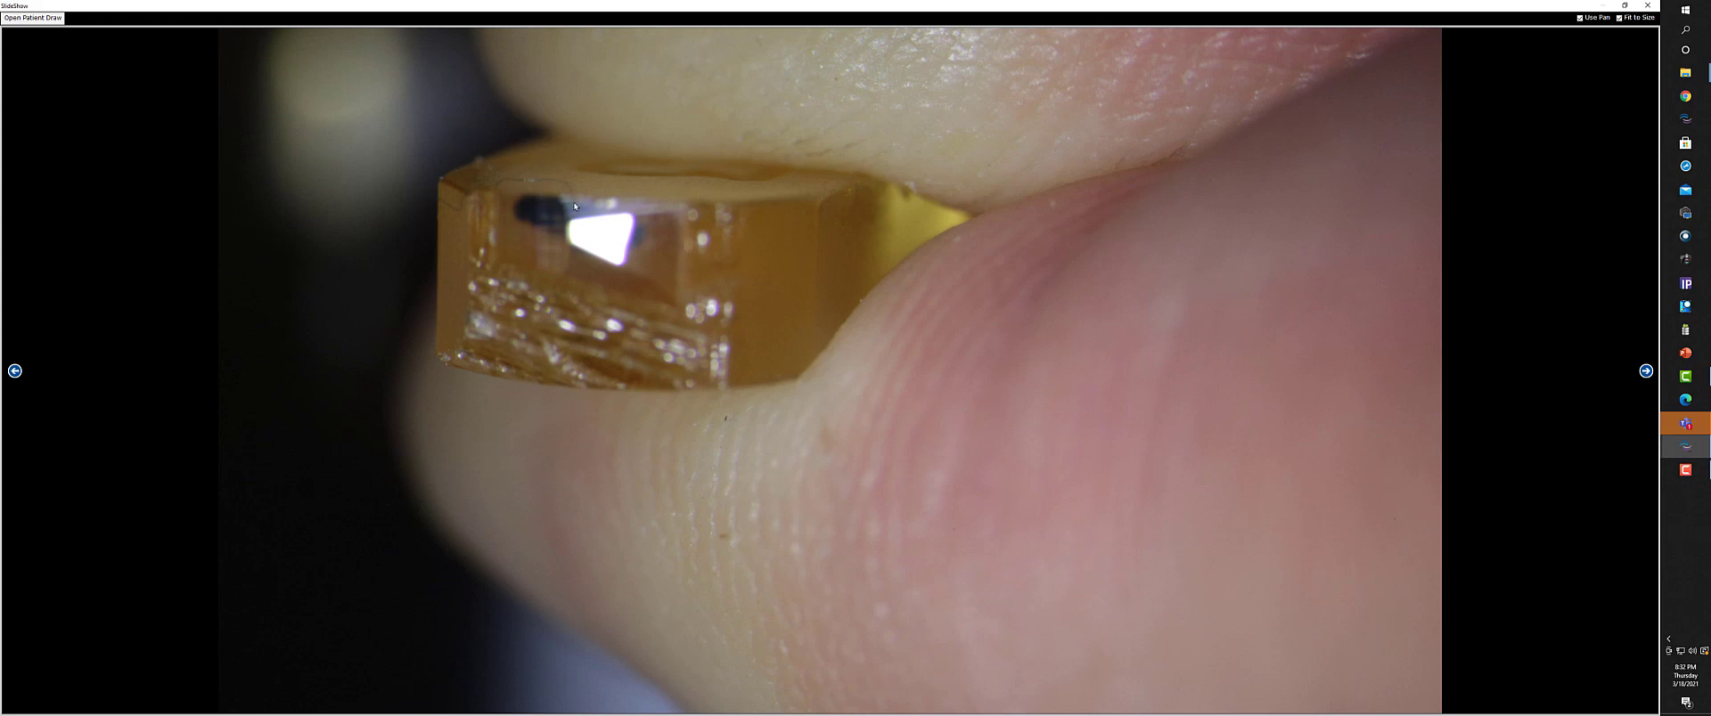
mouse_move(625, 290)
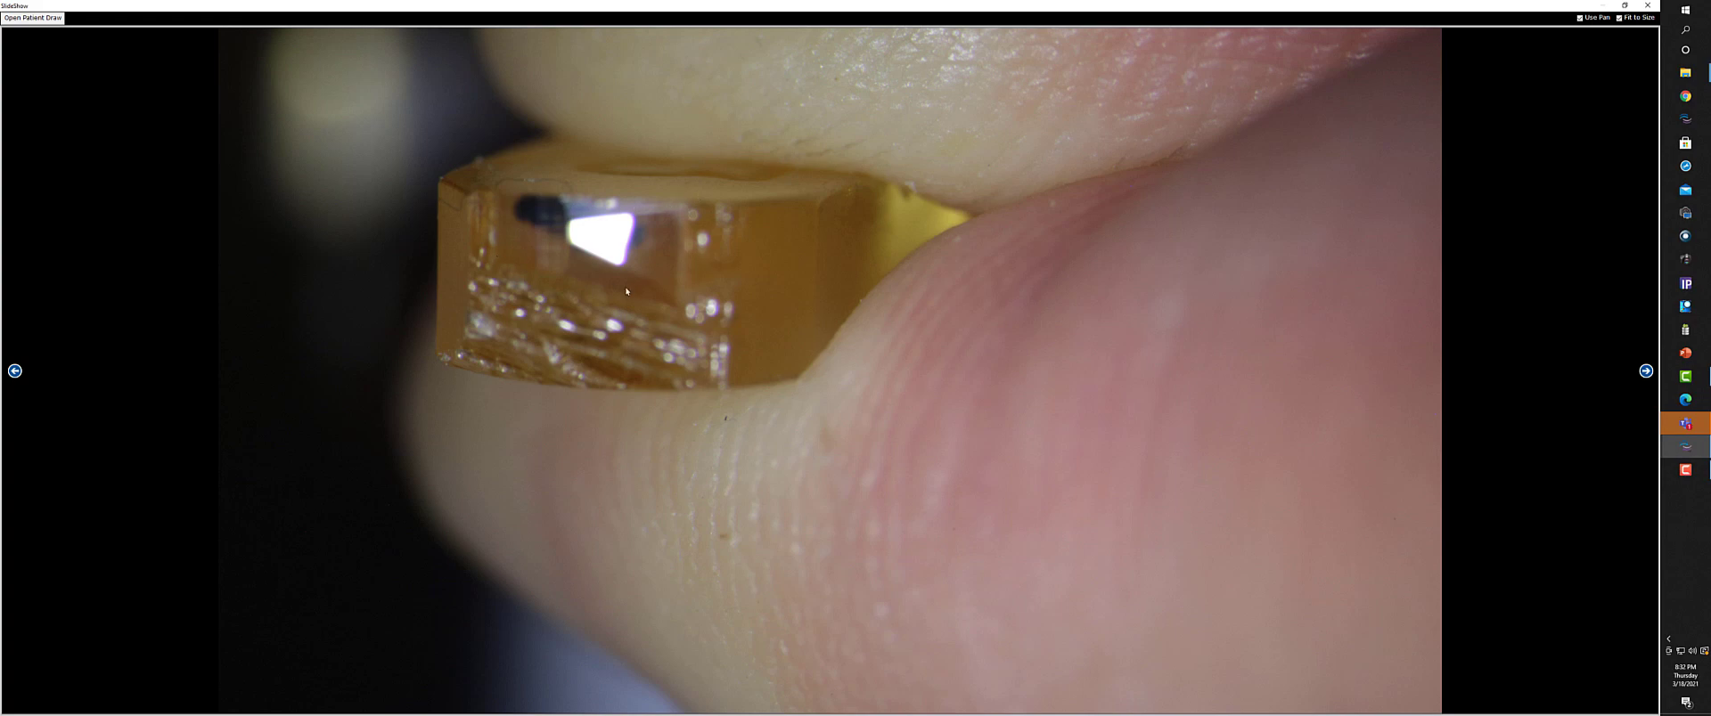
mouse_move(1369, 301)
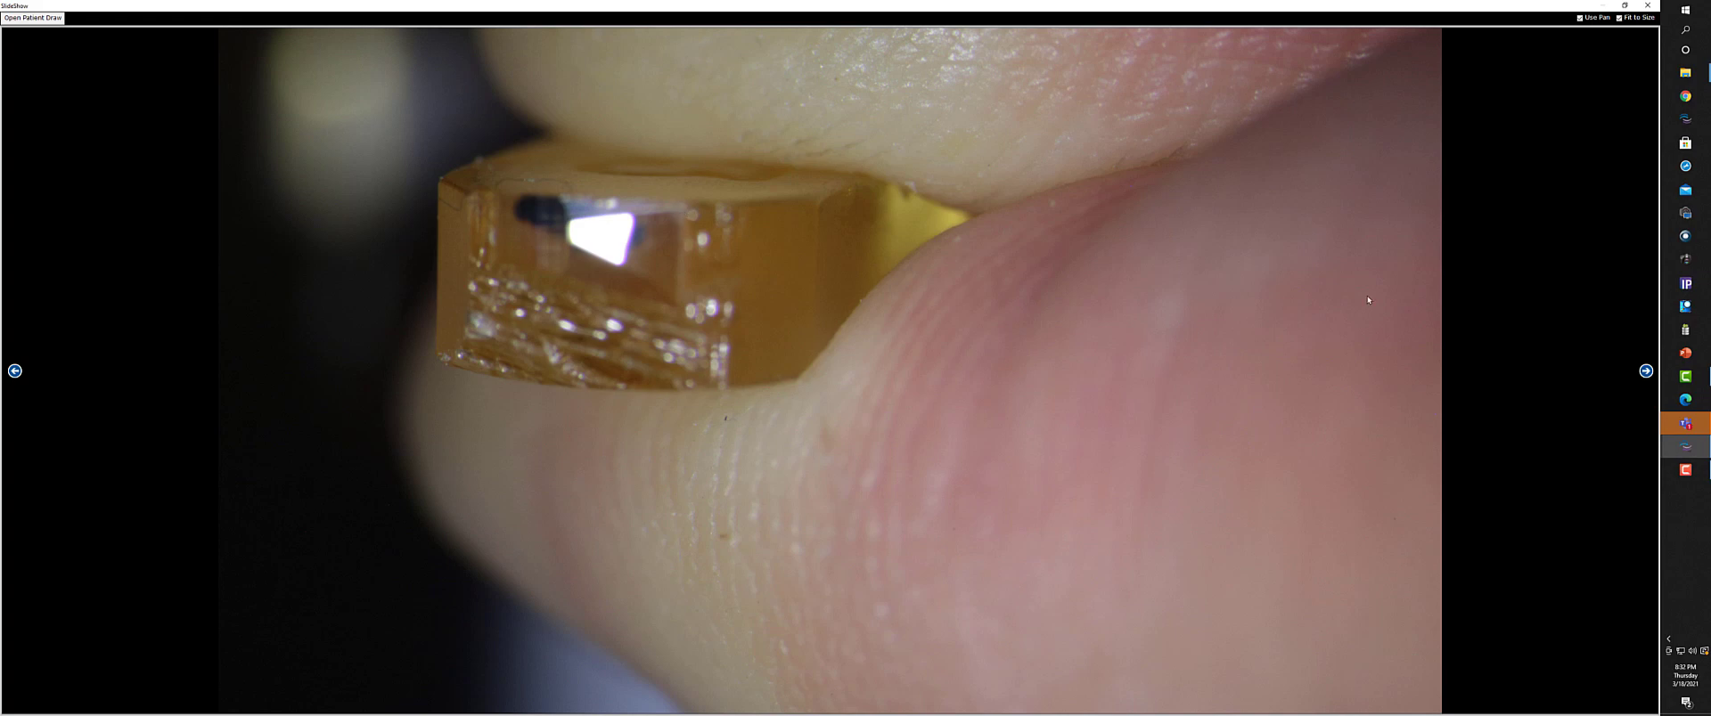
click(1645, 371)
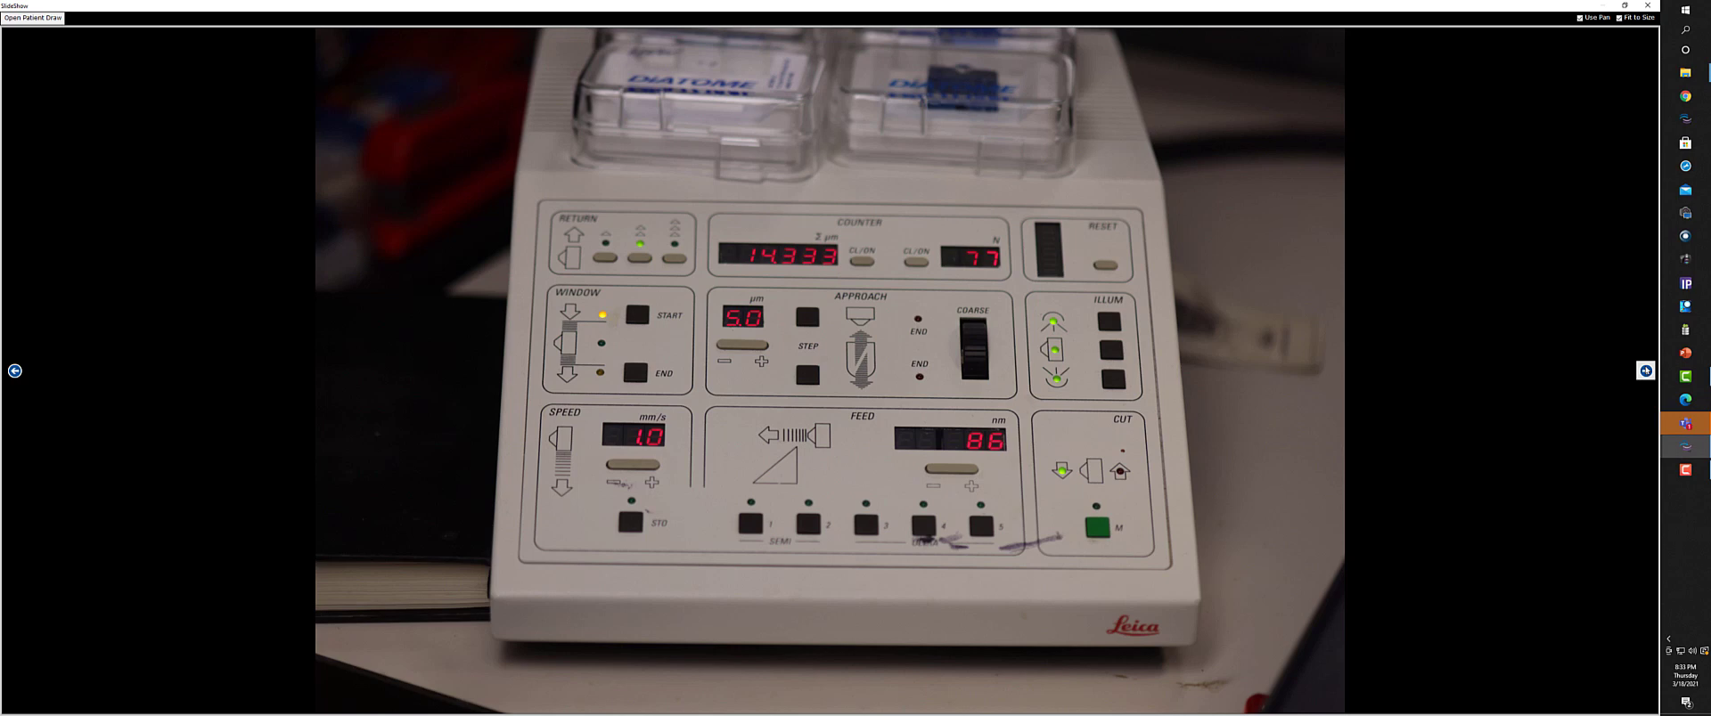
Step: Advance past the Leica ultramicrotome control panel to the copper TEM grid close-up
click(1647, 371)
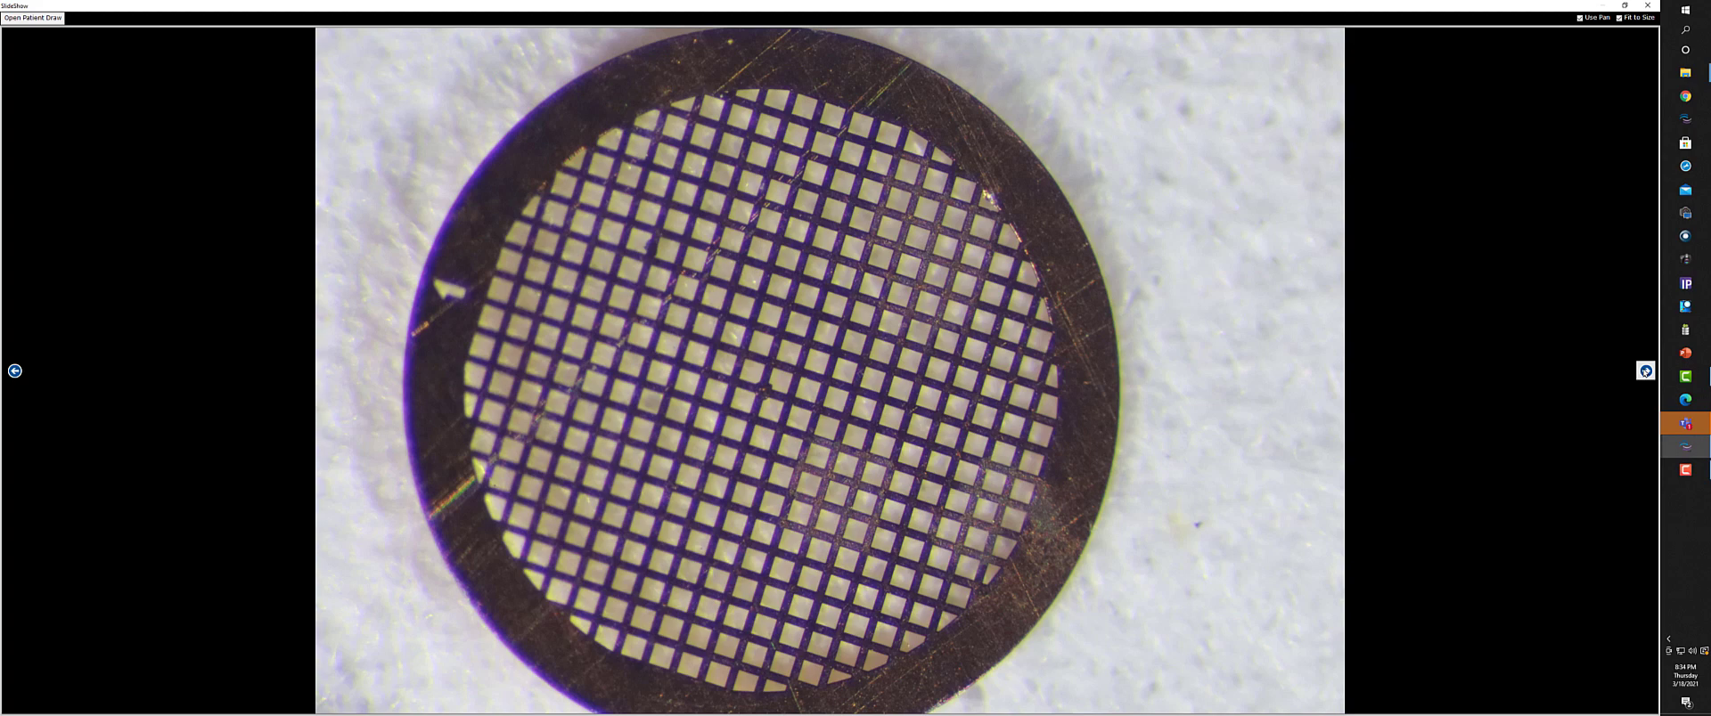
Step: Advance from the single-grid close-up to the slide of several grids with a loop
click(1645, 370)
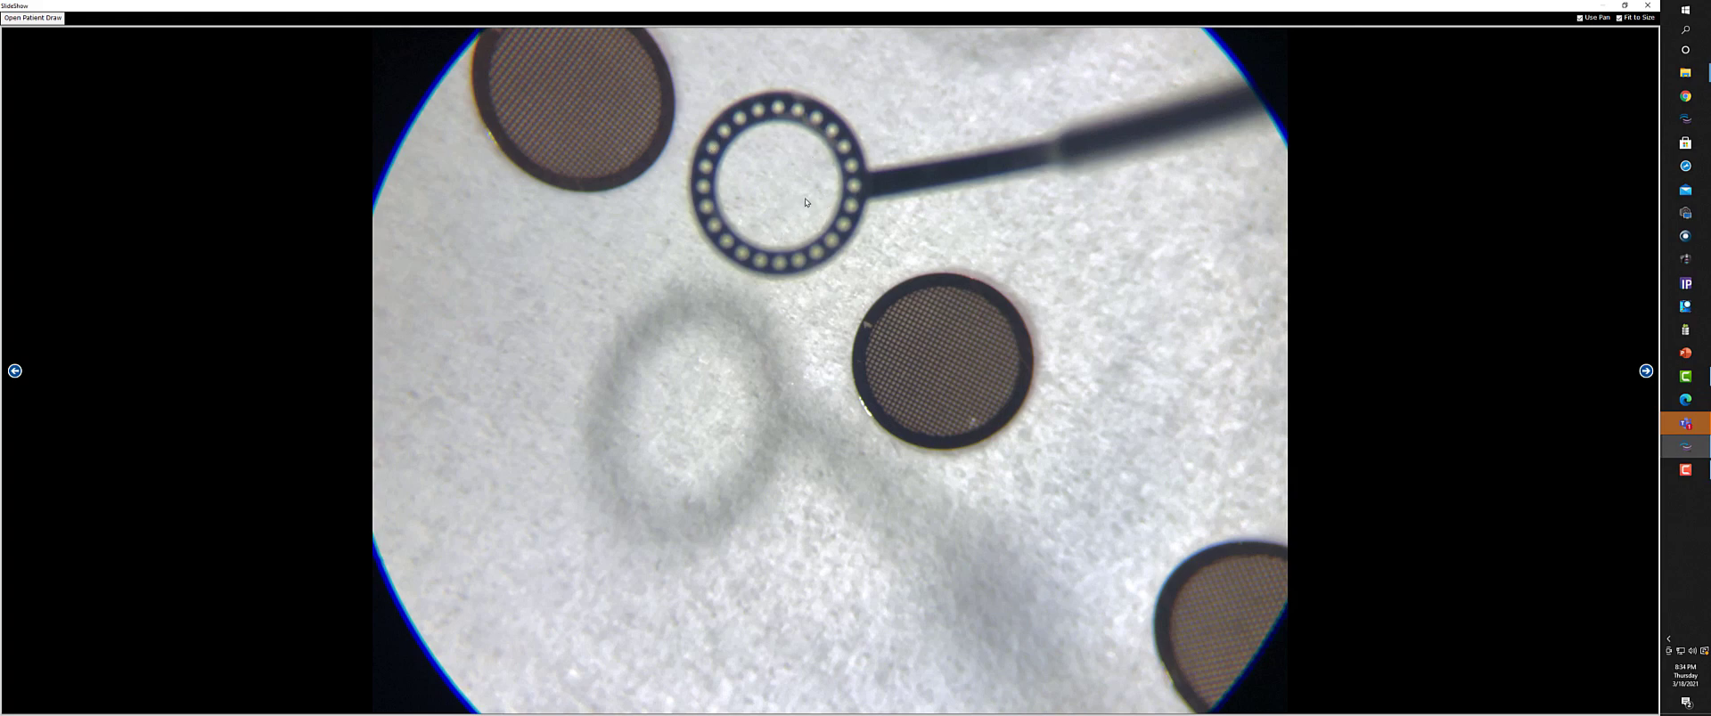
mouse_move(784, 99)
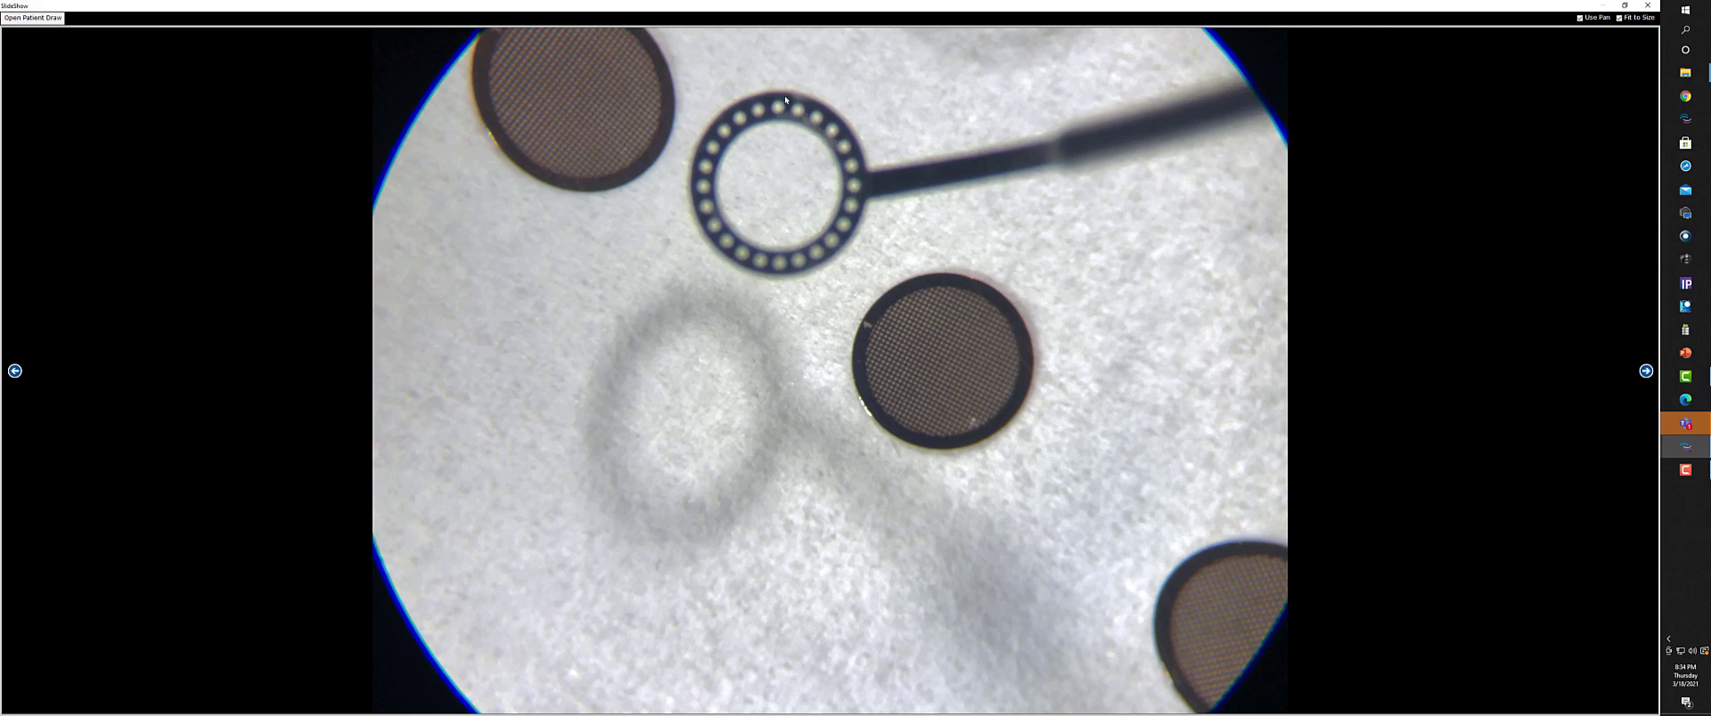
mouse_move(791, 319)
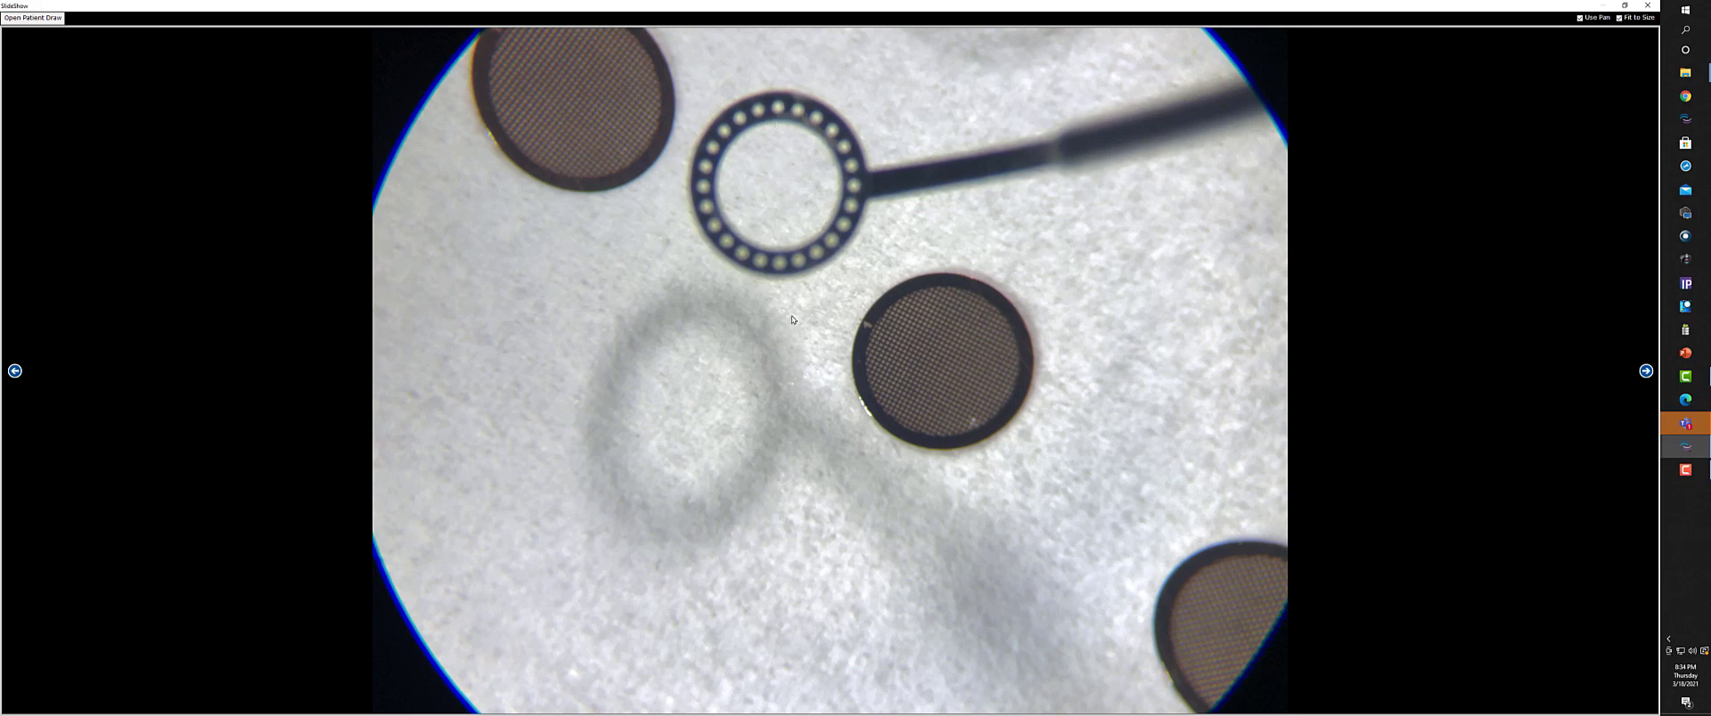
mouse_move(1434, 381)
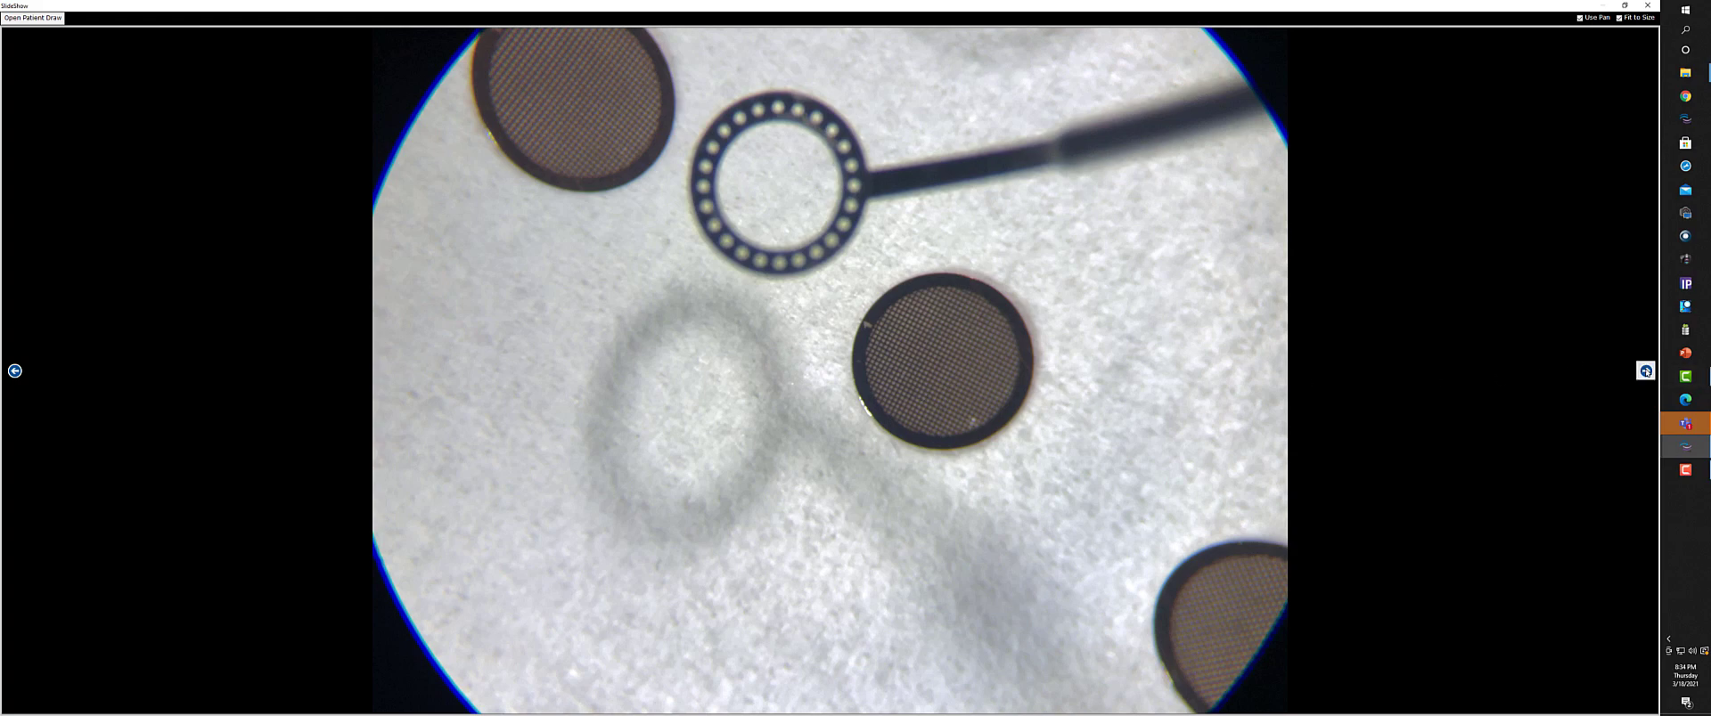
Step: Advance through the tweezer-held stained grids to the TEM specimen holder port photo
click(1647, 371)
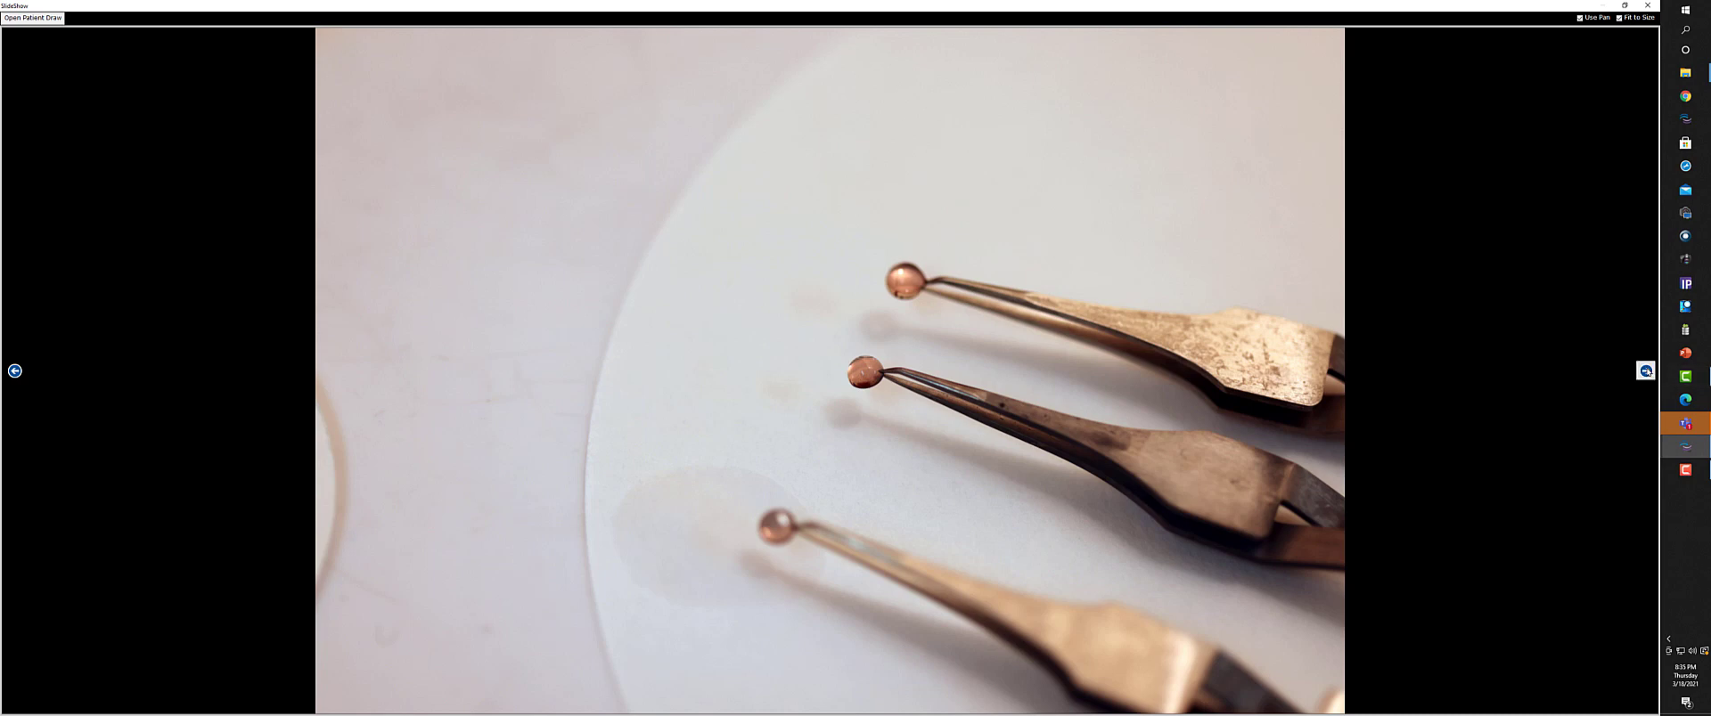
click(1644, 370)
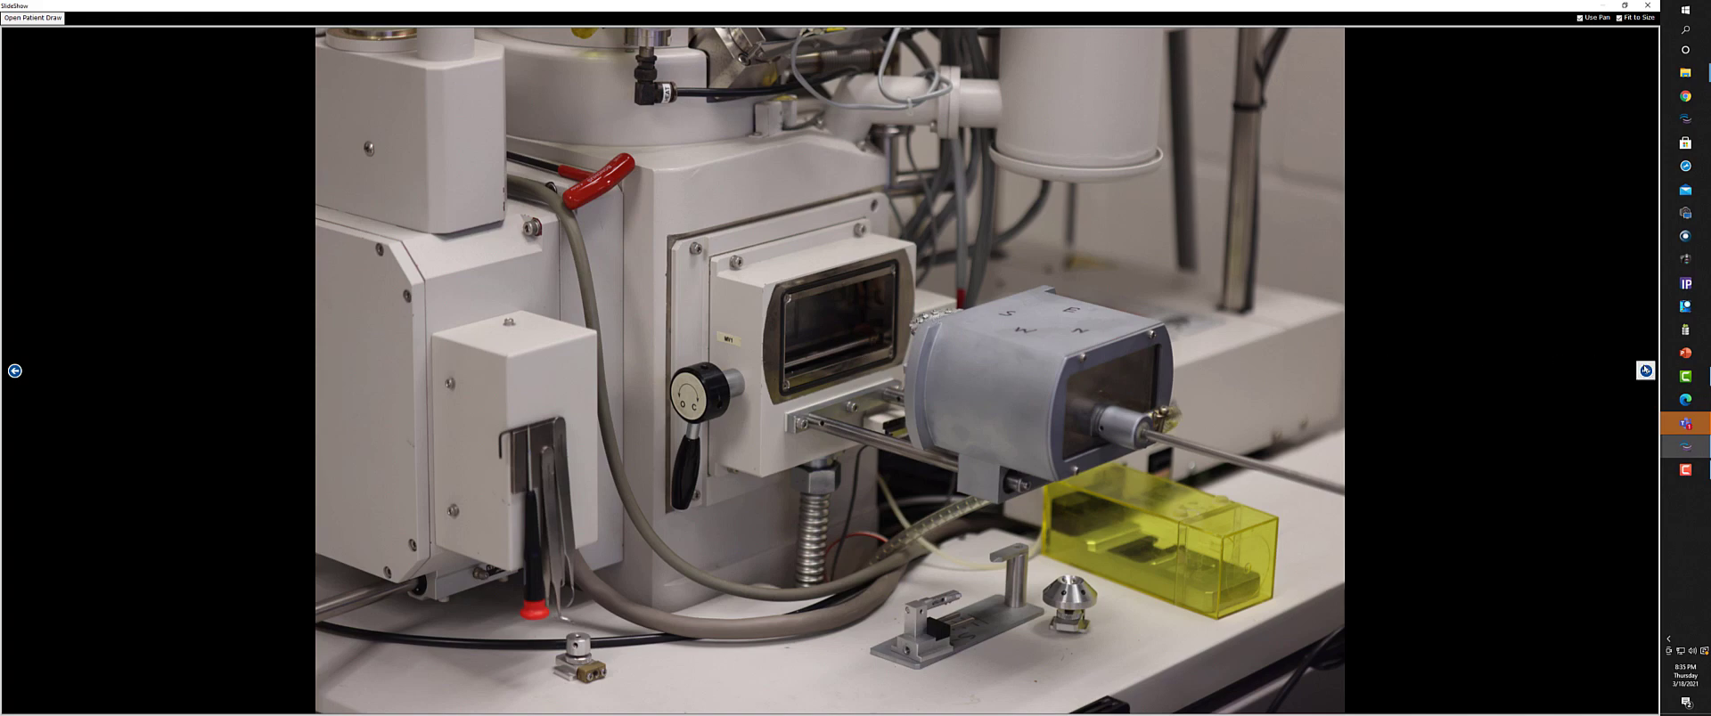
Step: Advance to the SEM micrograph of honeycomb spheres with the 1.00 µm scale bar
click(1645, 371)
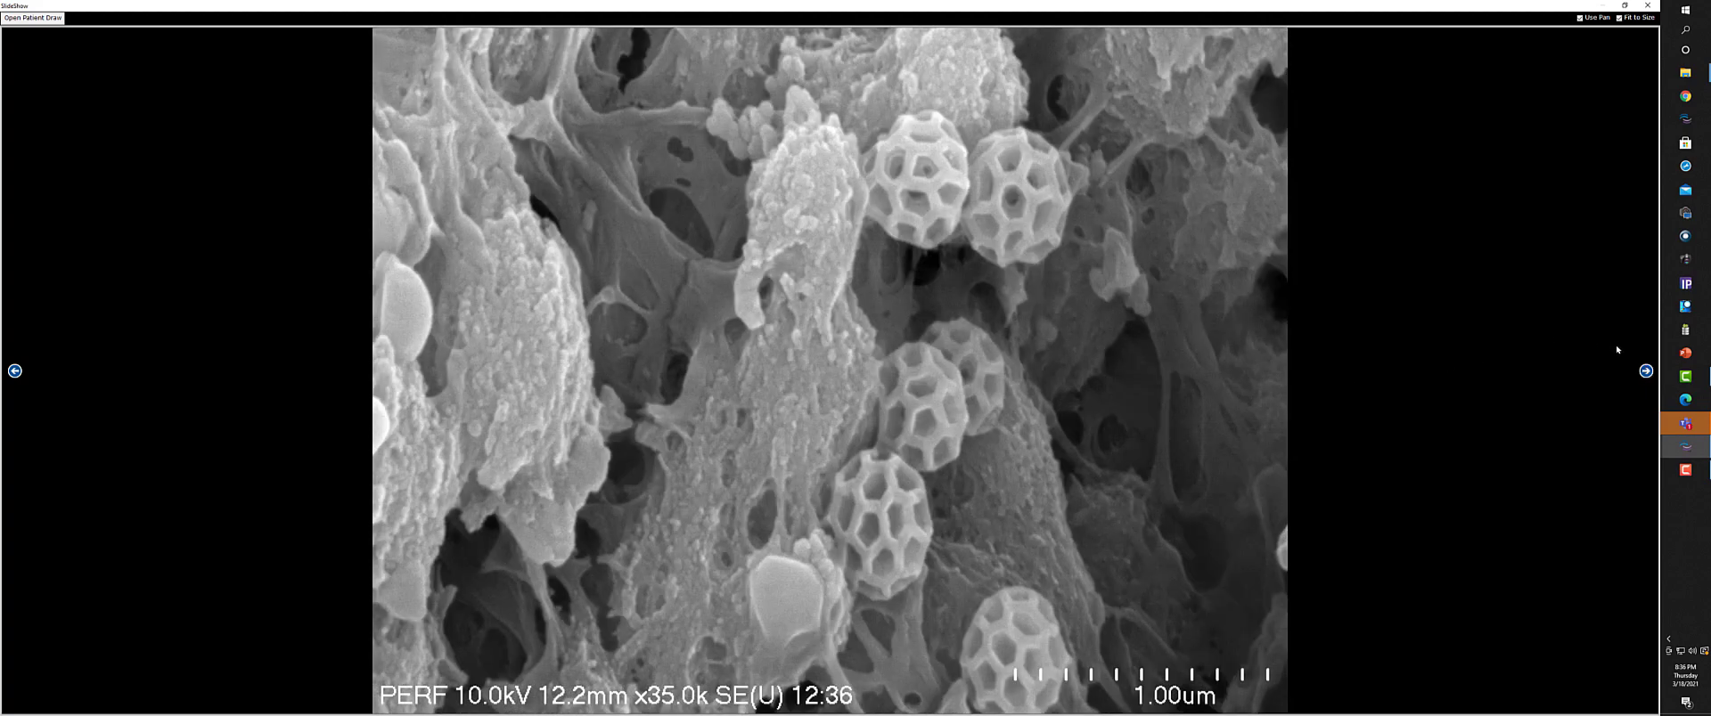
Step: Advance through the grid storage box and archive tub to the box labelled 479-481
click(1644, 370)
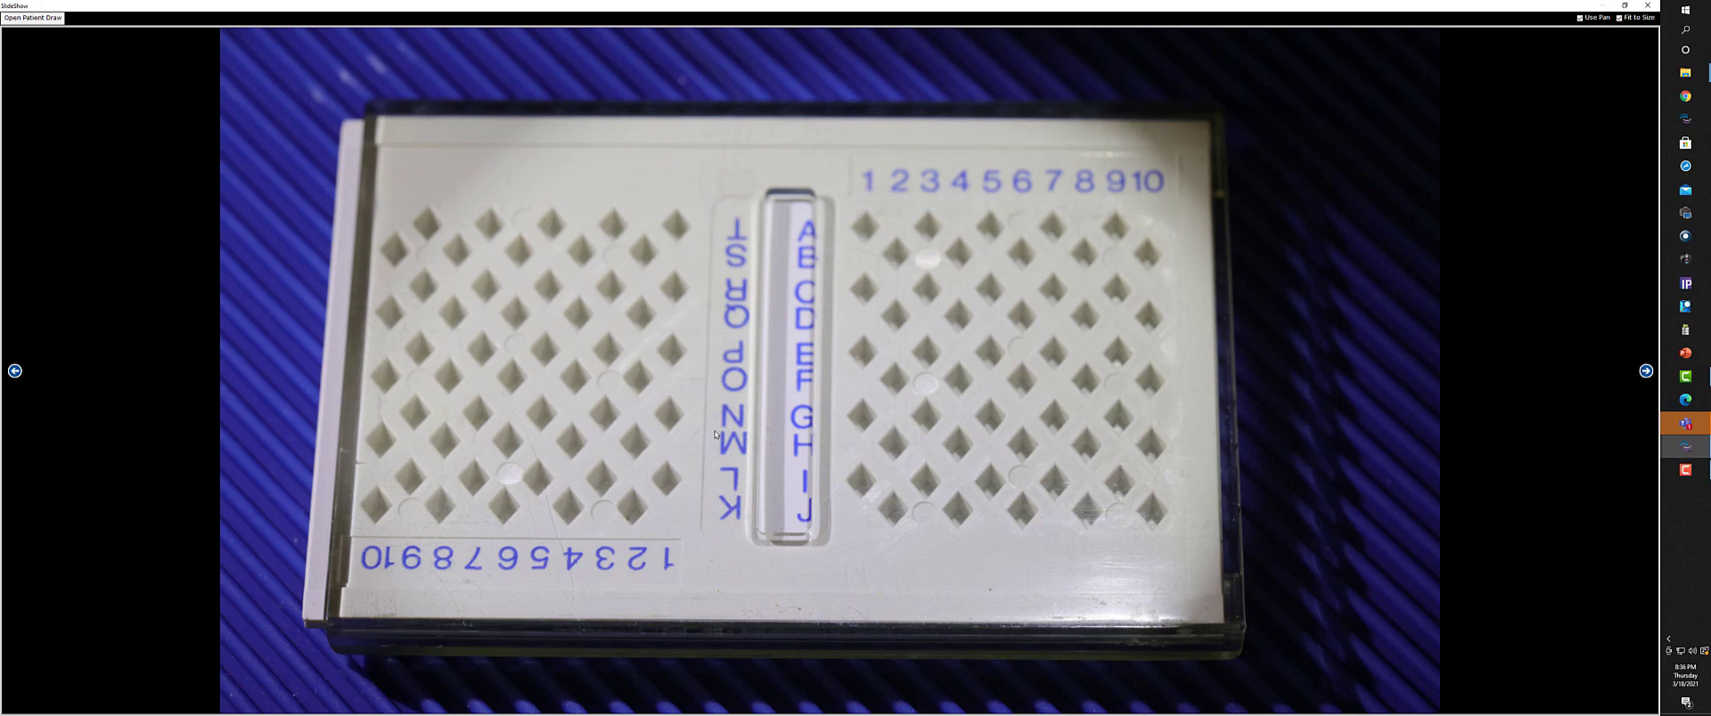
mouse_move(410, 531)
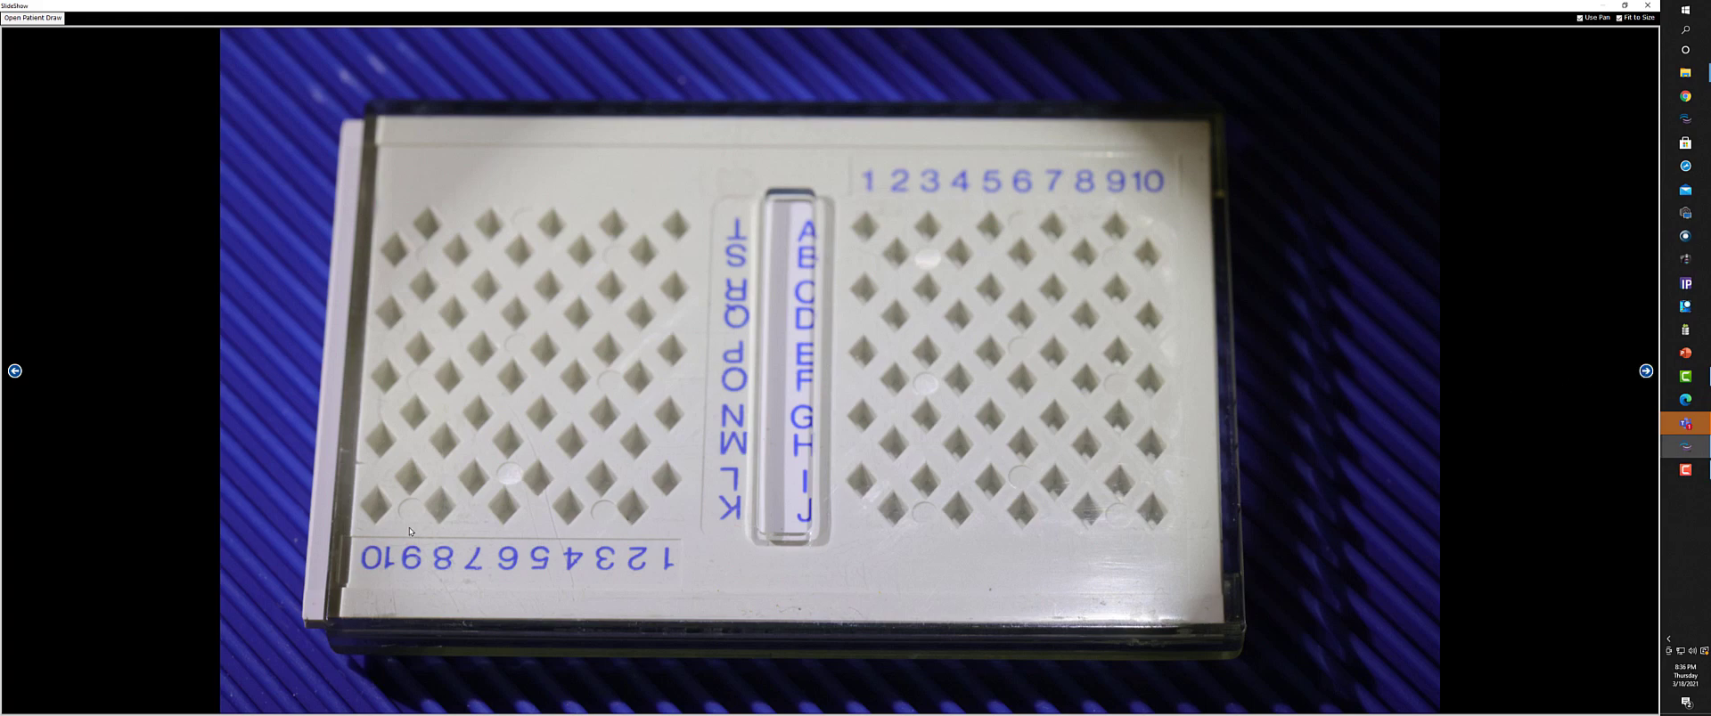
mouse_move(1645, 371)
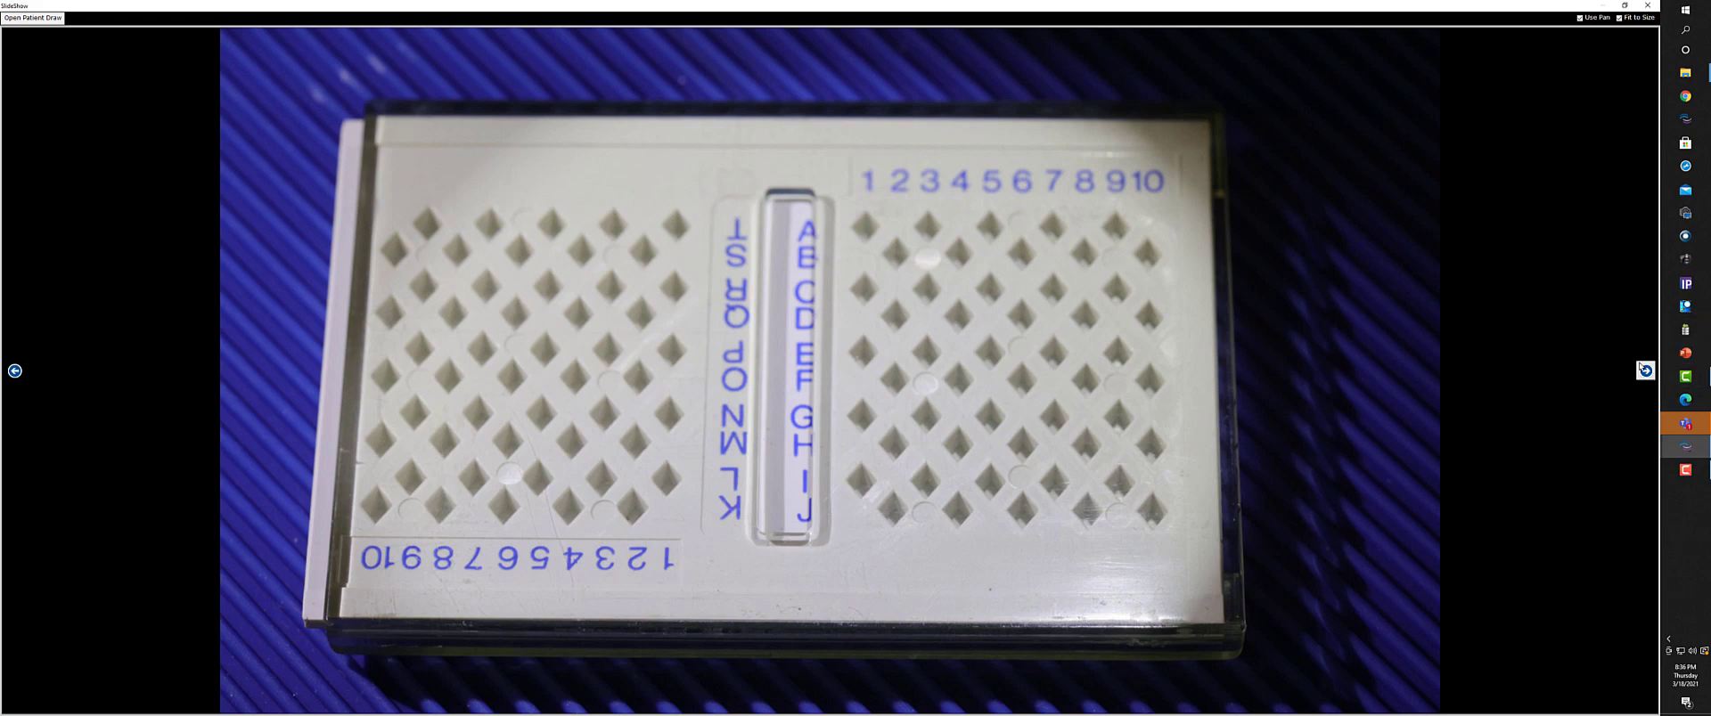
click(1644, 371)
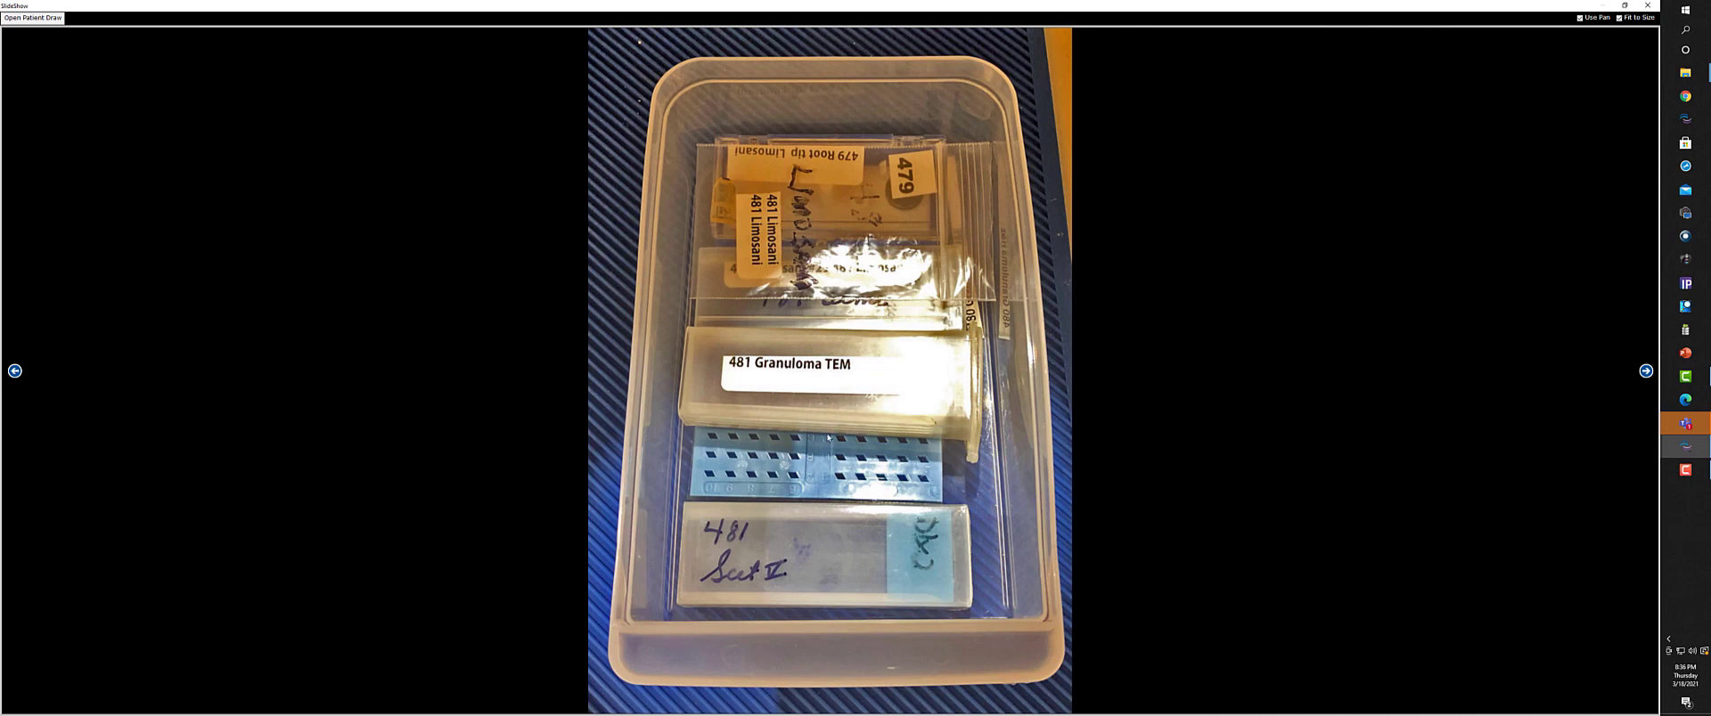
mouse_move(1344, 330)
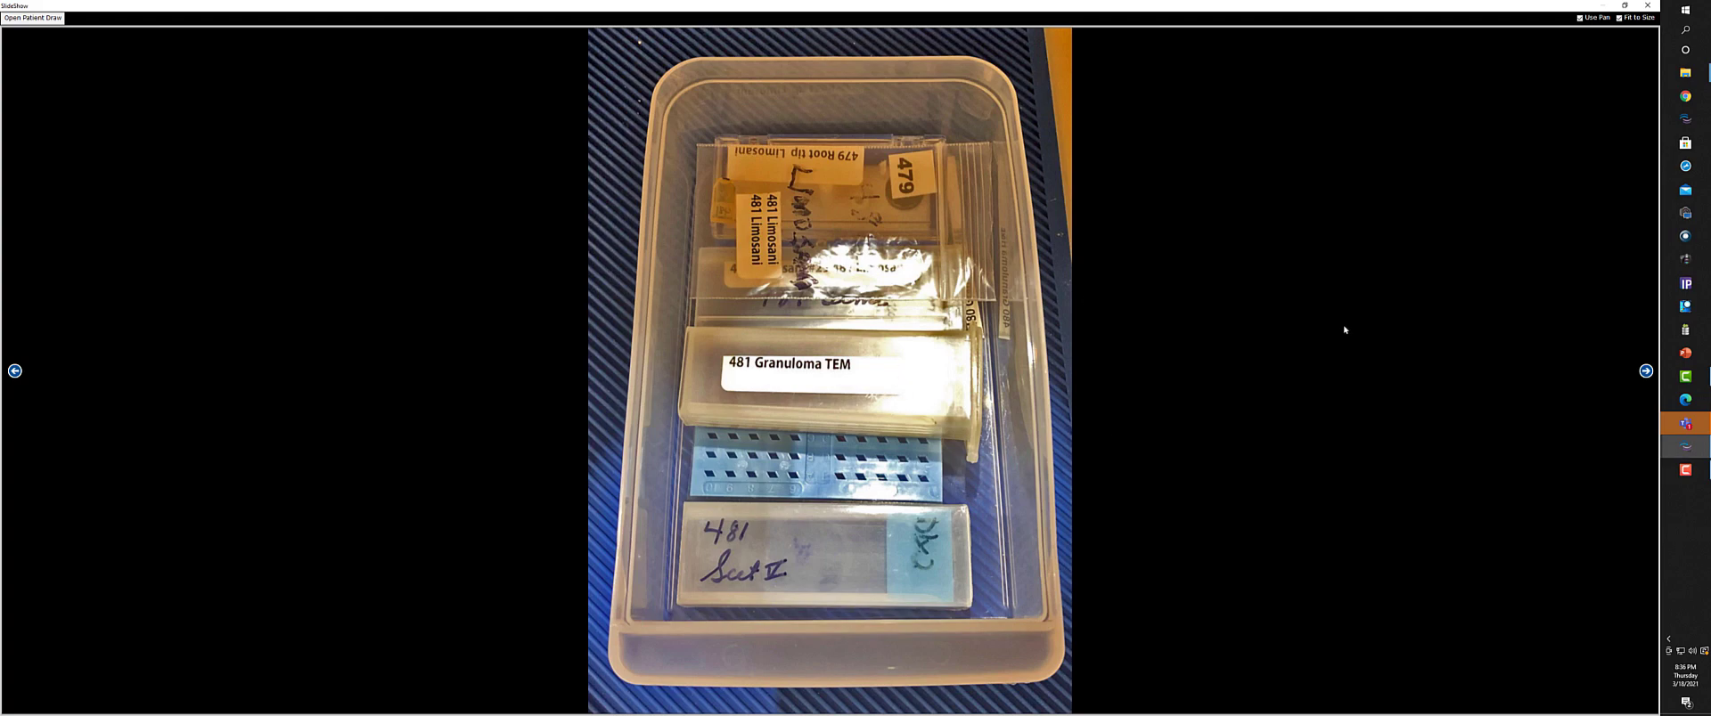
click(1645, 370)
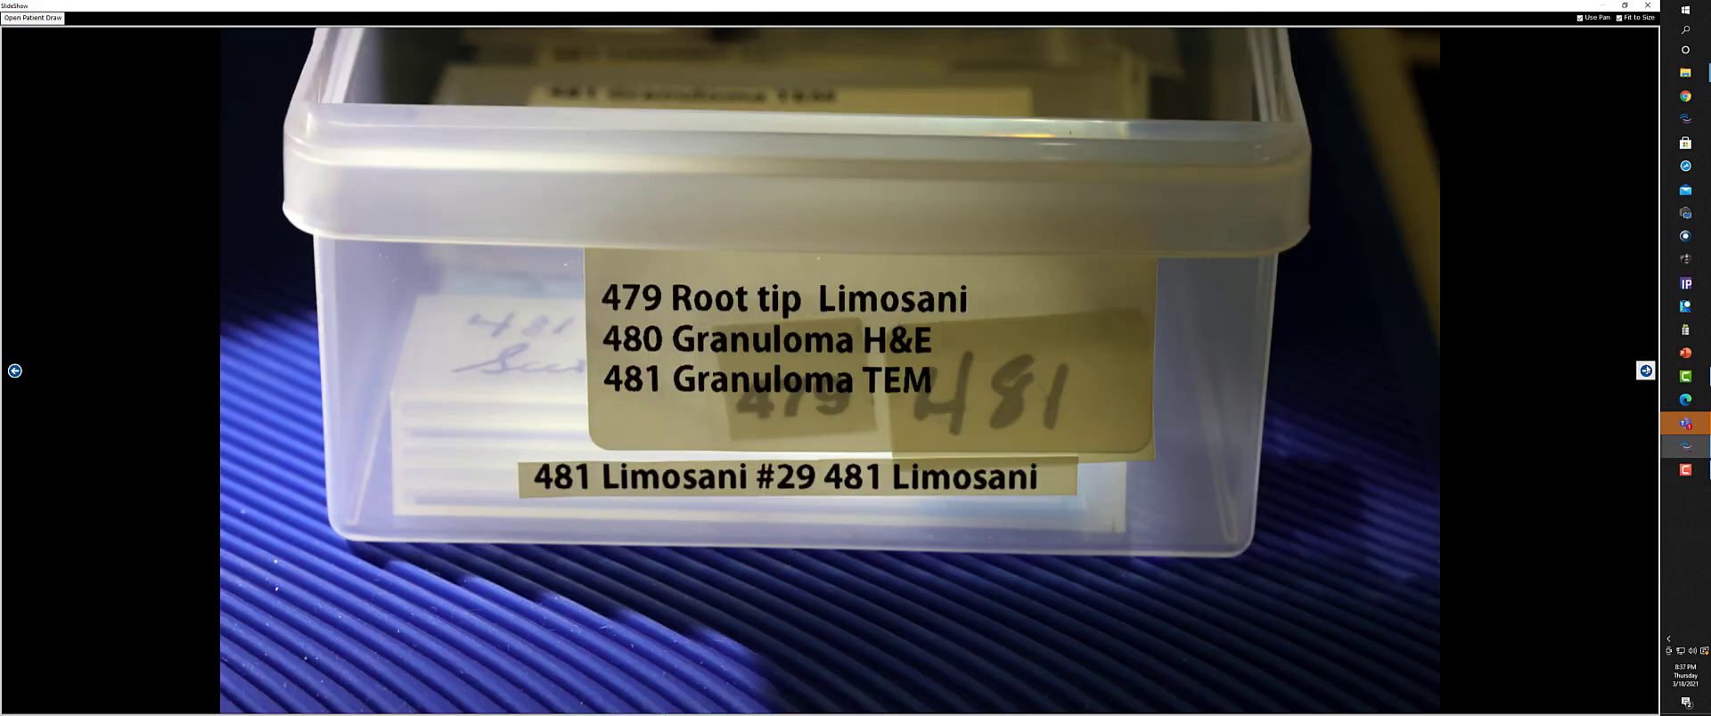